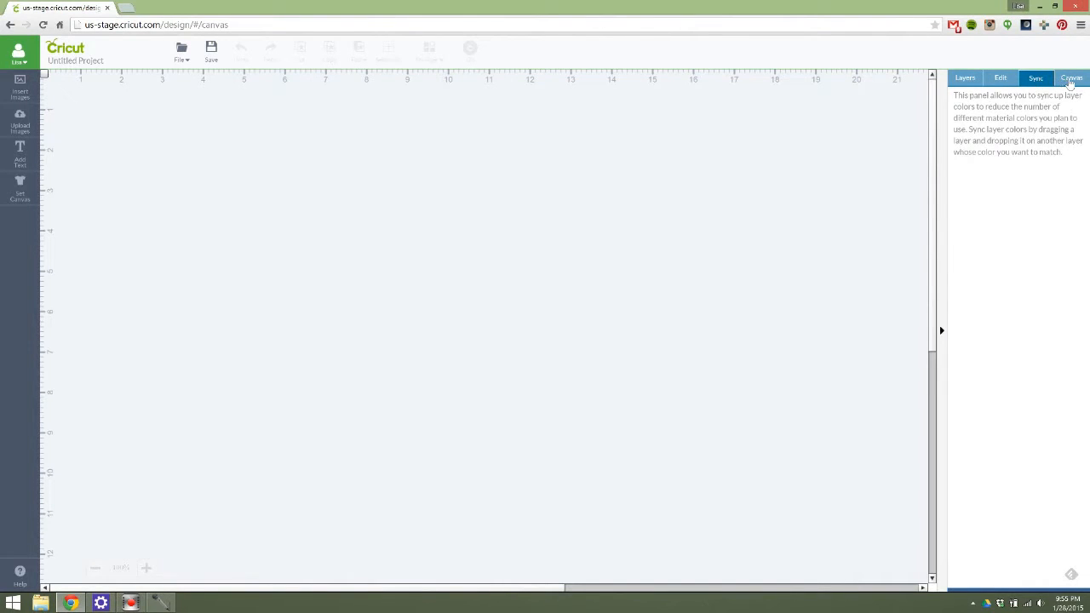
Check the blank canvas's Edit, Canvas and Layers panels, then open the image library.
click(1000, 77)
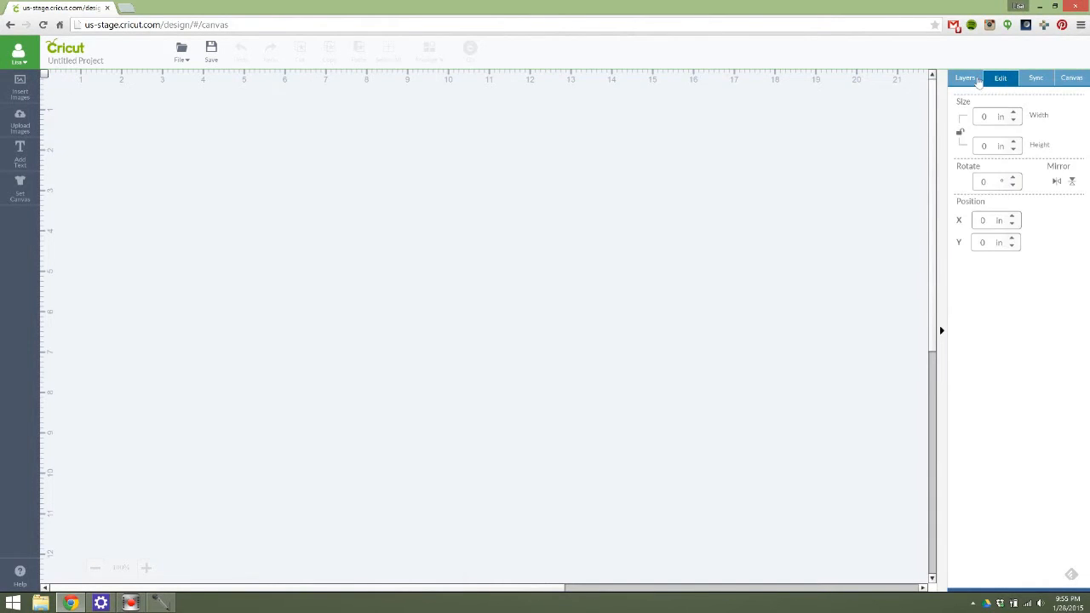
click(1071, 78)
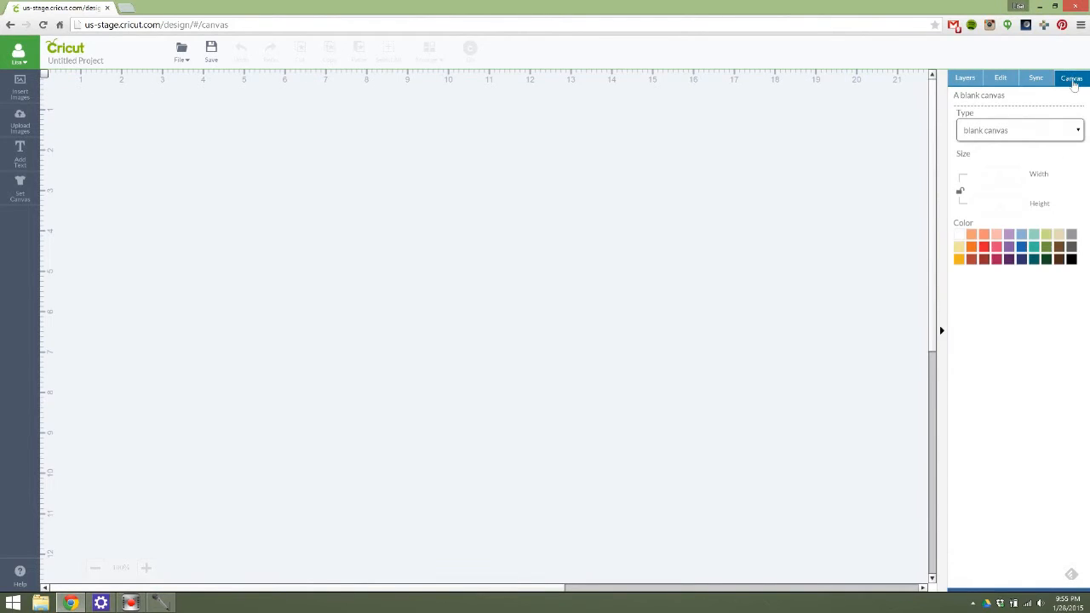
click(965, 77)
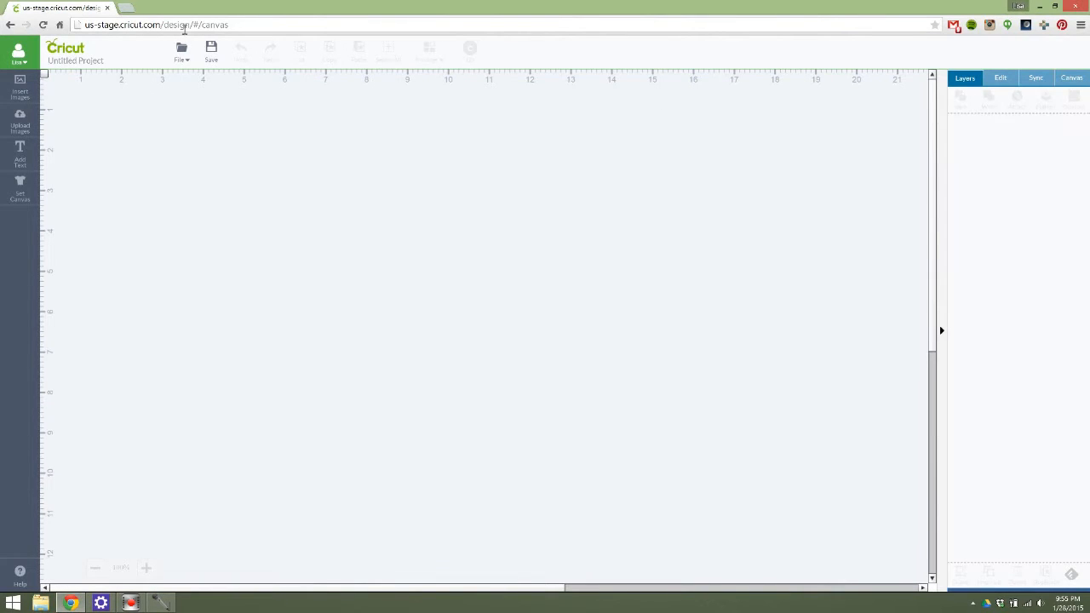
click(20, 85)
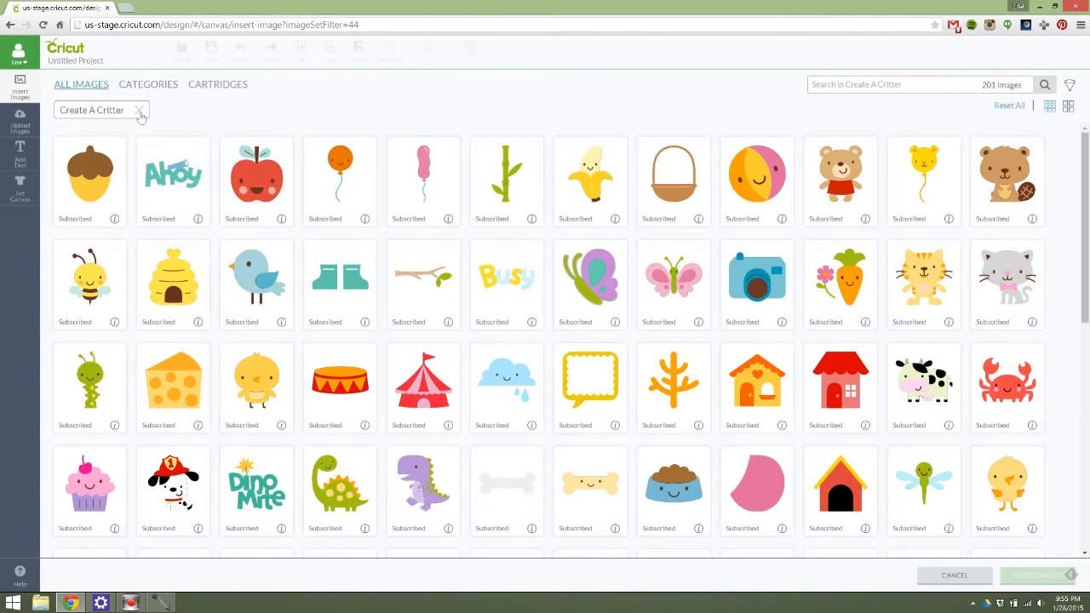
Remove the Create A Critter filter, browse categories, and go back to all images.
click(217, 84)
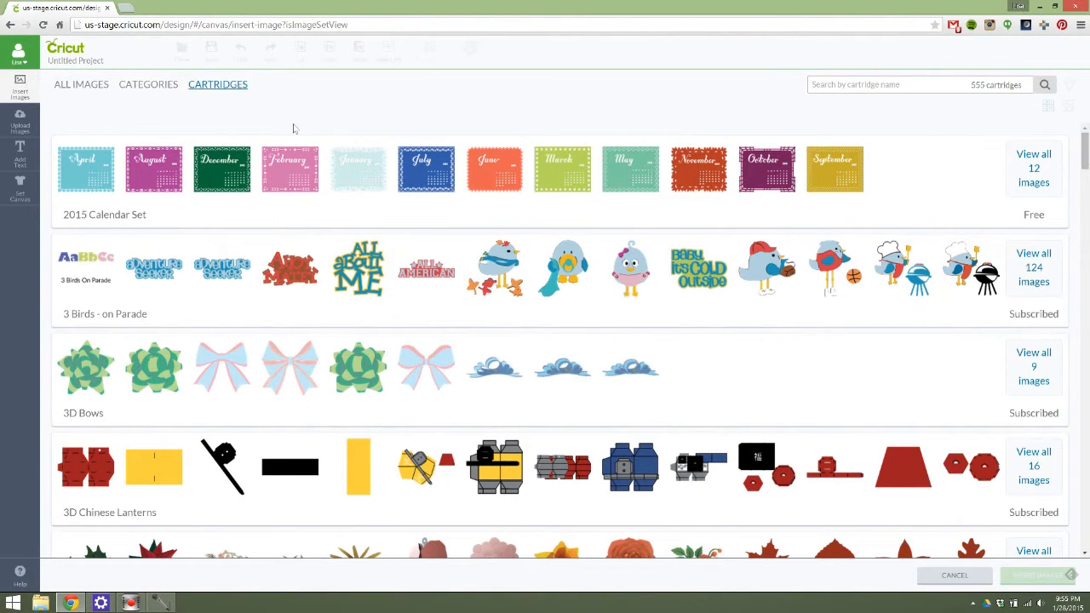
mouse_move(168, 181)
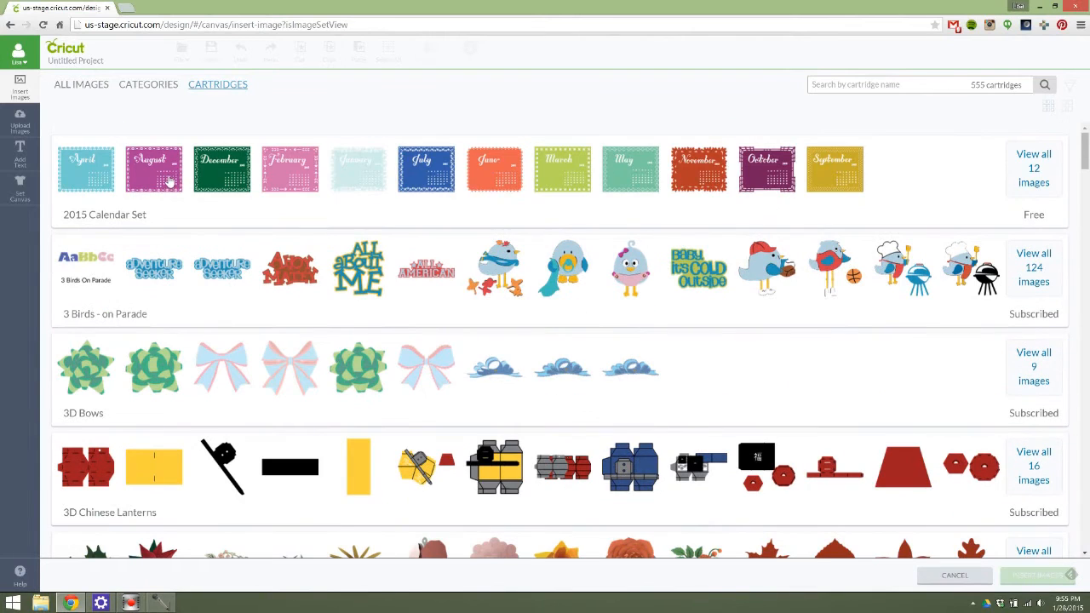
click(148, 84)
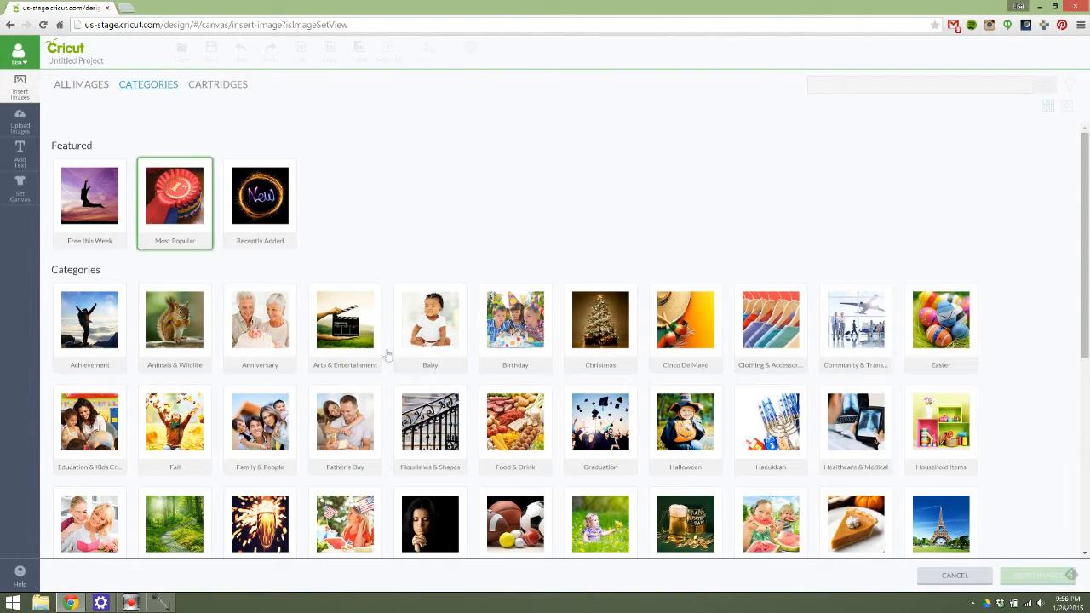
scroll(down, 3)
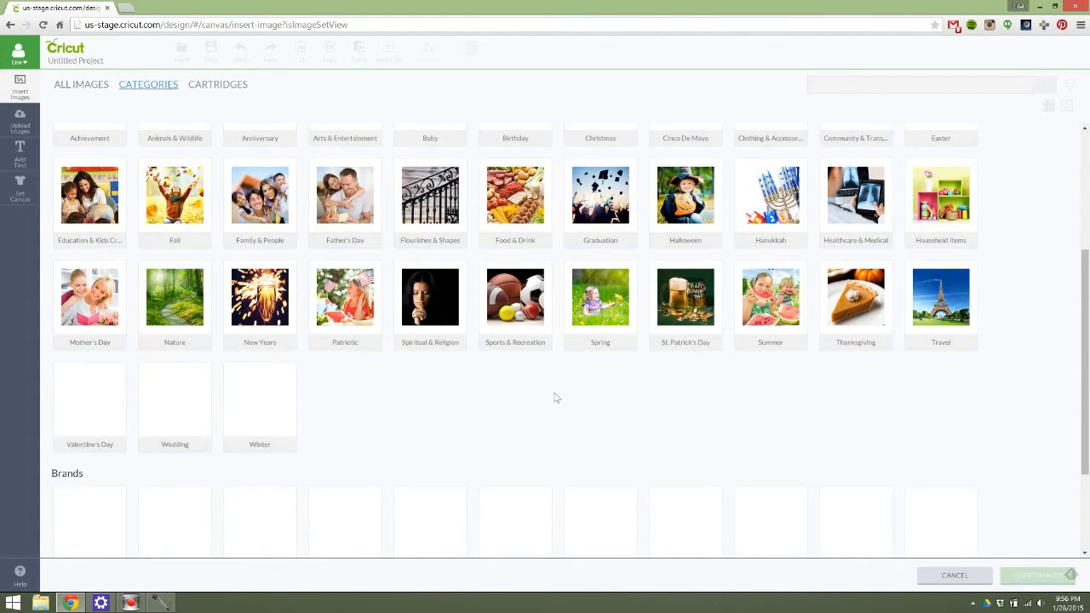
click(81, 84)
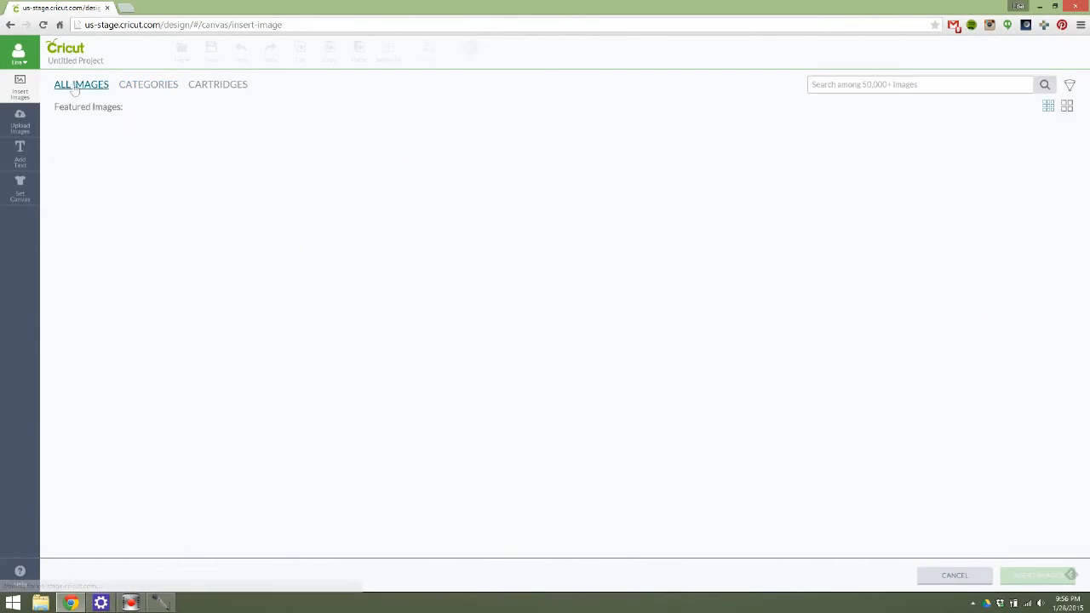
Scroll the featured images down to the holiday designs where the pink reindeer appears.
click(81, 84)
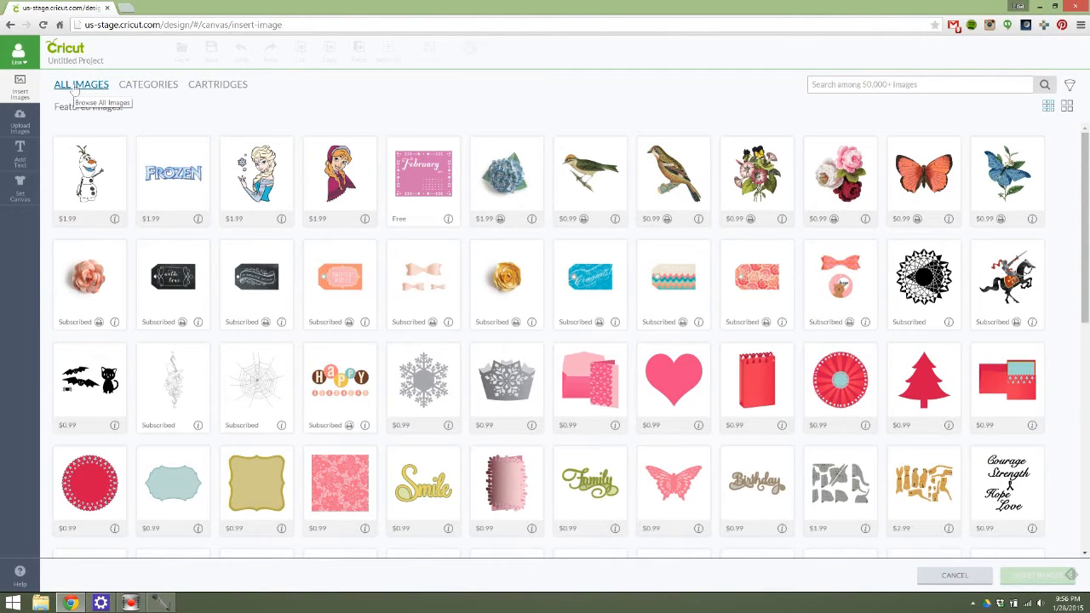
click(339, 179)
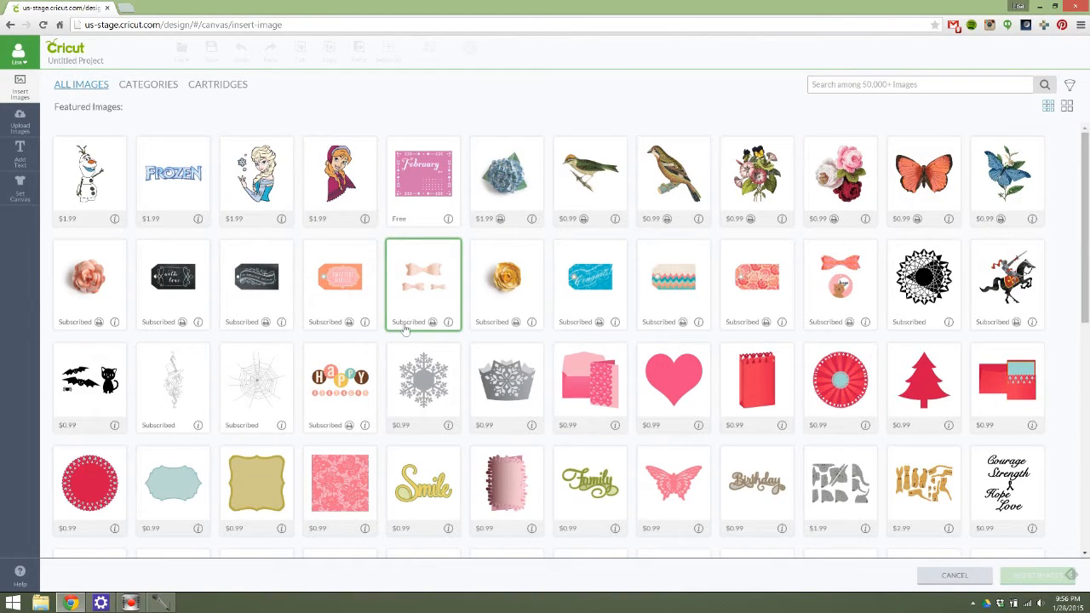
mouse_move(451, 332)
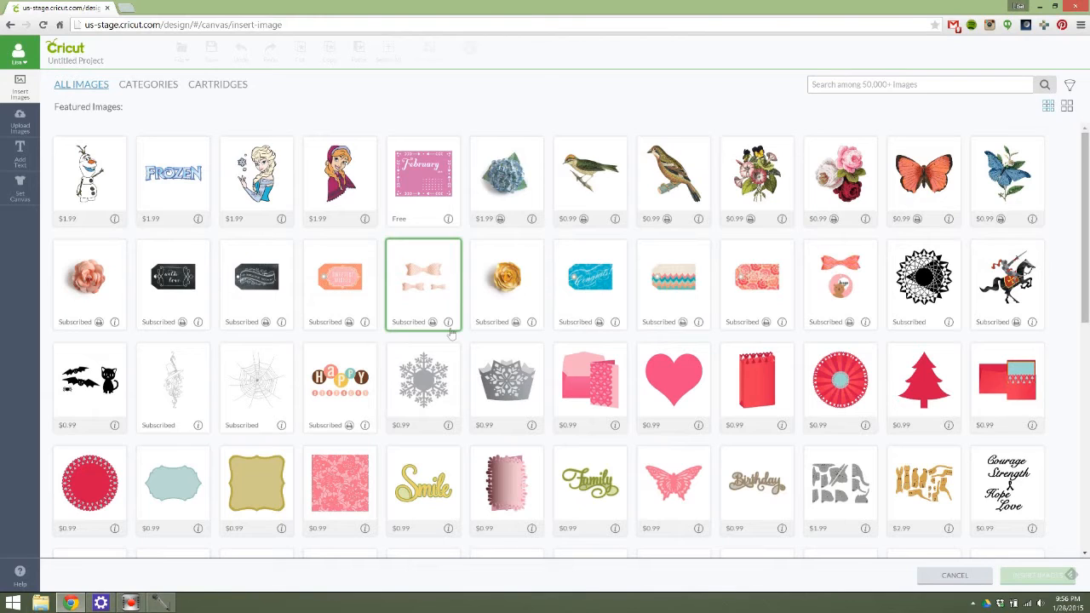
click(424, 175)
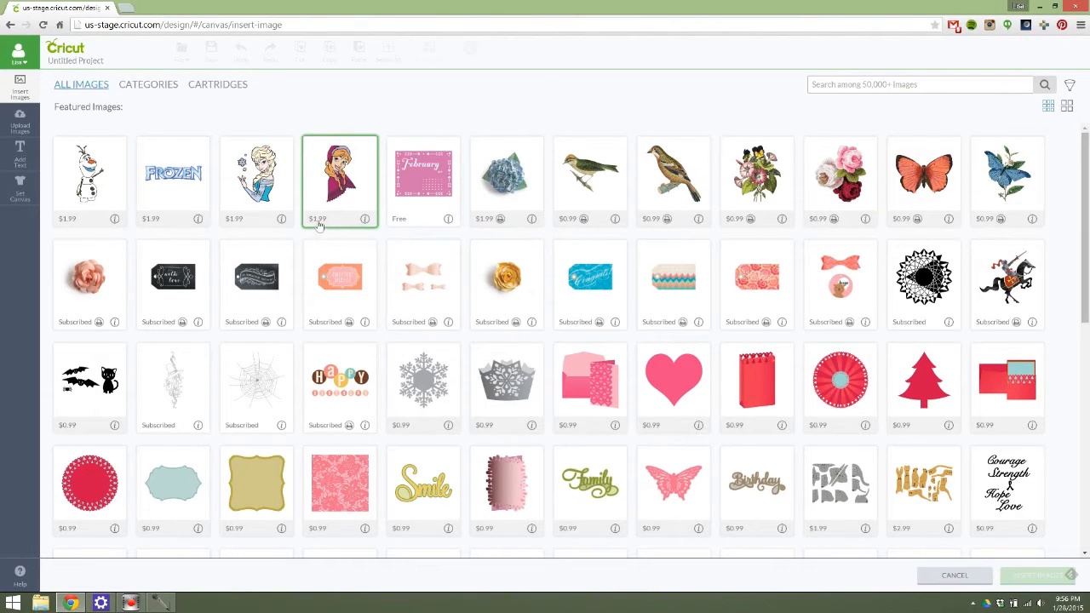
mouse_move(313, 227)
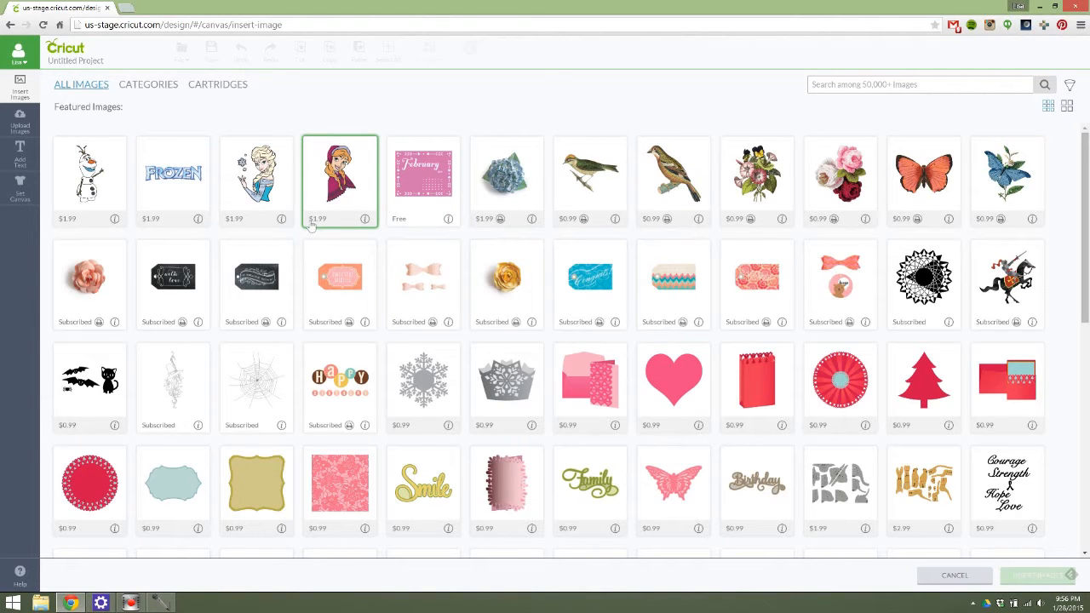
scroll(down, 3)
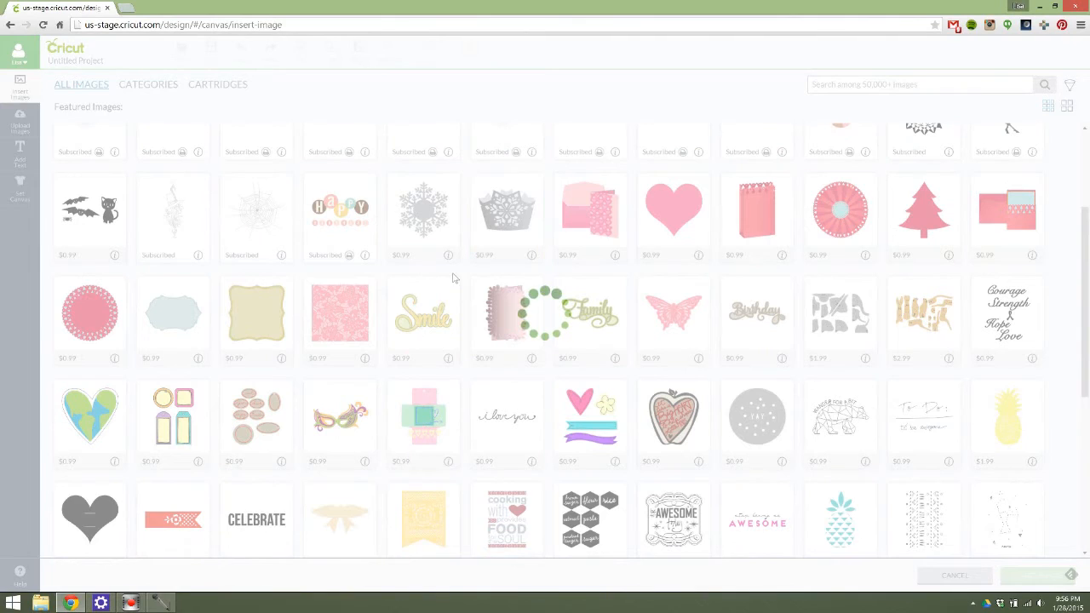
click(507, 198)
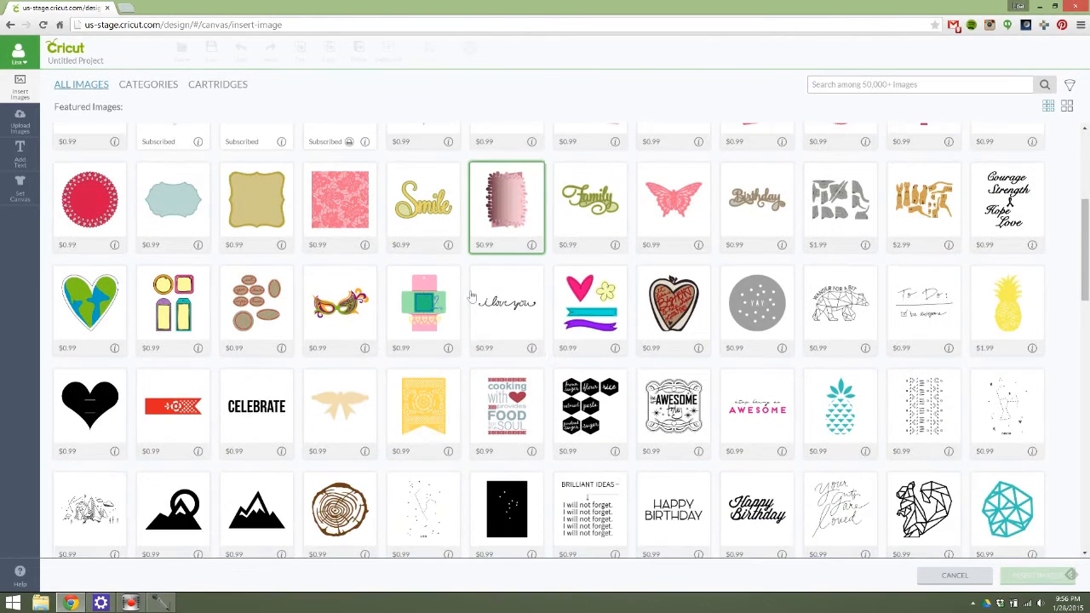
scroll(down, 3)
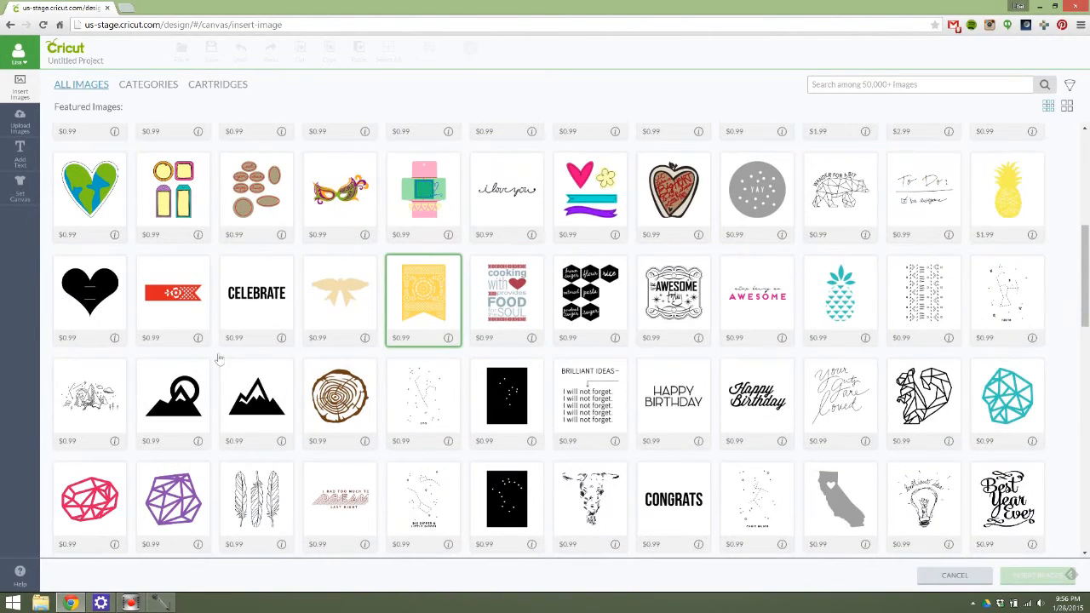
click(256, 189)
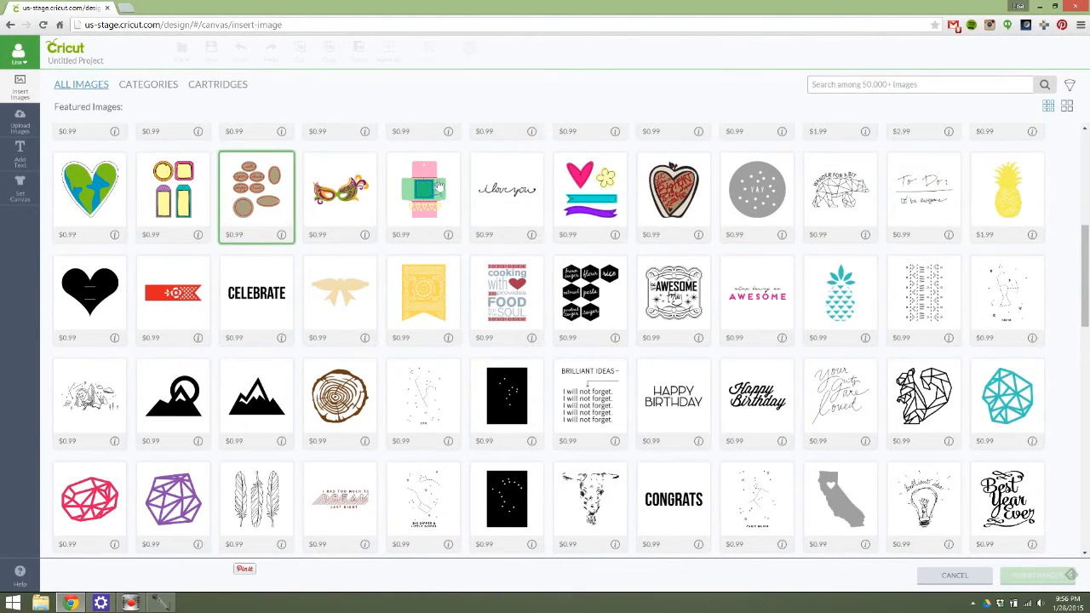
click(840, 189)
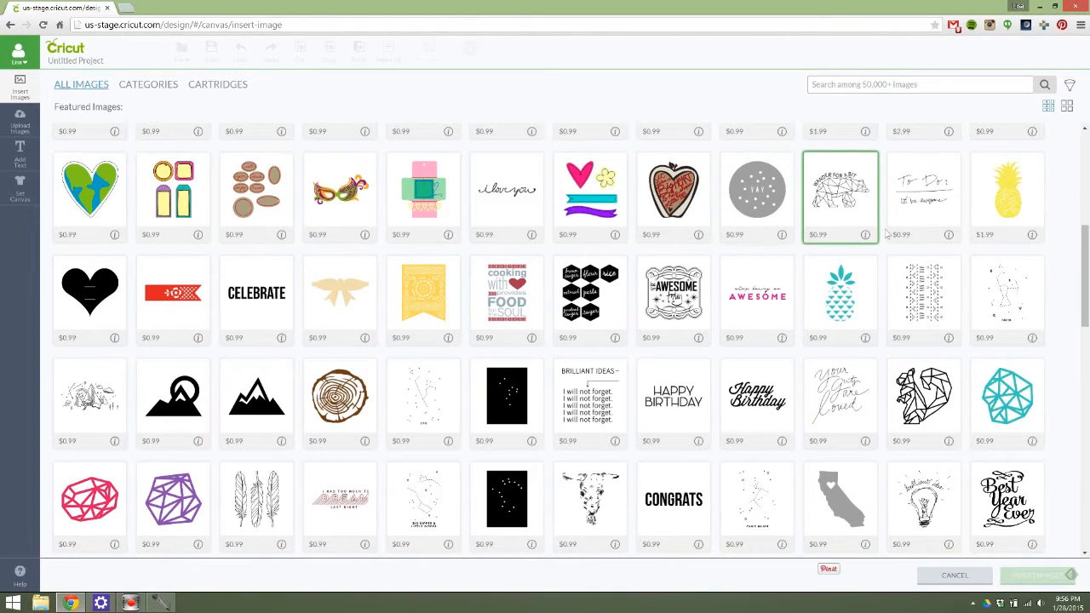
scroll(down, 3)
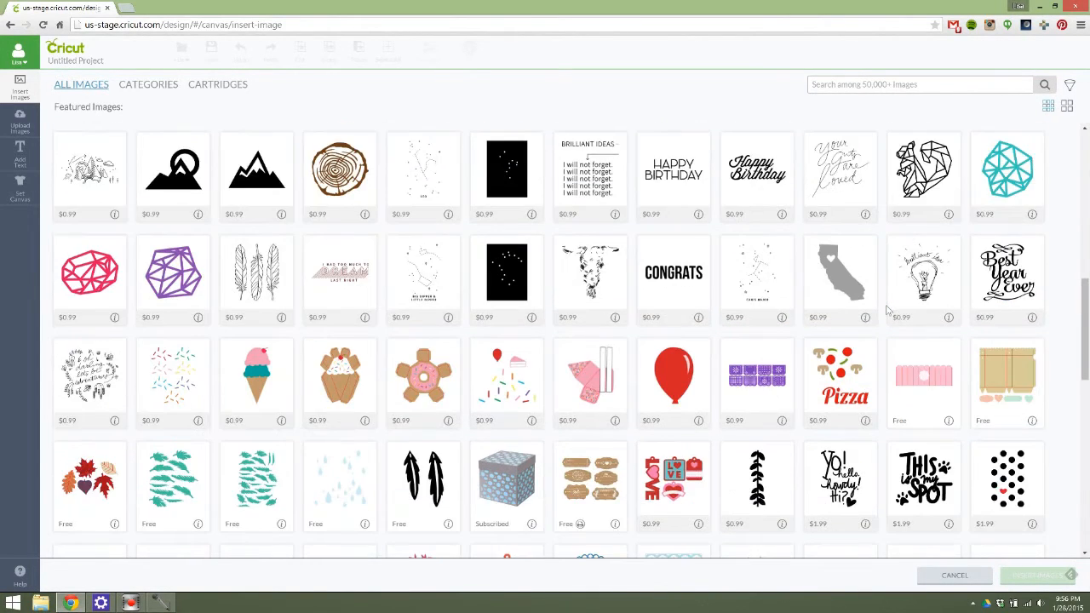
scroll(down, 3)
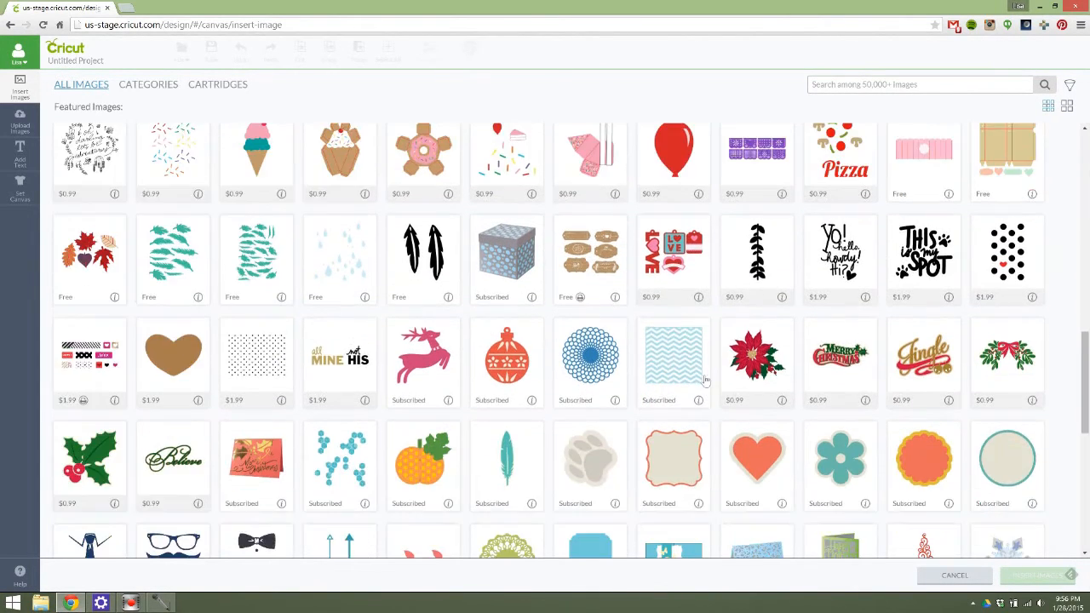
Check the pink reindeer and view its 44-image Merry and Bright set.
click(424, 354)
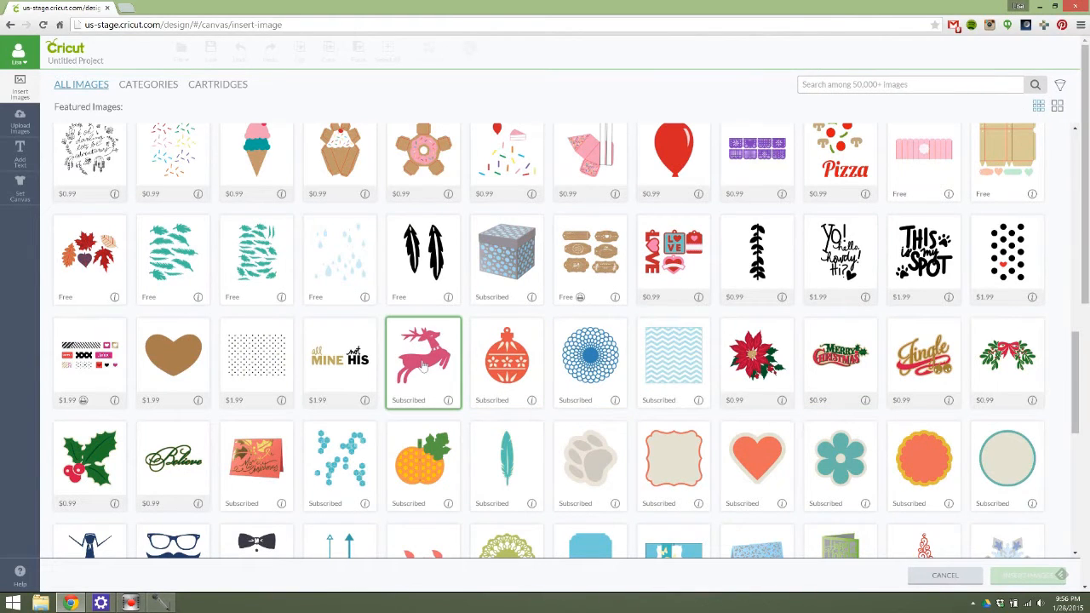
click(423, 355)
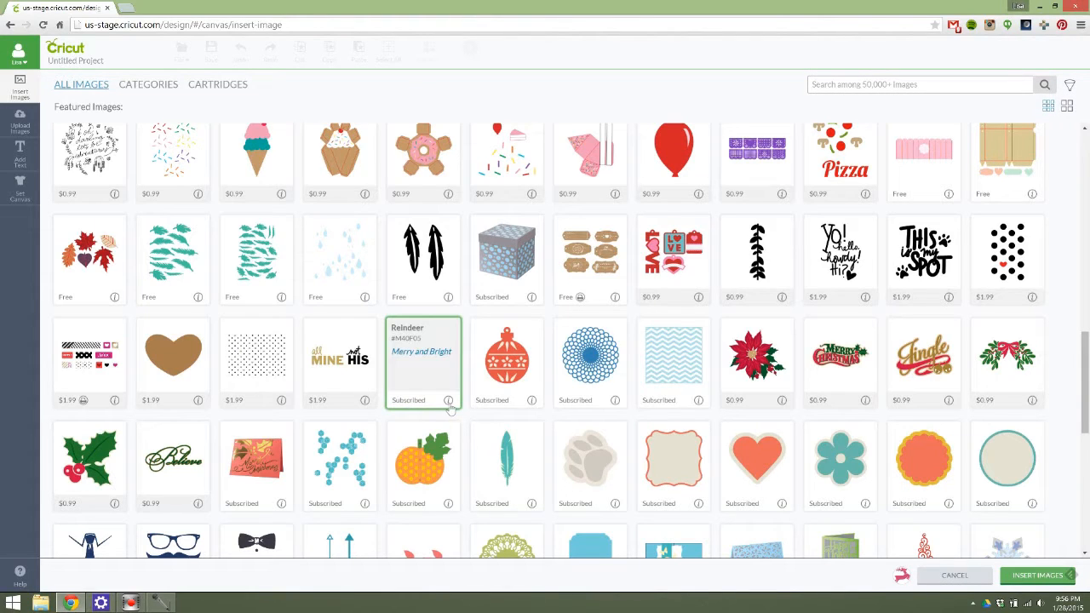
mouse_move(409, 332)
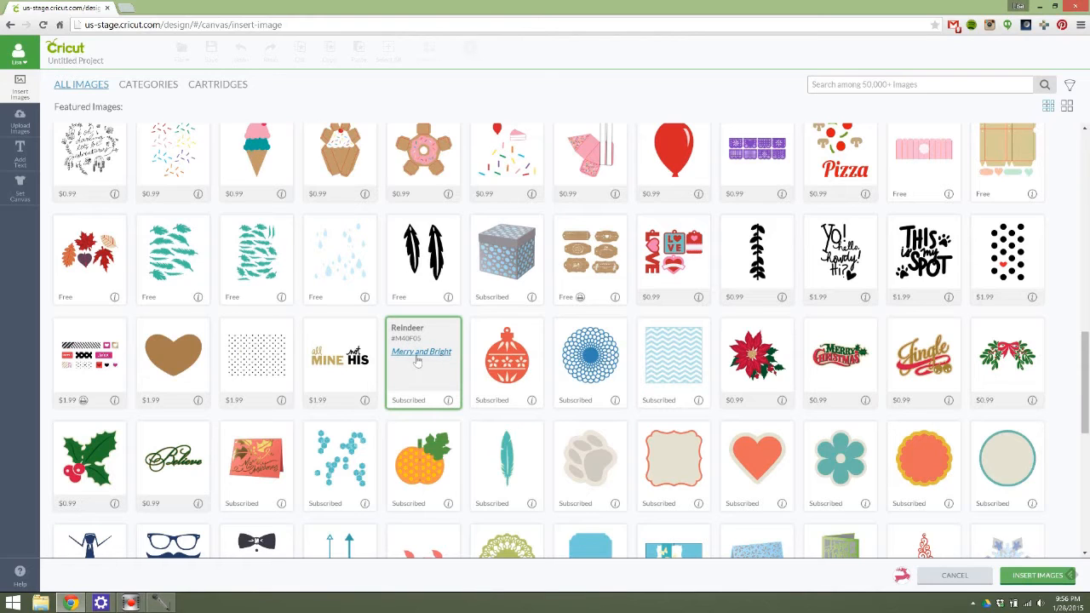
click(421, 352)
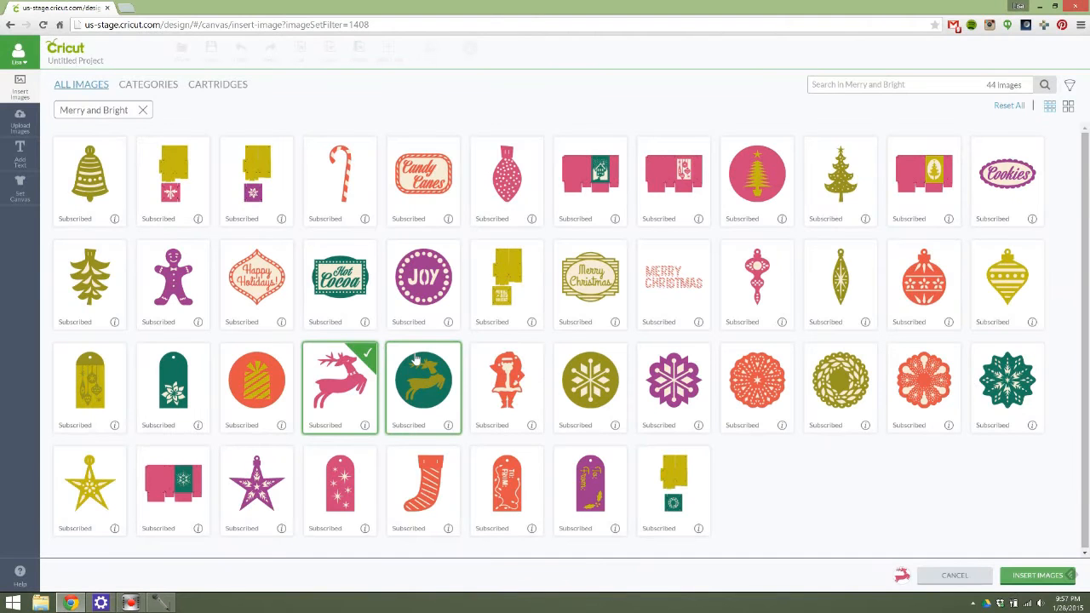
click(422, 386)
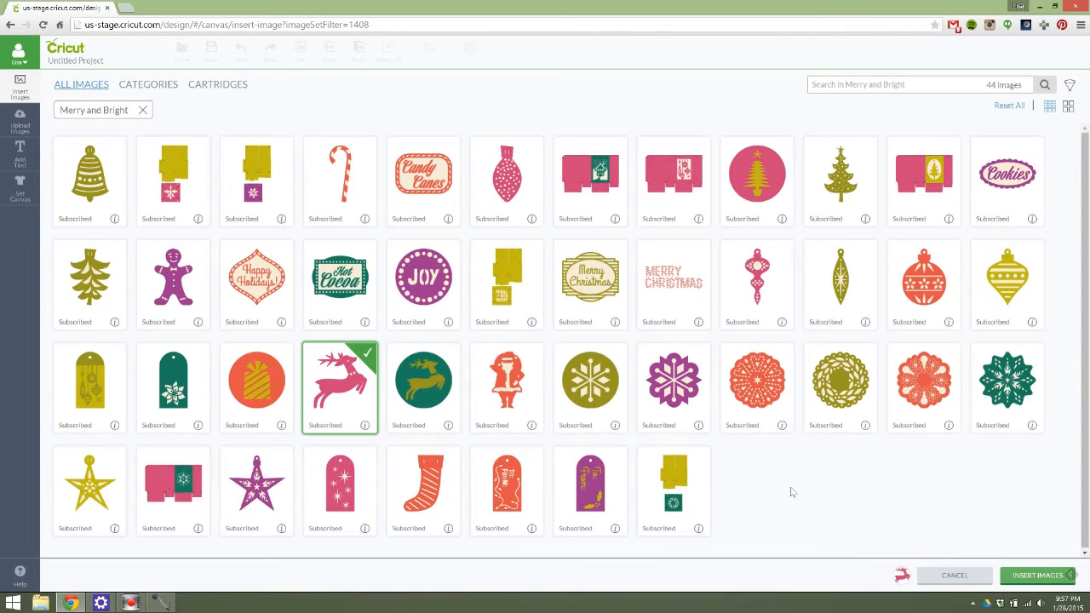
mouse_move(720, 477)
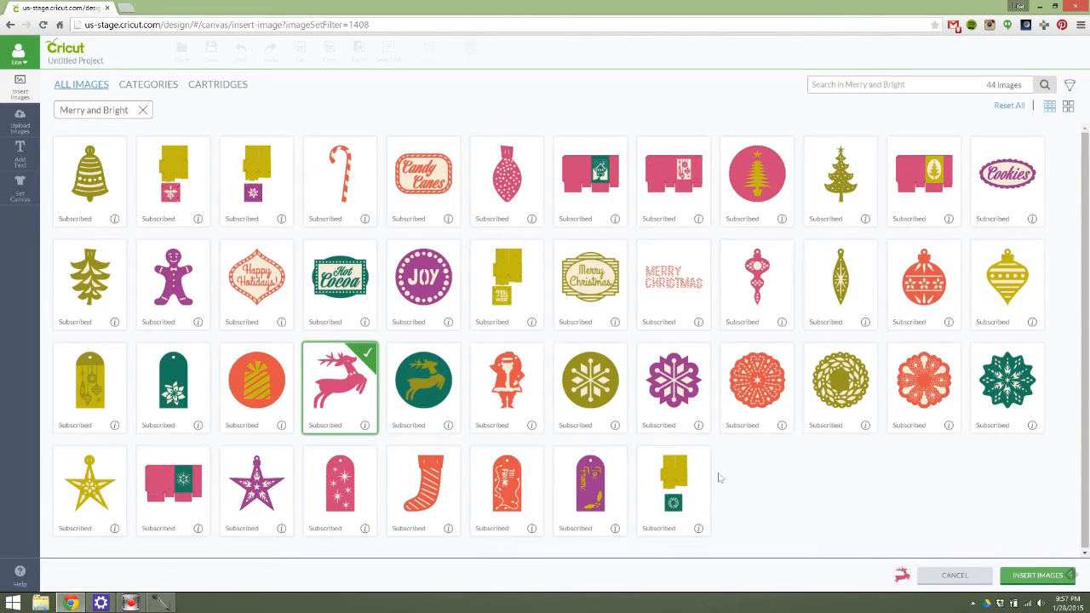
click(423, 386)
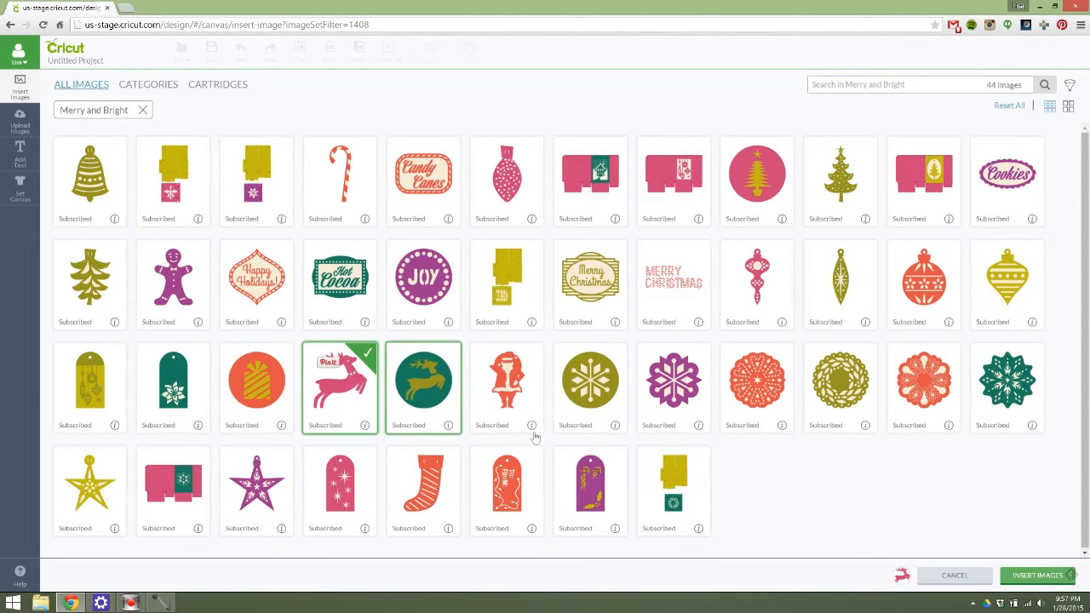
click(757, 387)
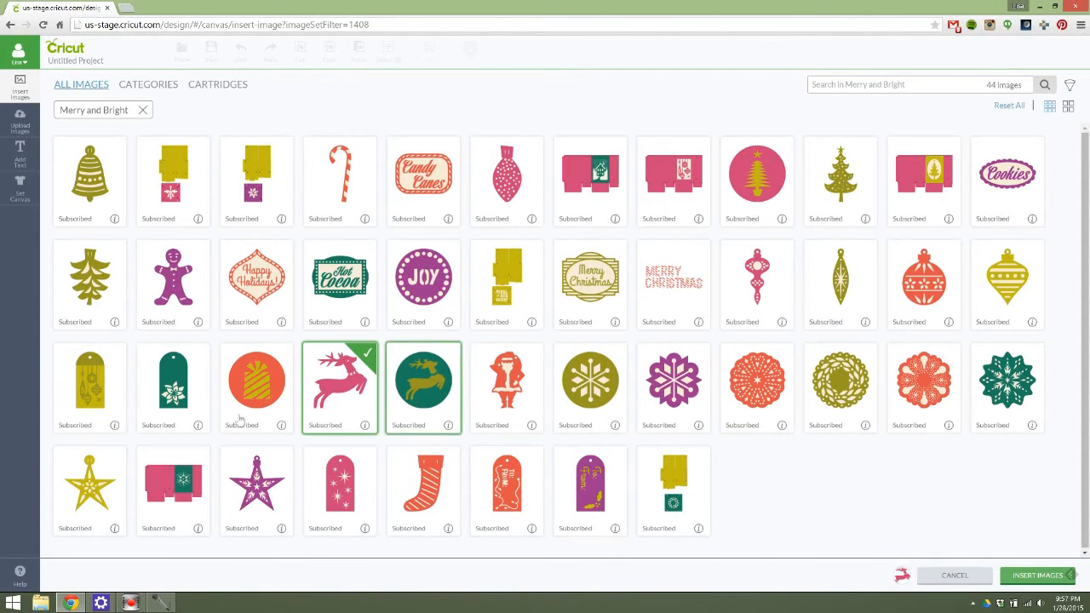
click(423, 388)
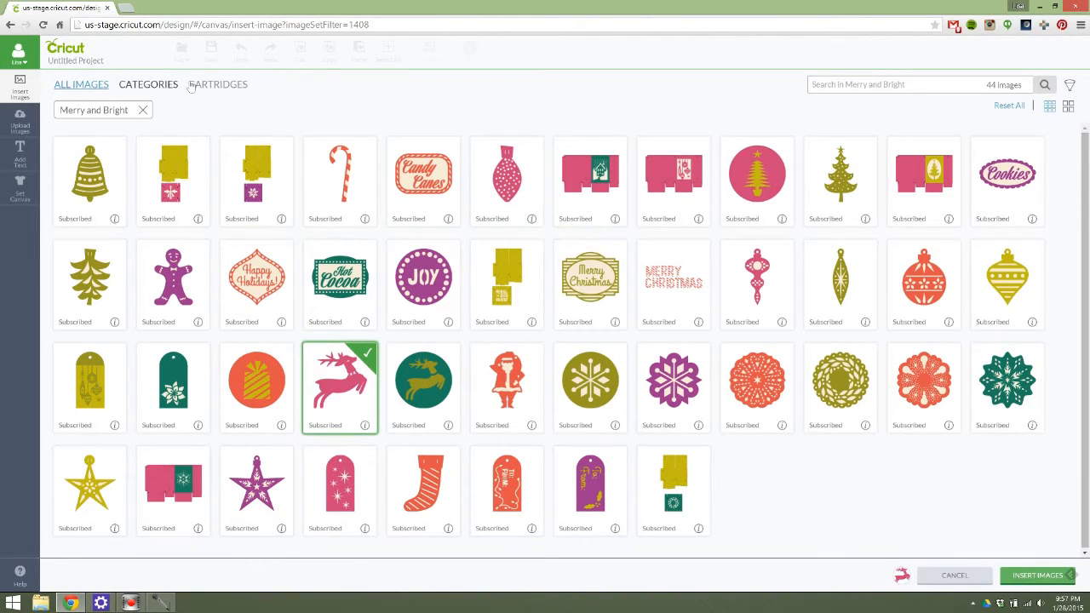
Scroll through the image categories, then the list of 555 cartridges.
click(148, 85)
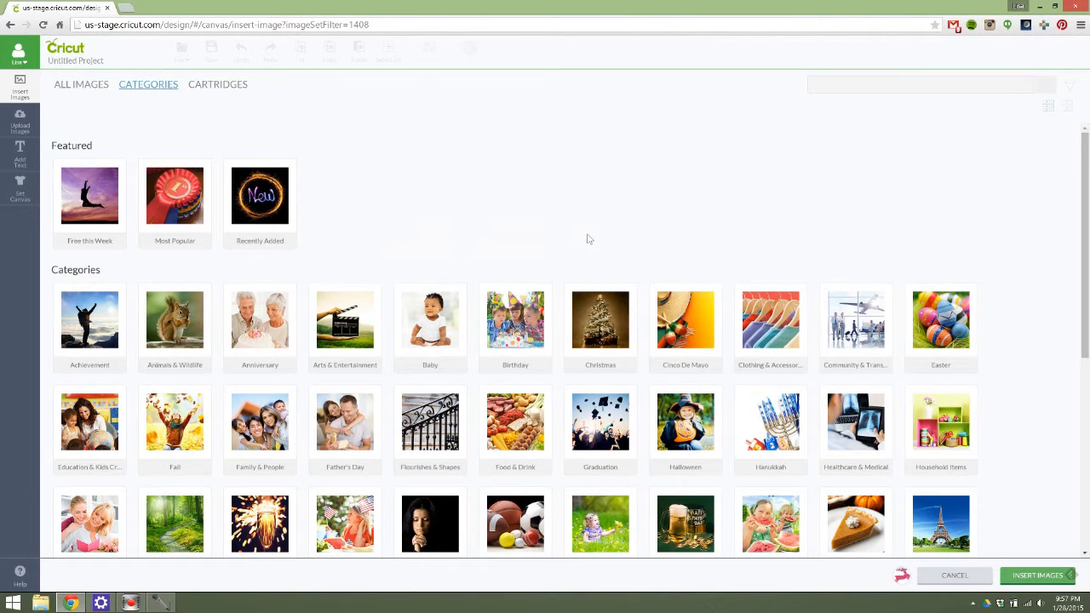
scroll(down, 3)
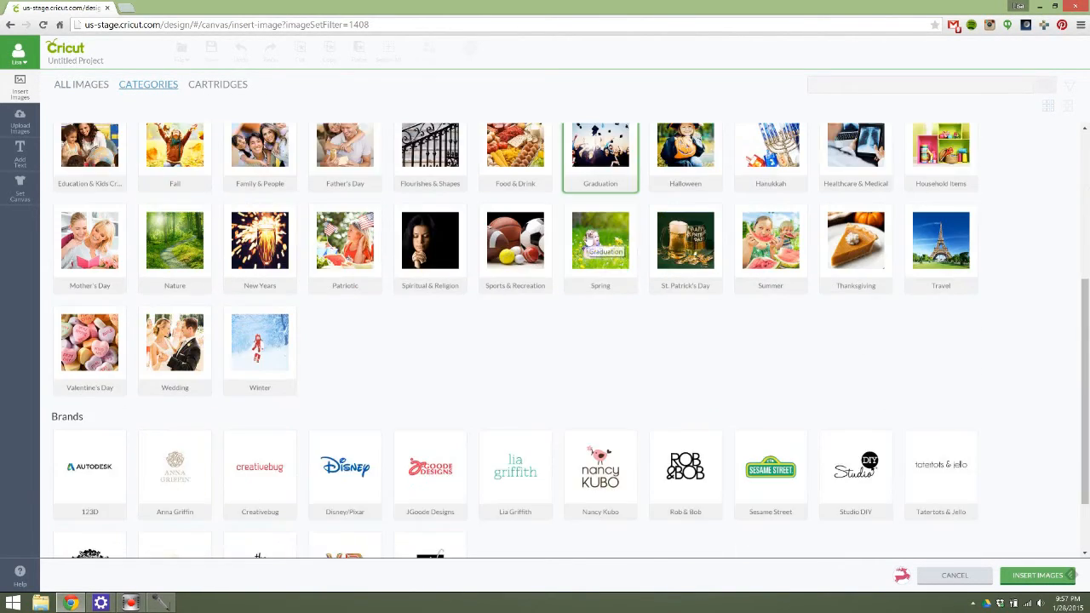
scroll(down, 3)
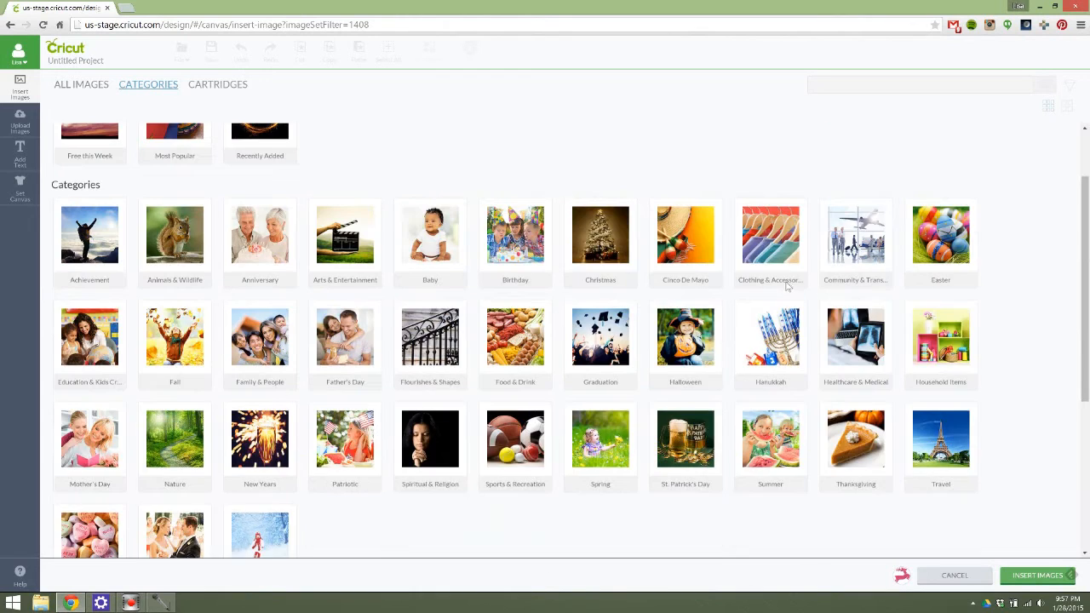
click(217, 84)
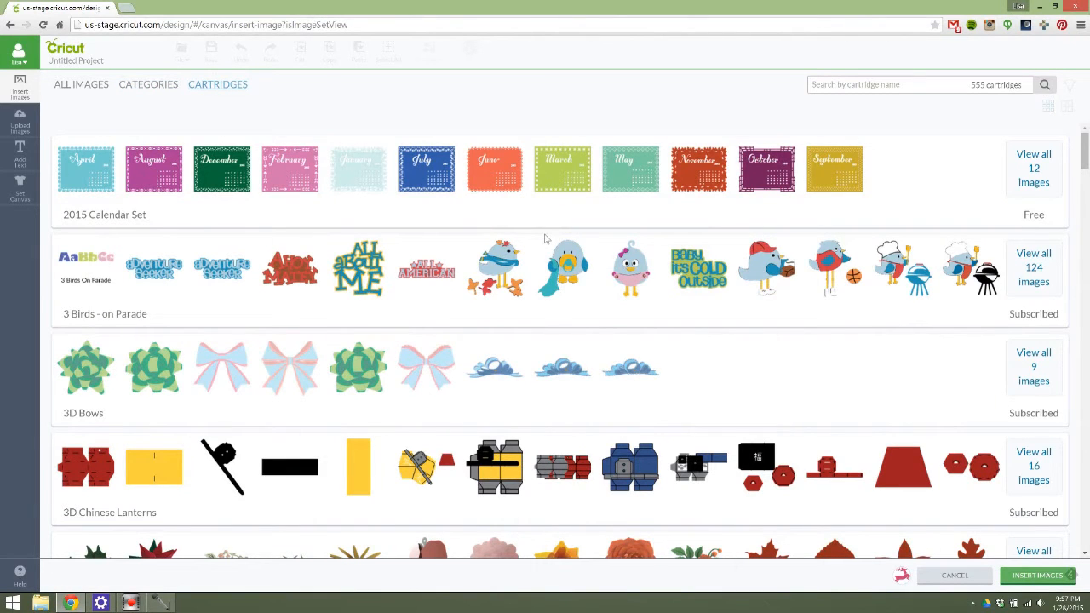
scroll(down, 3)
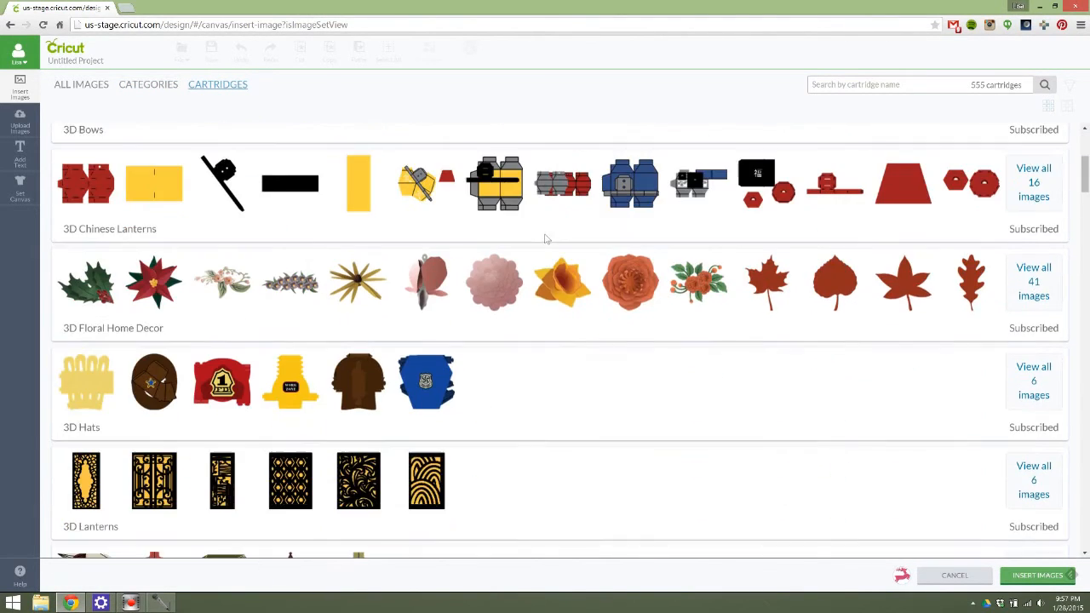
scroll(down, 3)
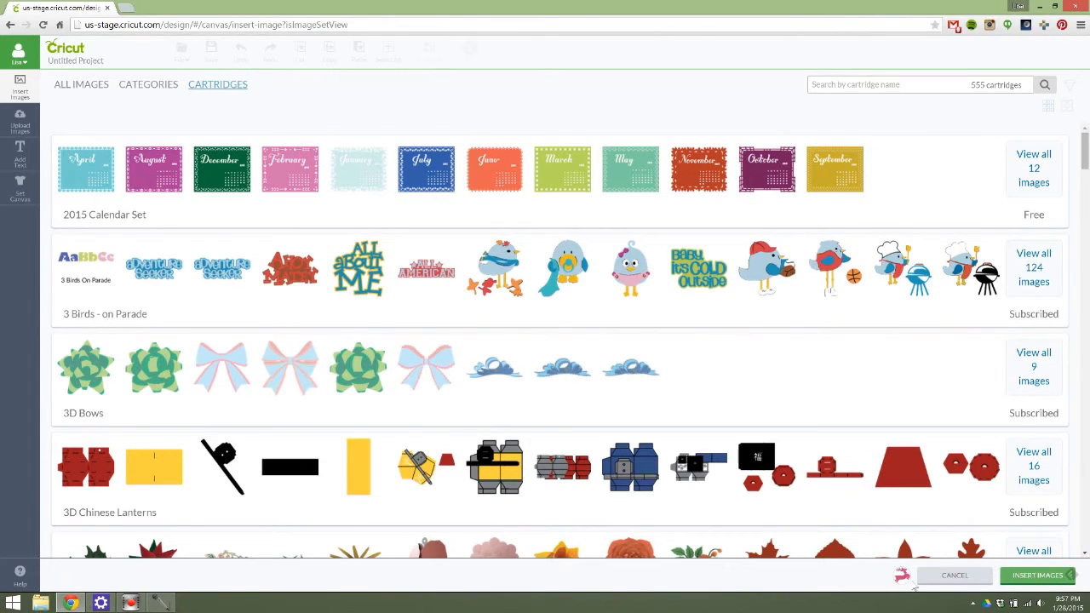
Insert the checked pink reindeer onto the canvas as a Reindeer group.
click(954, 575)
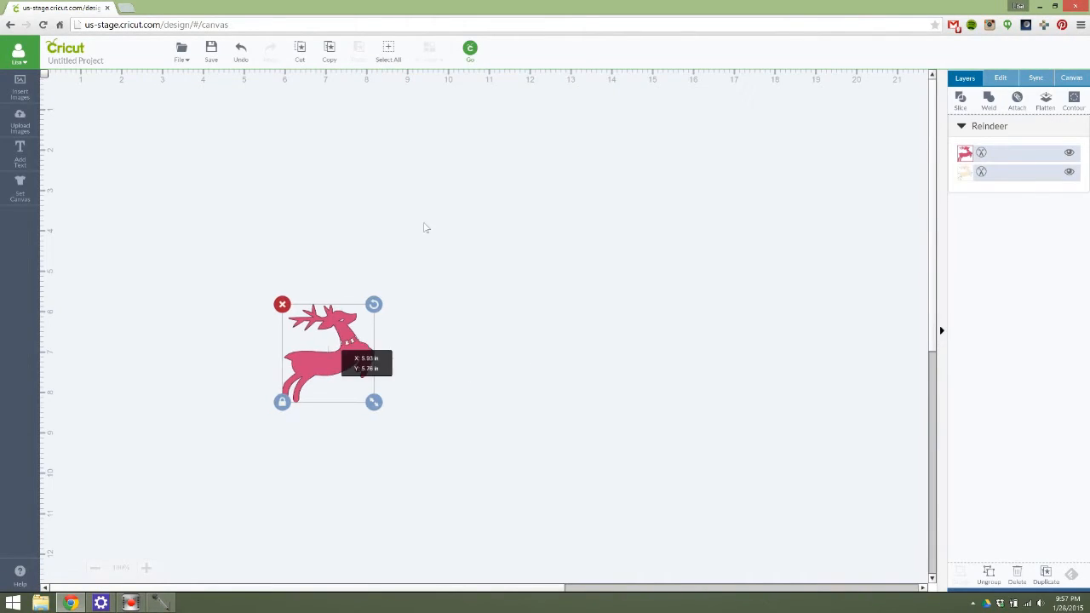
Drag the reindeer near the canvas top and enlarge it to roughly 5.5 inches.
drag(330, 352, 457, 186)
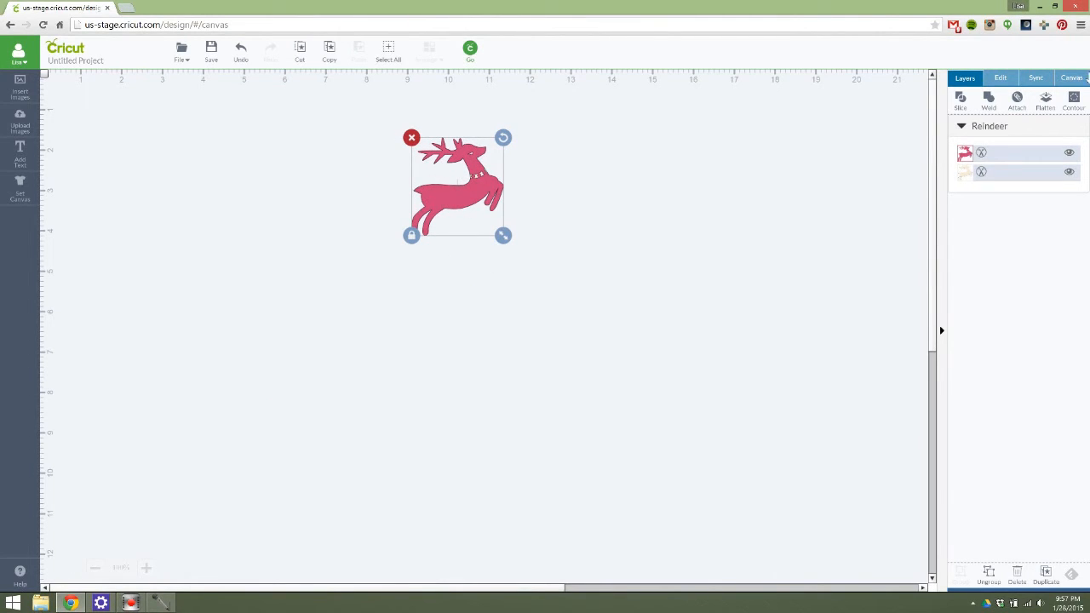
mouse_move(843, 104)
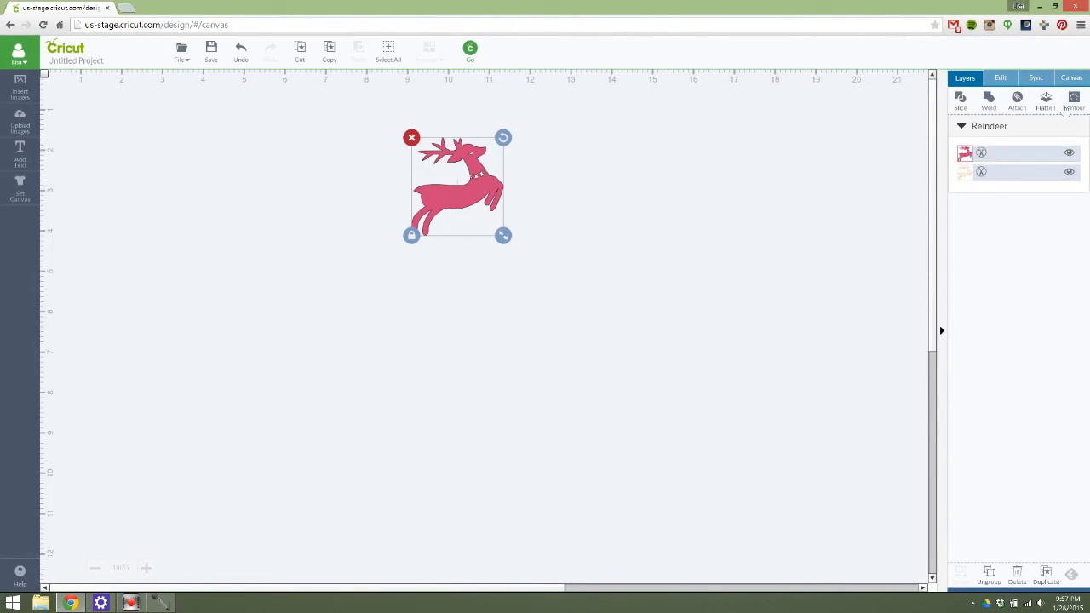
drag(503, 235, 576, 314)
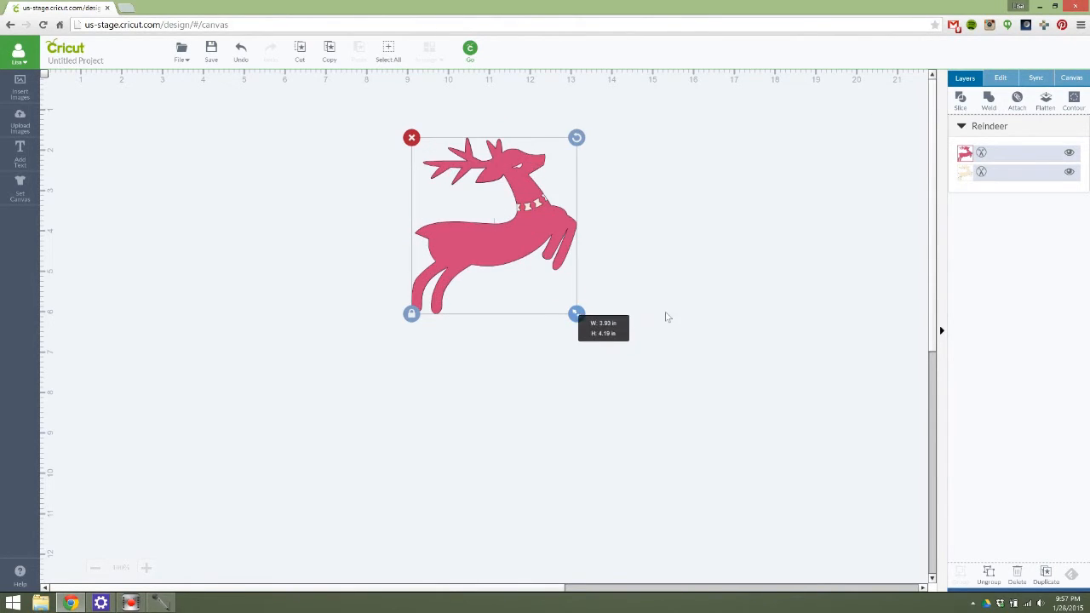
drag(577, 314, 587, 370)
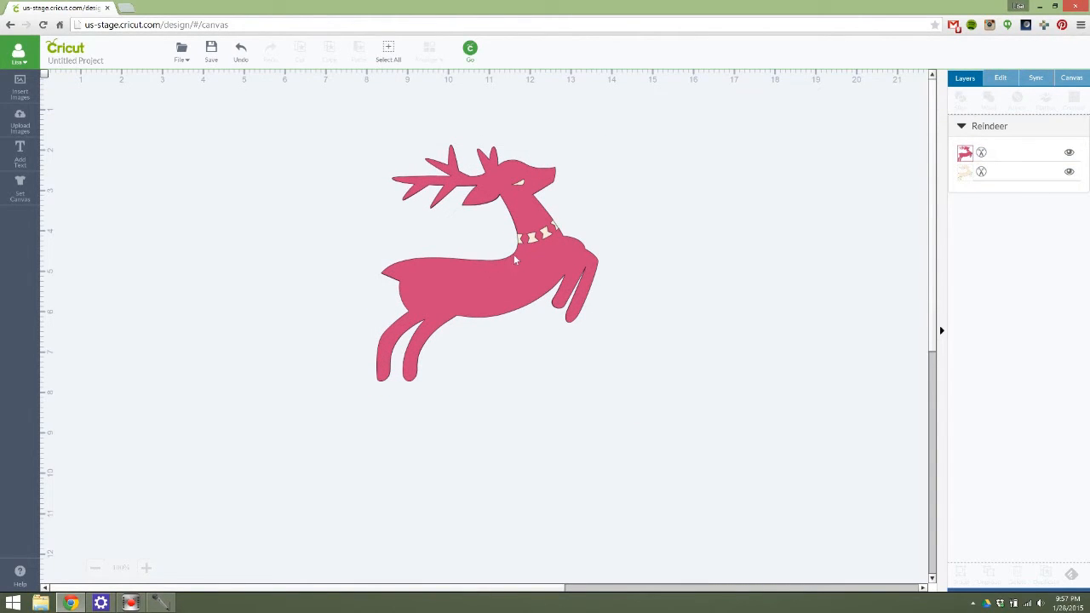
click(485, 256)
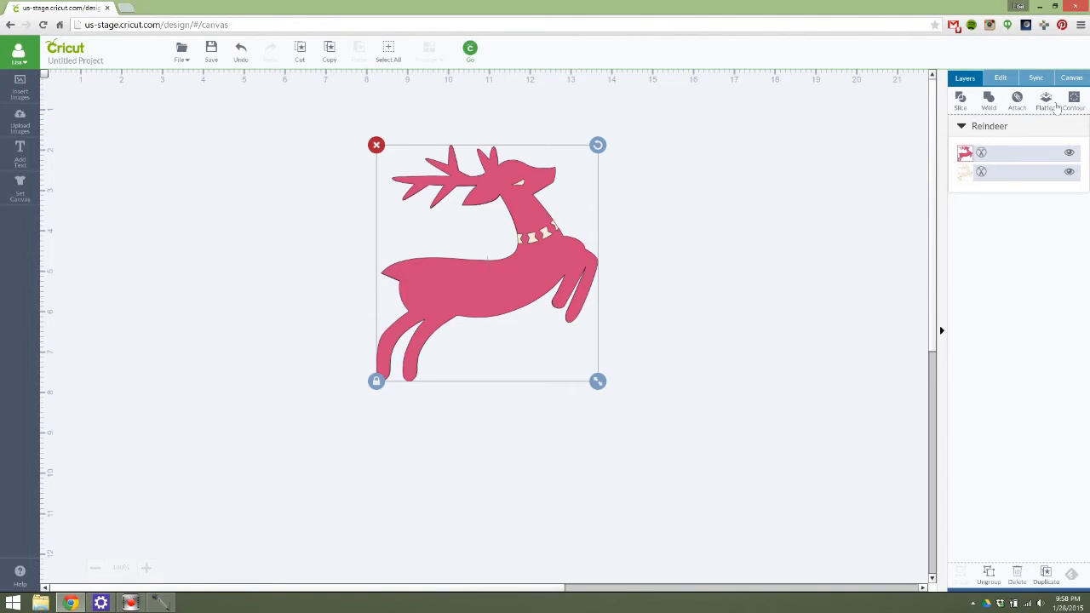
mouse_move(960, 100)
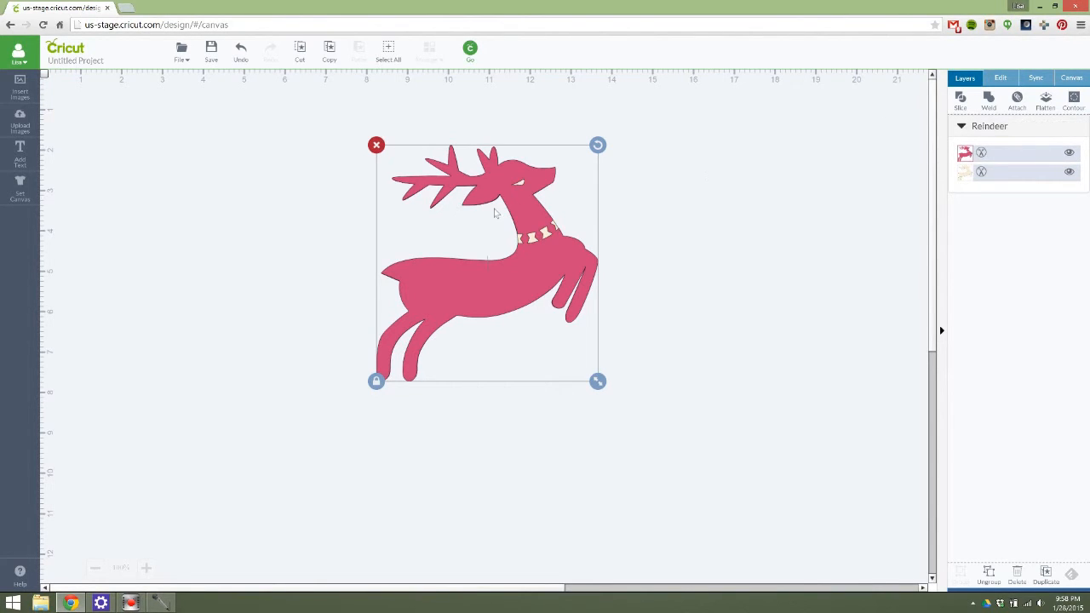
mouse_move(453, 315)
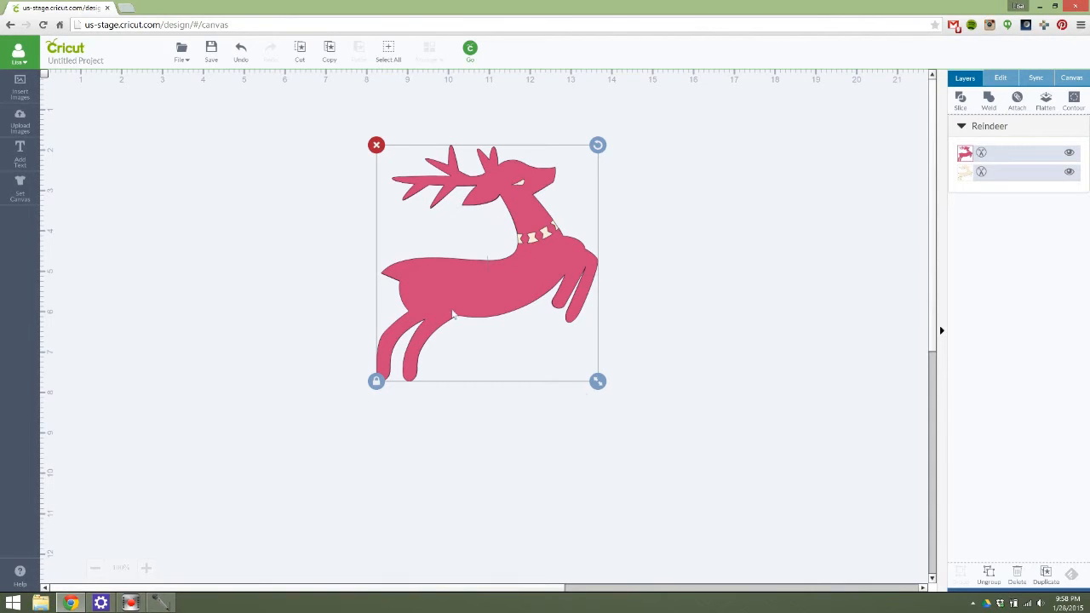
mouse_move(585, 204)
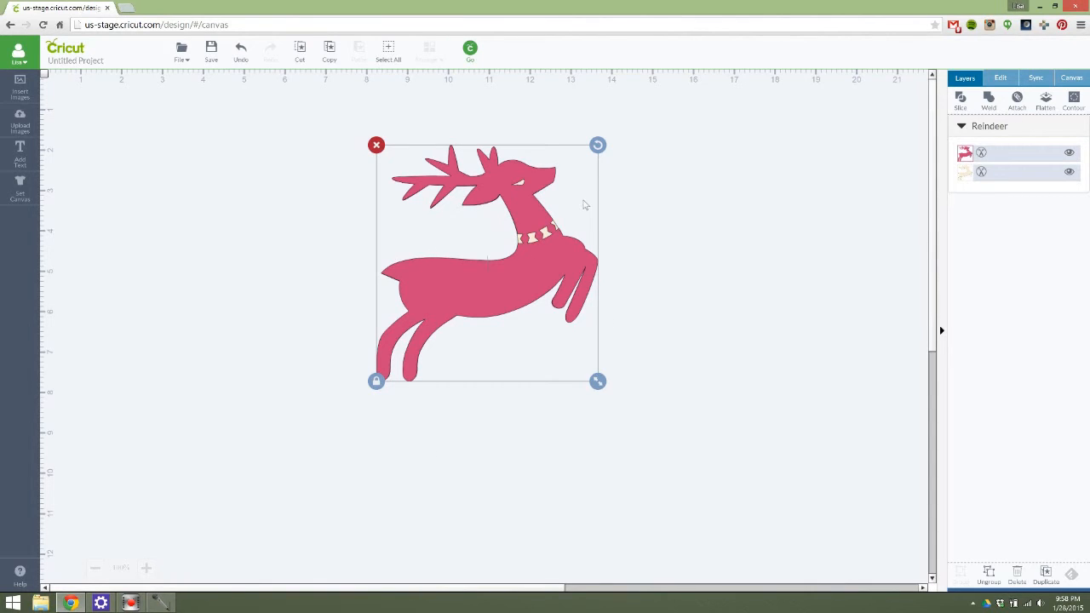
Resize the reindeer to about 4.63 × 4.94 inches and reopen the image library.
click(1000, 78)
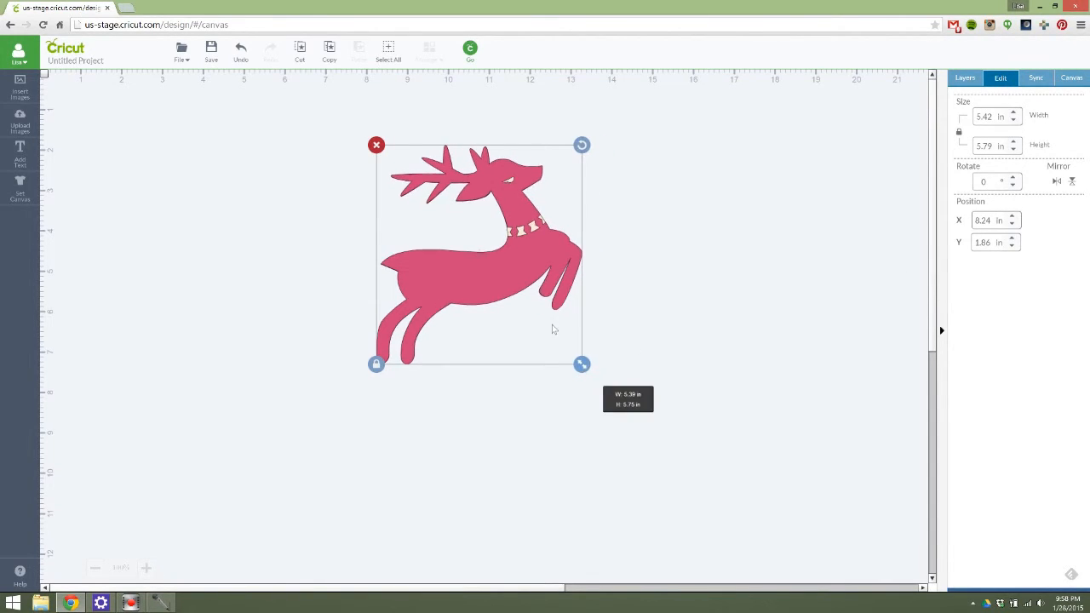
drag(582, 364, 566, 346)
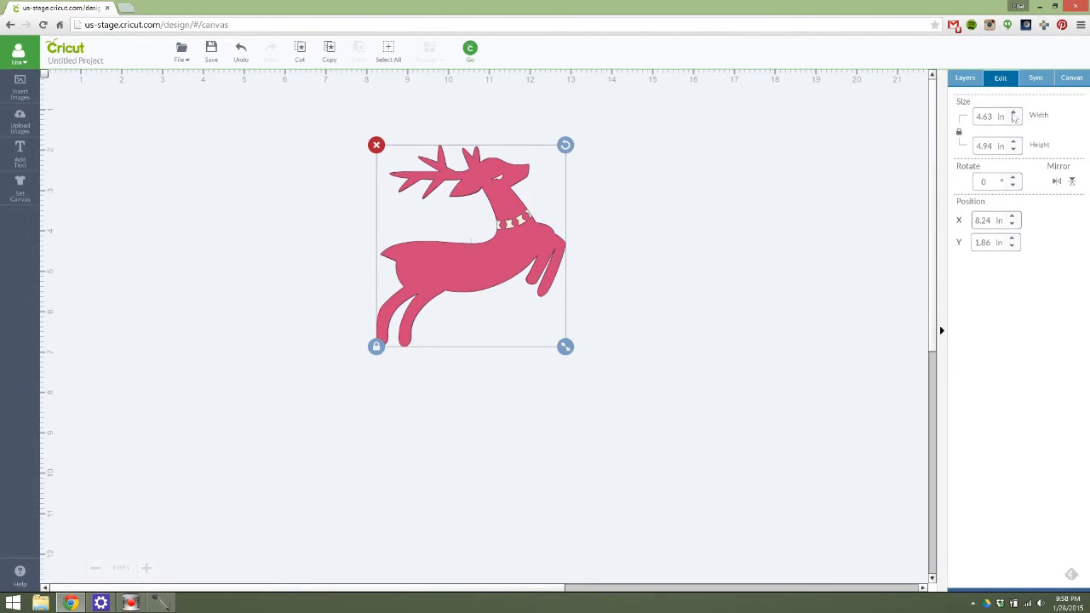
mouse_move(997, 188)
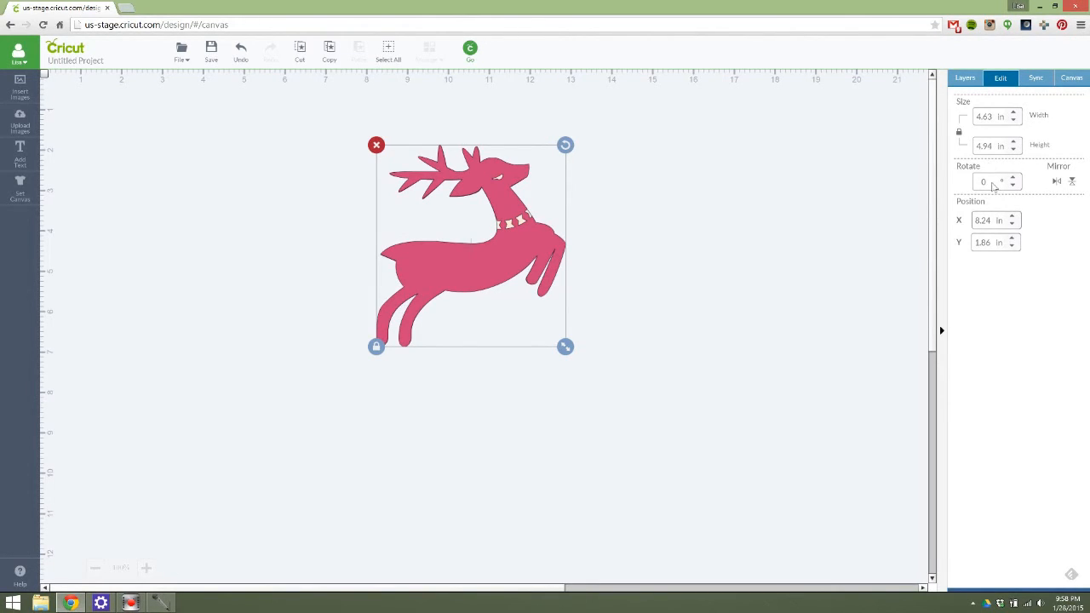
mouse_move(852, 180)
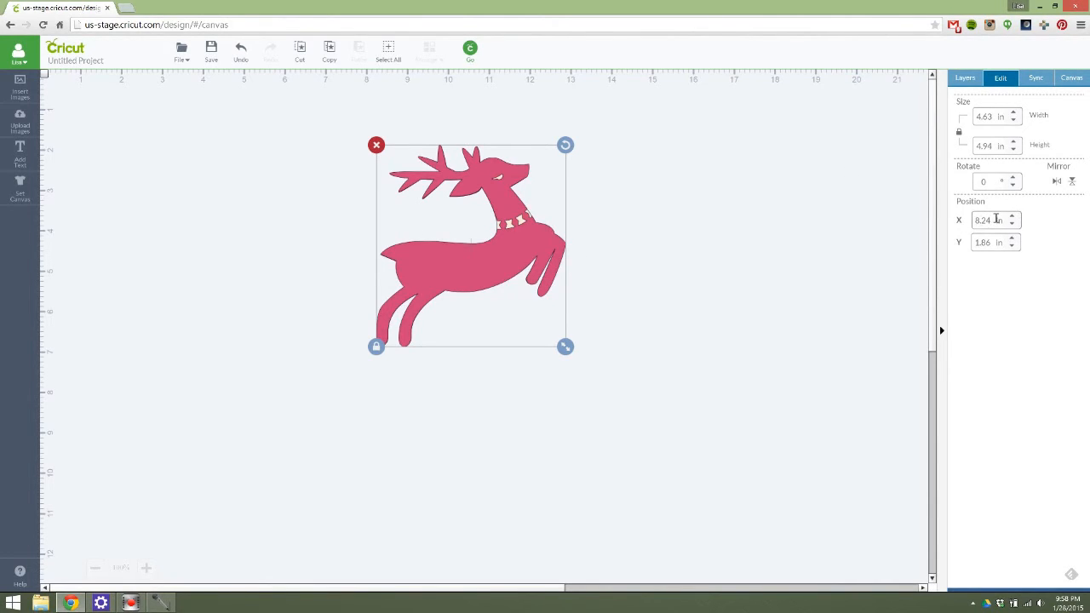
click(1035, 78)
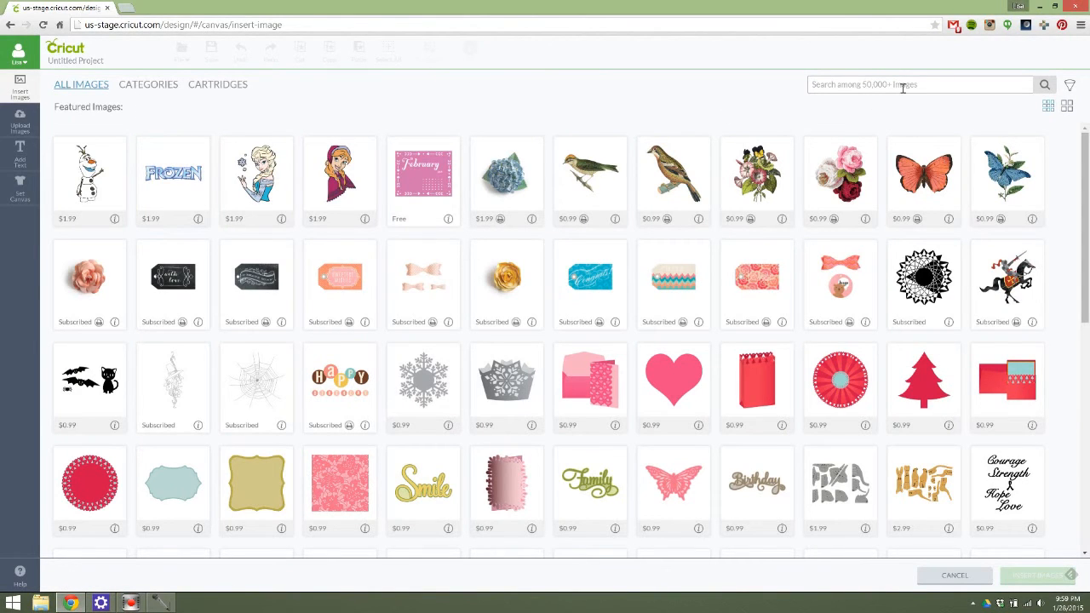
Insert the pink heart beside the reindeer, then reselect the reindeer.
click(674, 376)
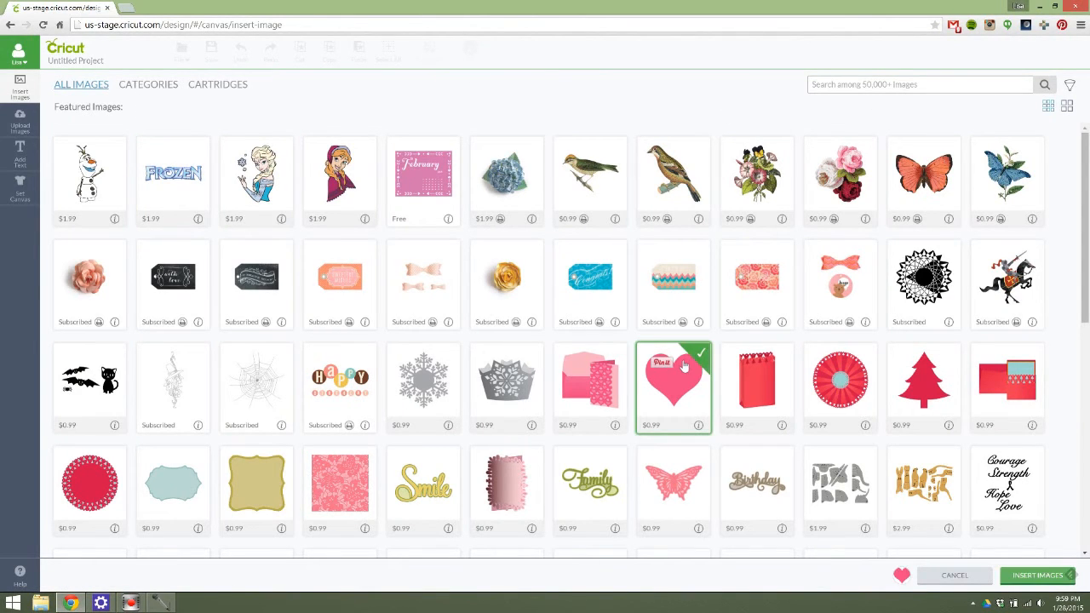
click(1037, 576)
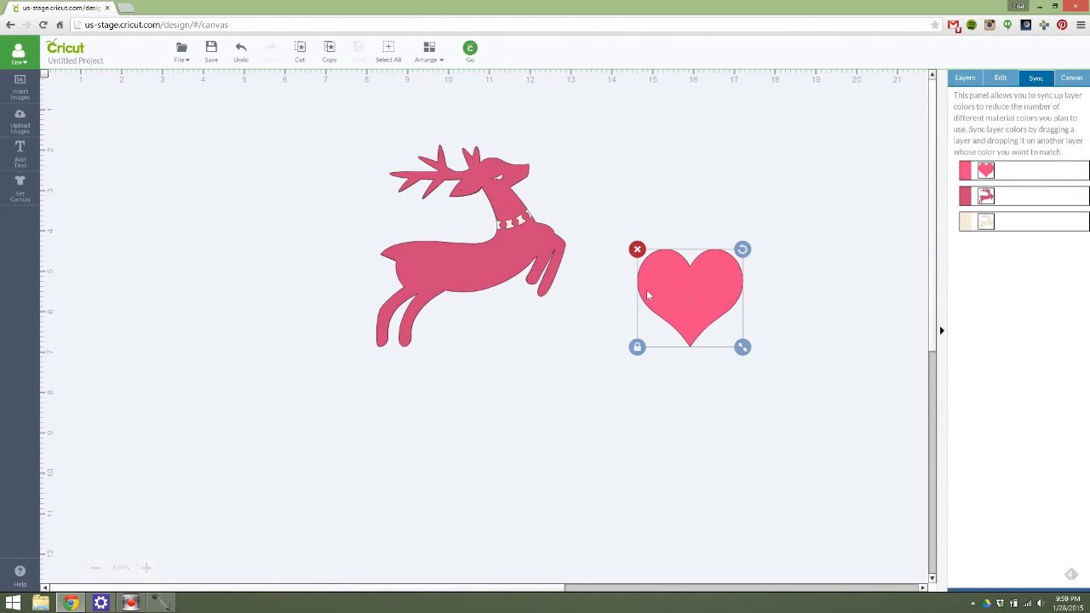
click(471, 247)
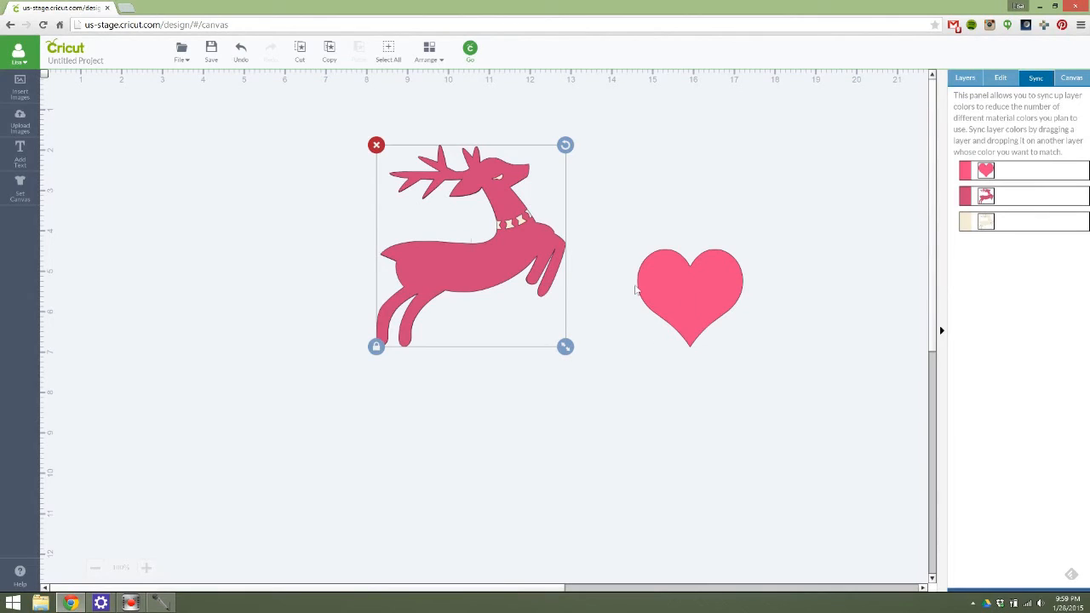
Sync the heart to the reindeer's pink and open the canvas type gallery.
click(690, 297)
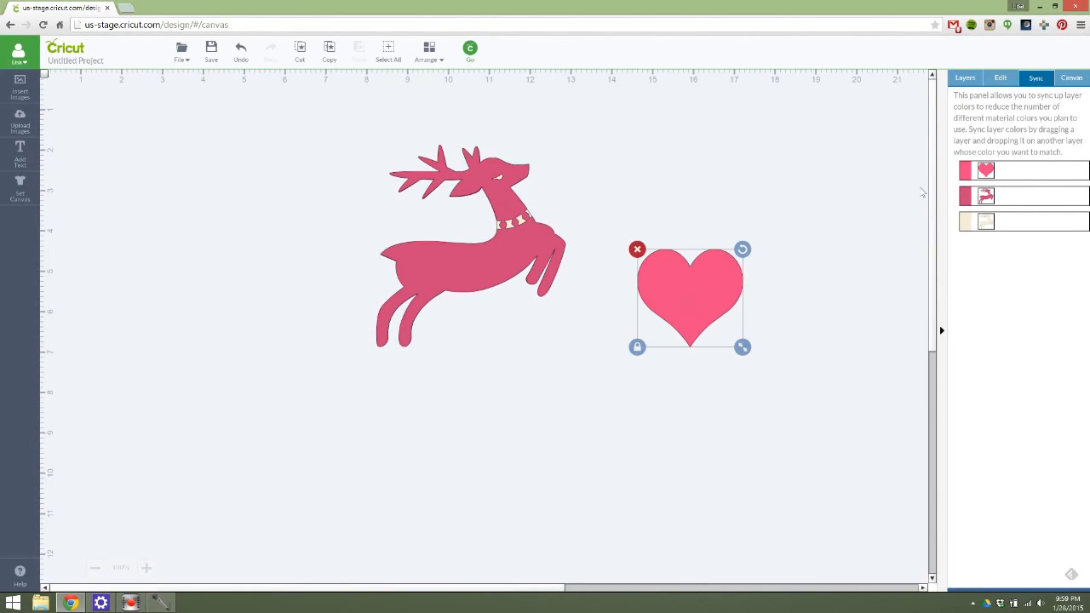
mouse_move(630, 238)
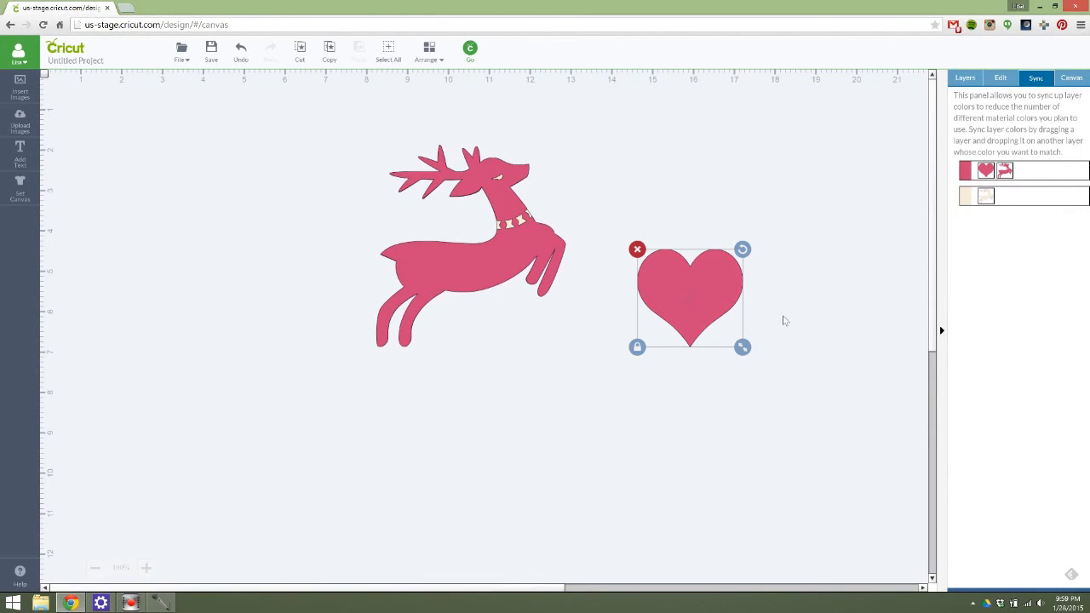
click(842, 191)
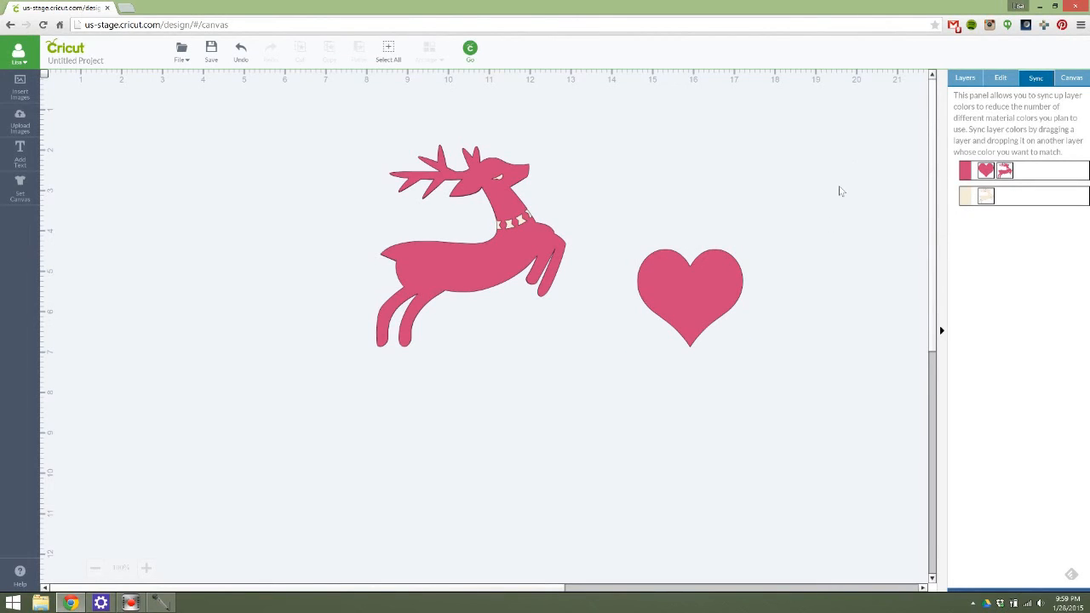
click(1072, 77)
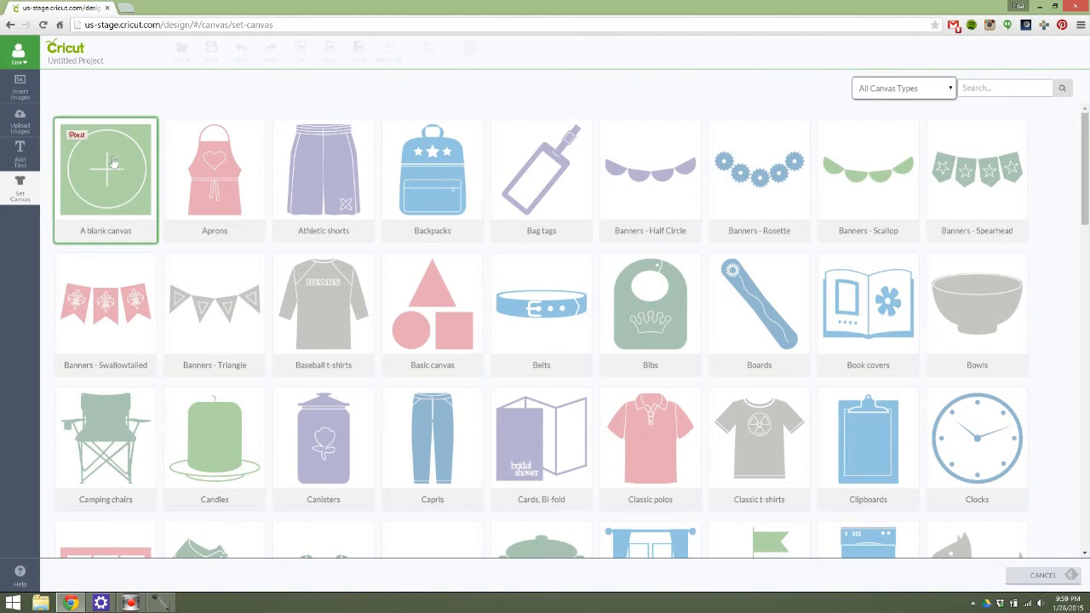
Browse the Set Canvas gallery down toward the napkin options.
click(977, 179)
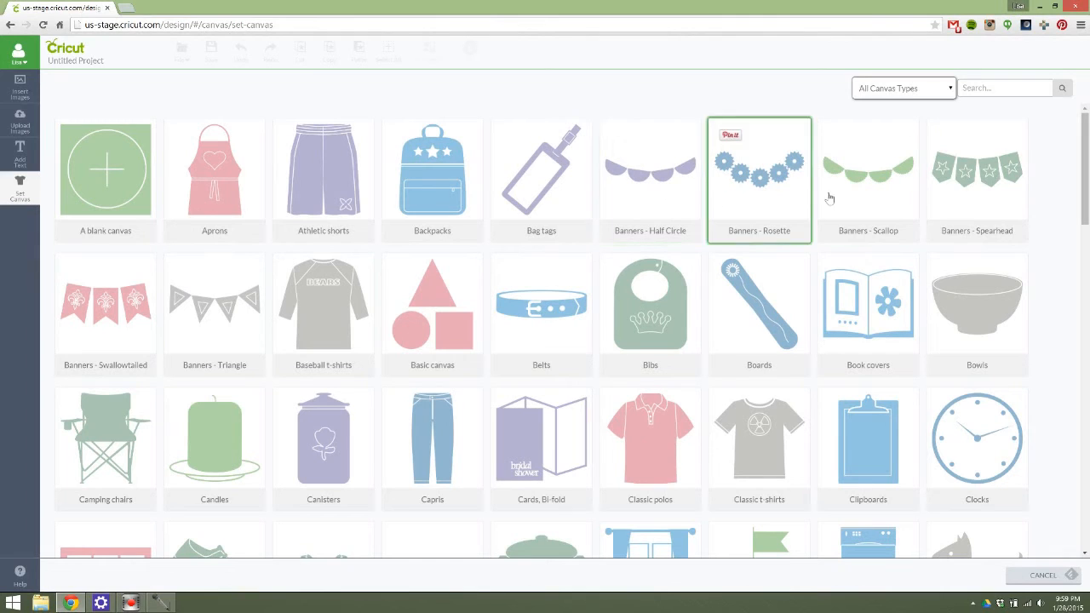
mouse_move(1036, 201)
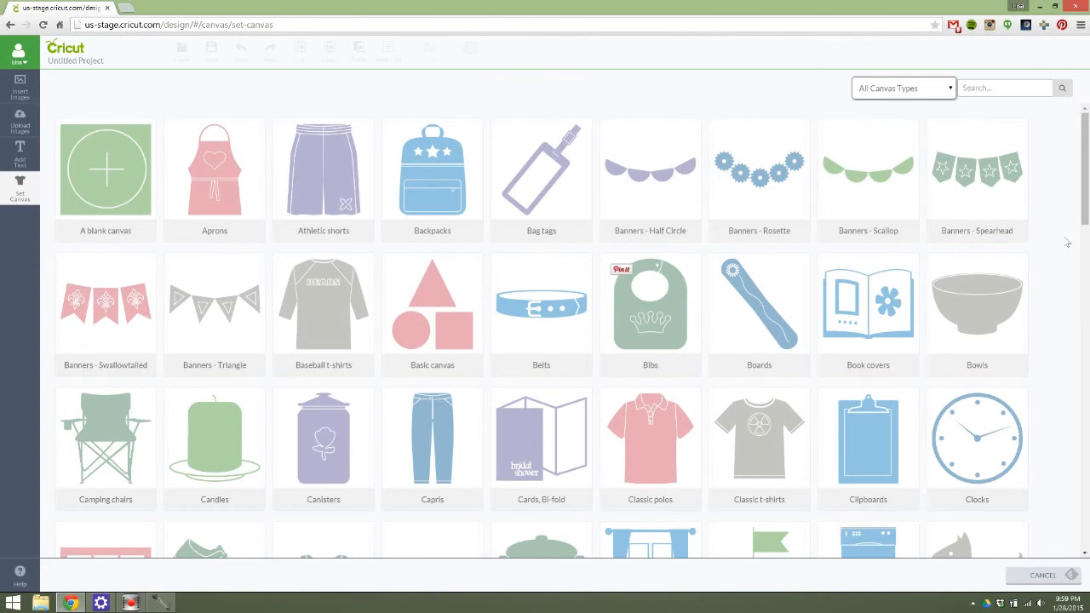
scroll(down, 3)
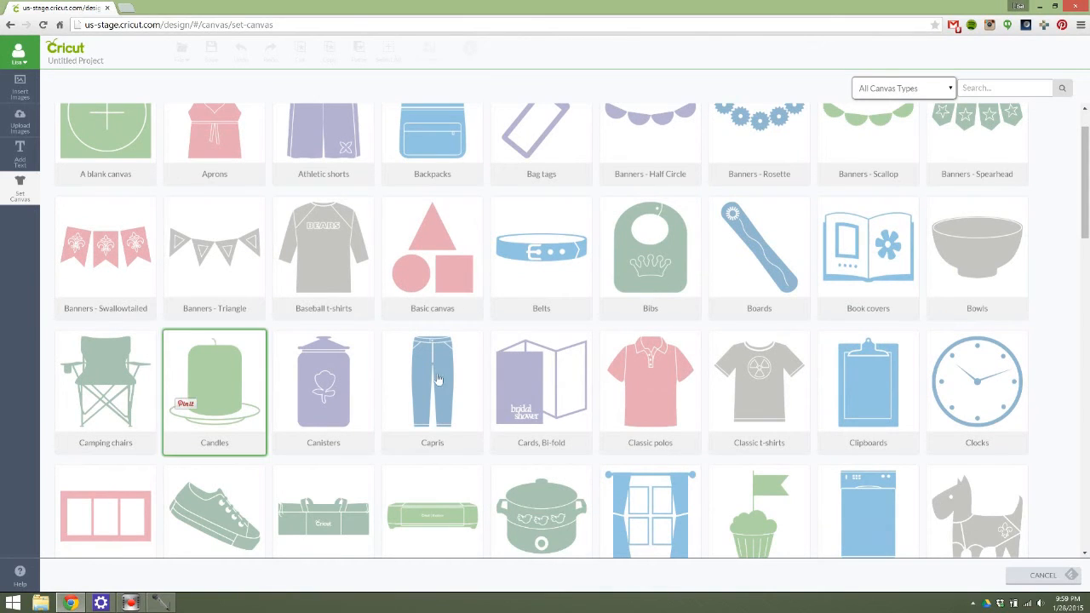
scroll(down, 3)
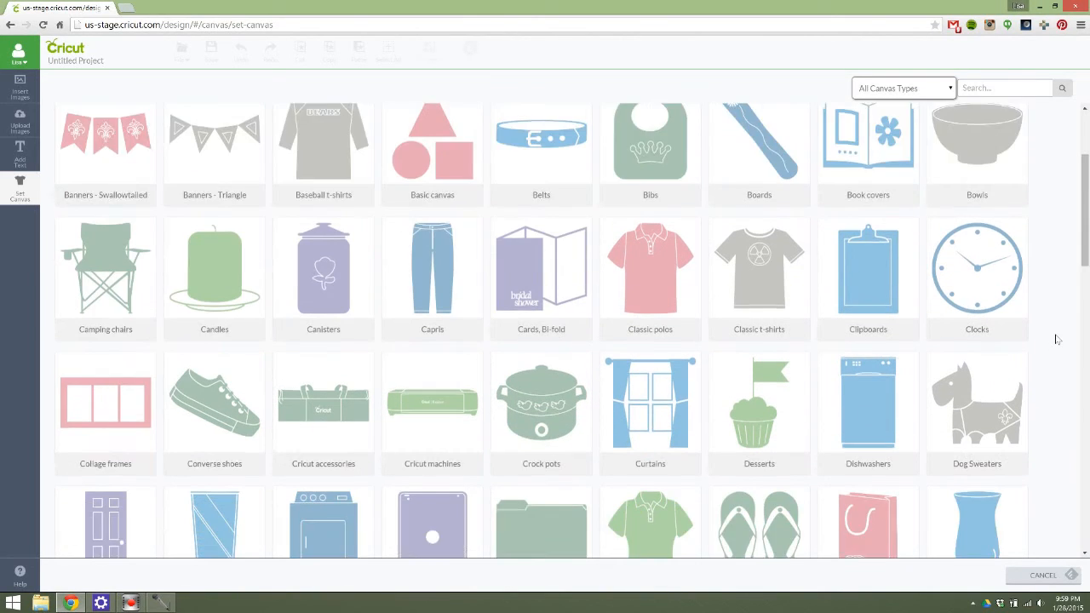
scroll(down, 3)
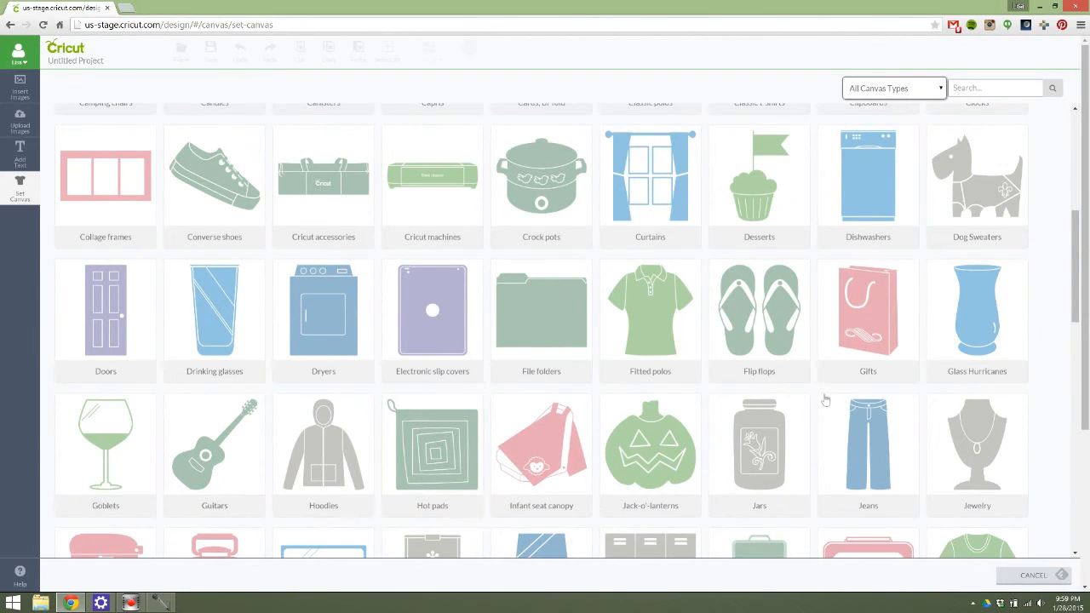
scroll(down, 3)
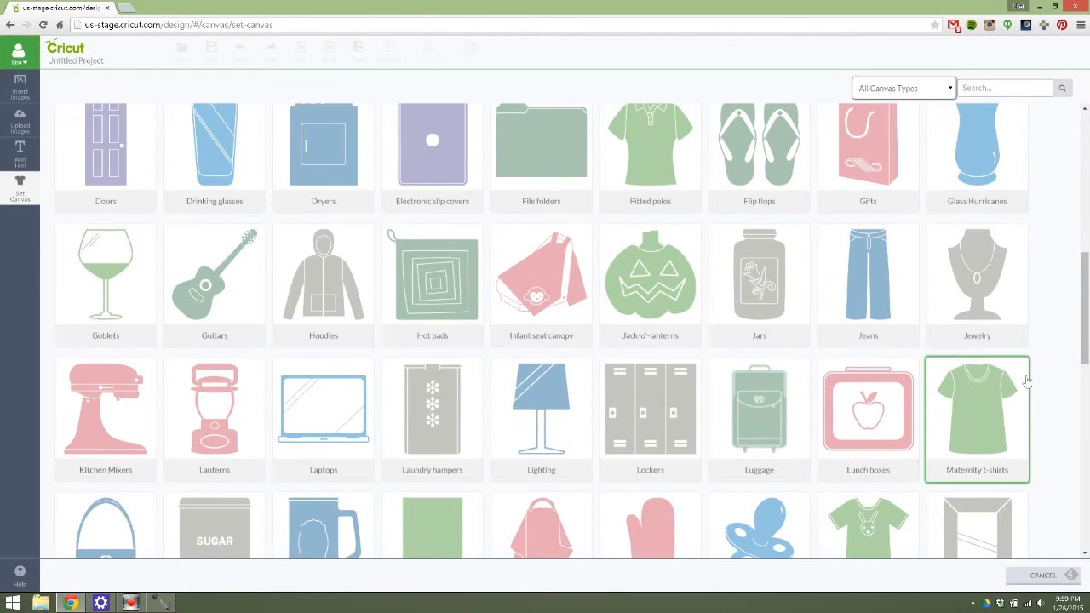
scroll(down, 3)
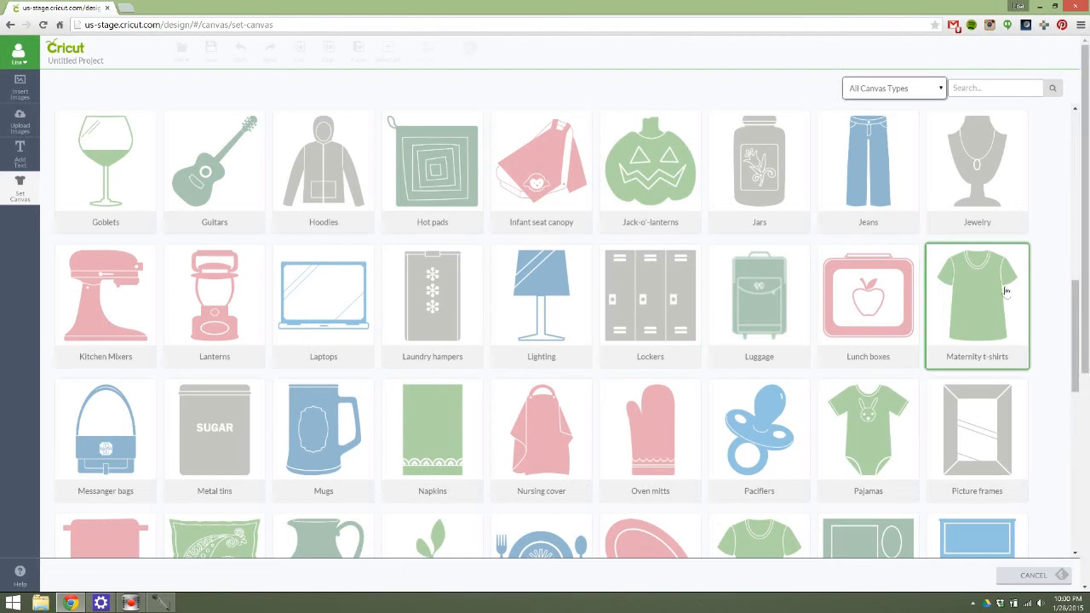
scroll(down, 3)
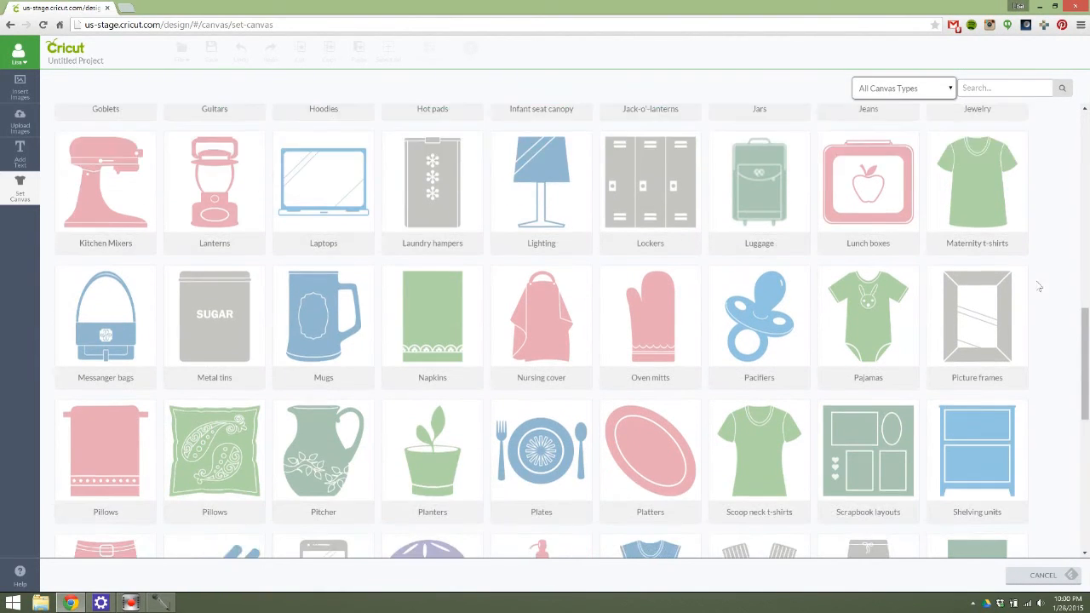
scroll(down, 3)
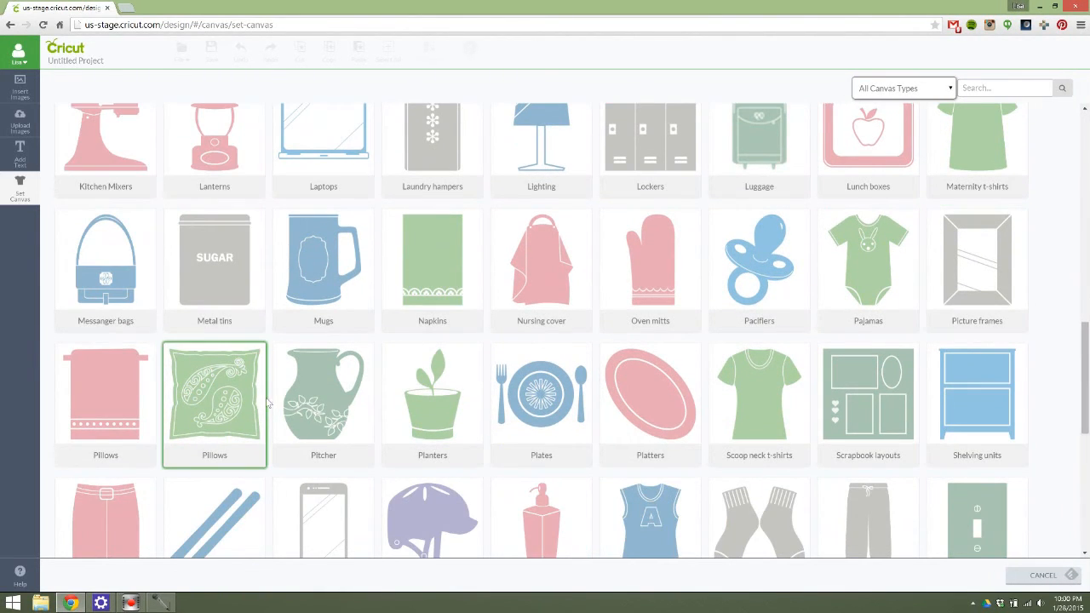
scroll(down, 3)
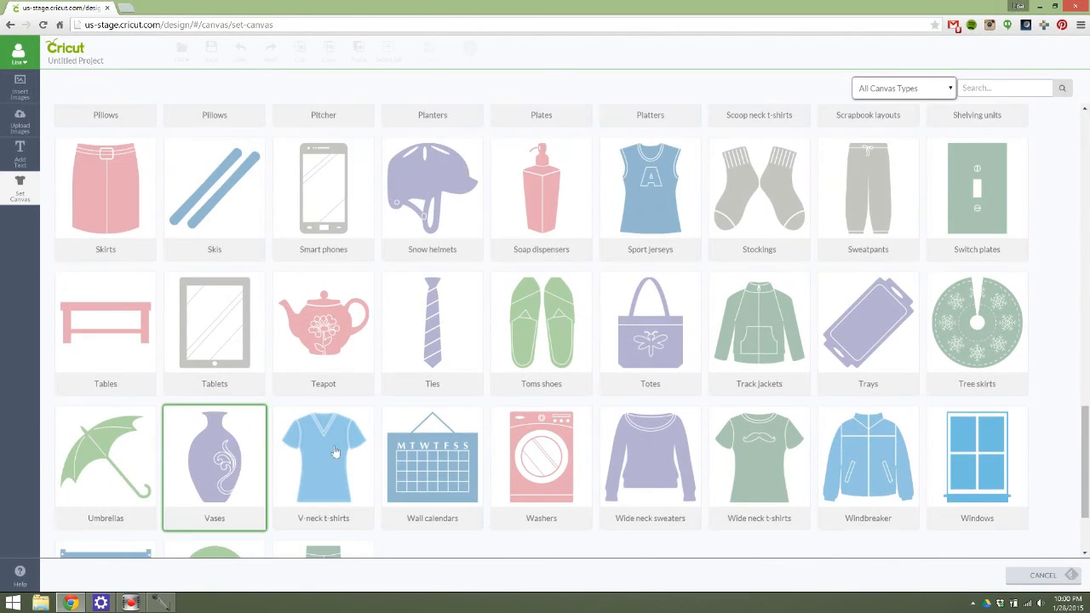
scroll(down, 3)
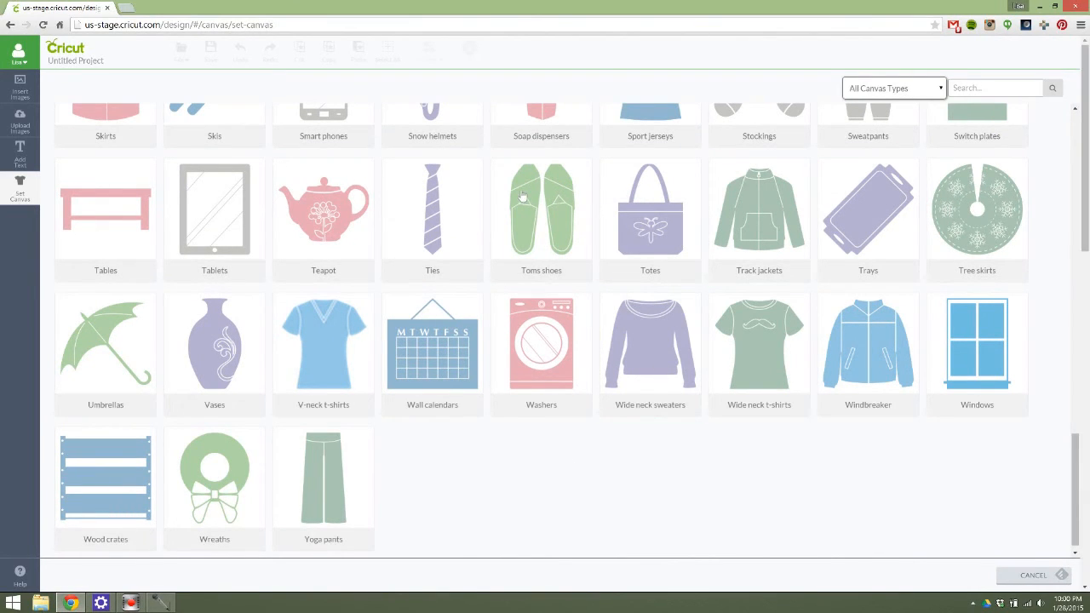
Apply the Napkins canvas and move the reindeer to its top left.
click(541, 208)
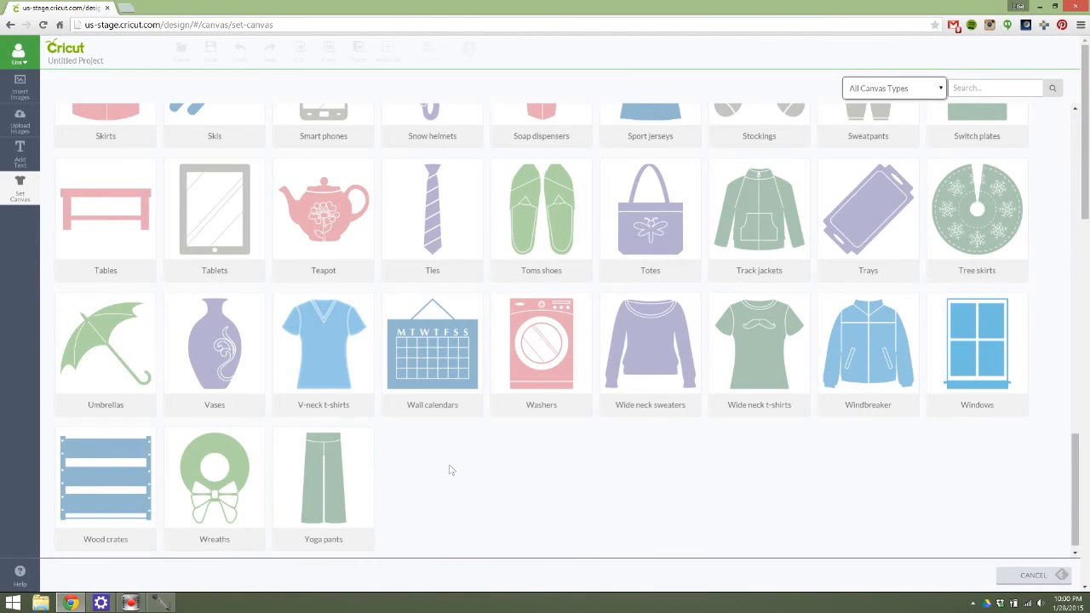
scroll(up, 3)
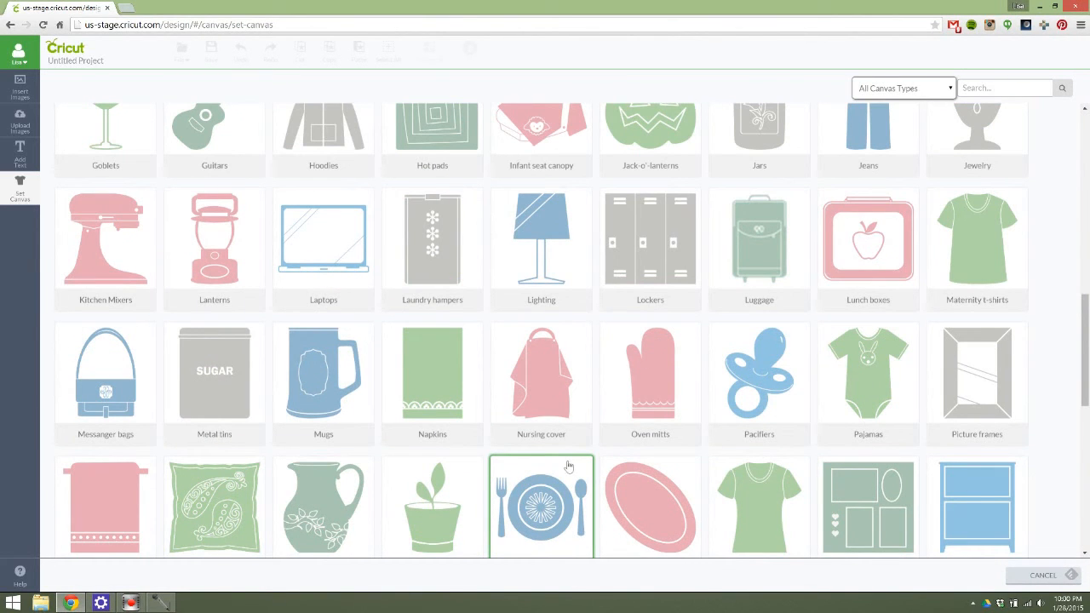
click(433, 372)
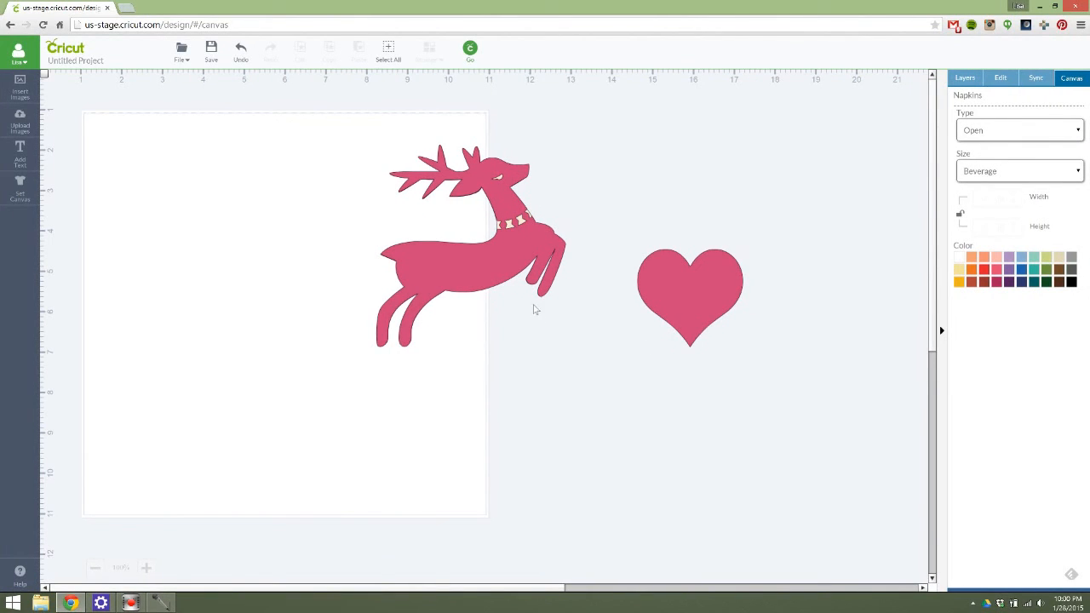
drag(477, 247, 196, 222)
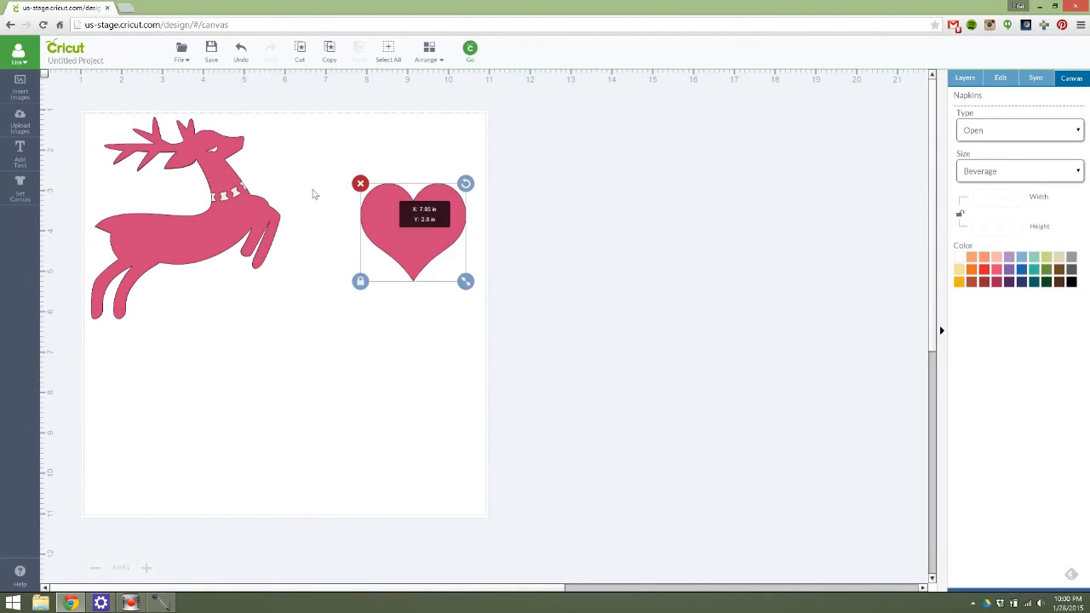
Drag the heart just below the reindeer in the napkin's top-left corner.
drag(413, 232, 277, 343)
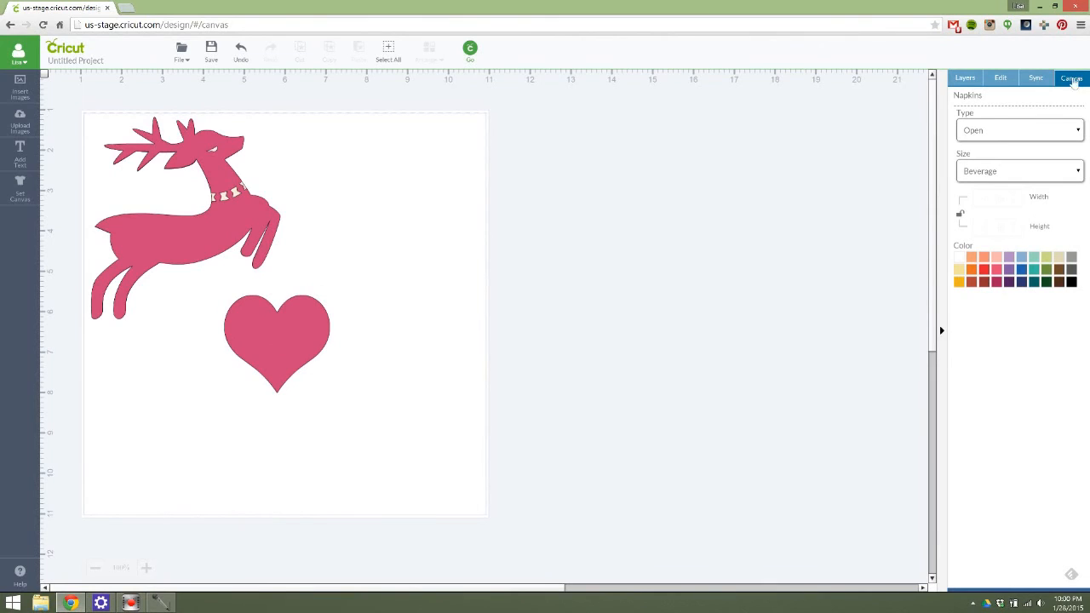
mouse_move(367, 255)
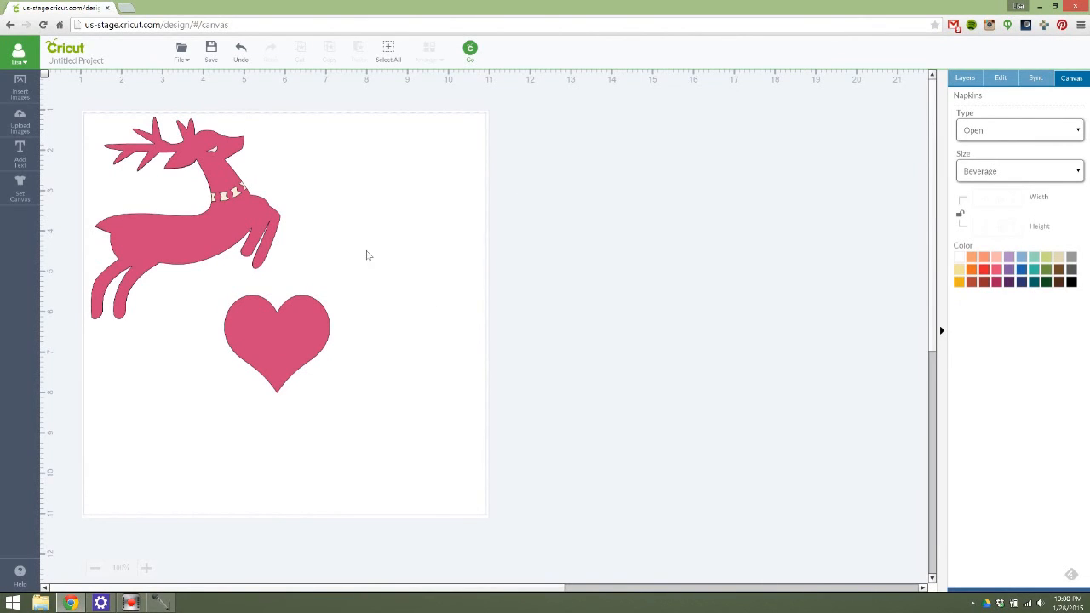
Try the Luncheon and Dinner napkin sizes, then switch to a Custom 7 by 8 inch size.
click(1020, 171)
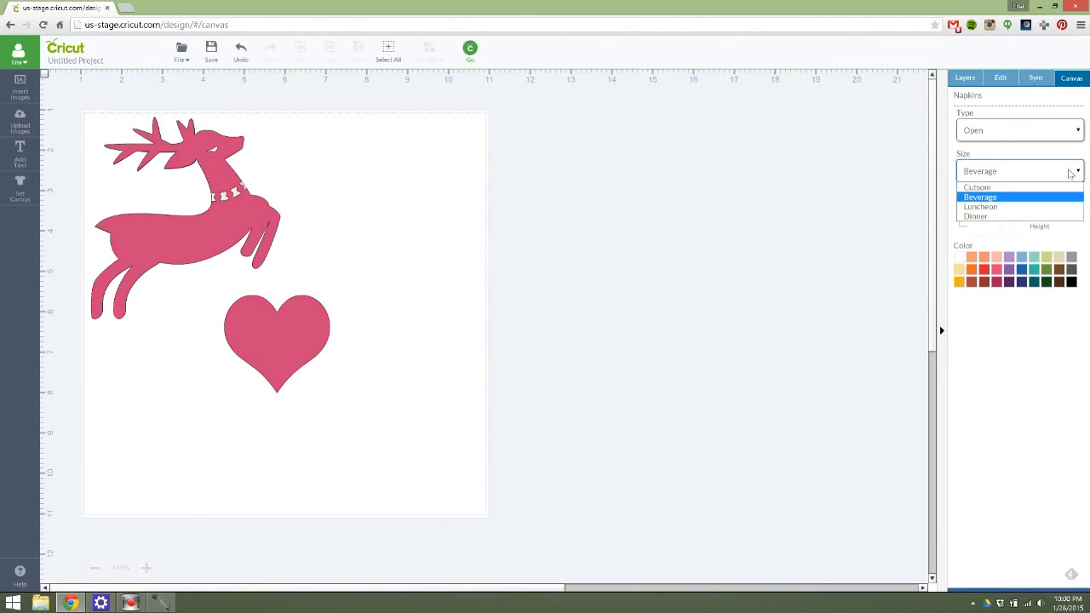
click(980, 206)
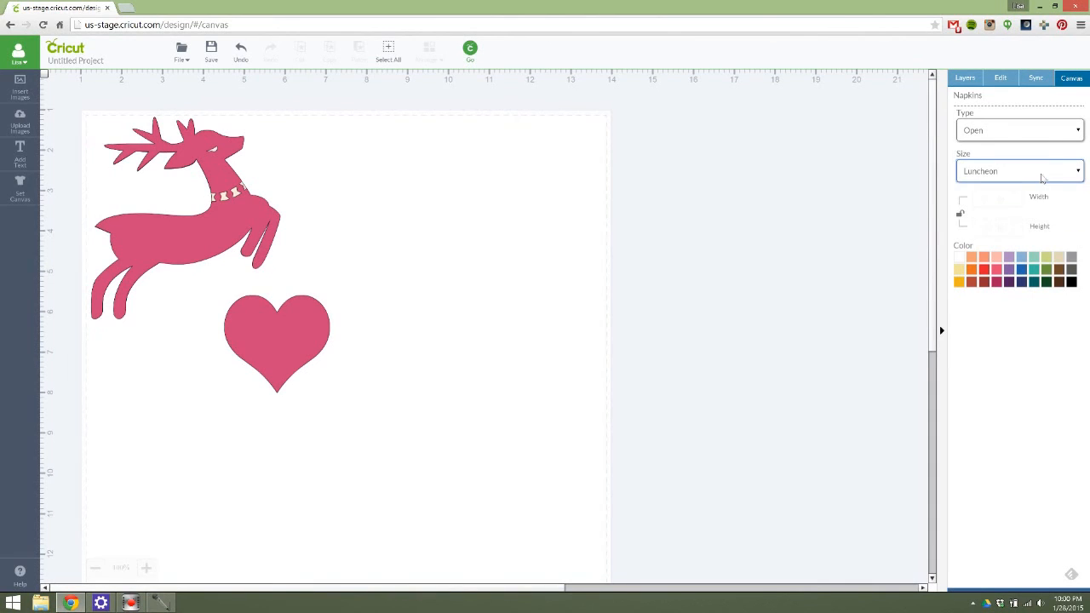
click(1019, 172)
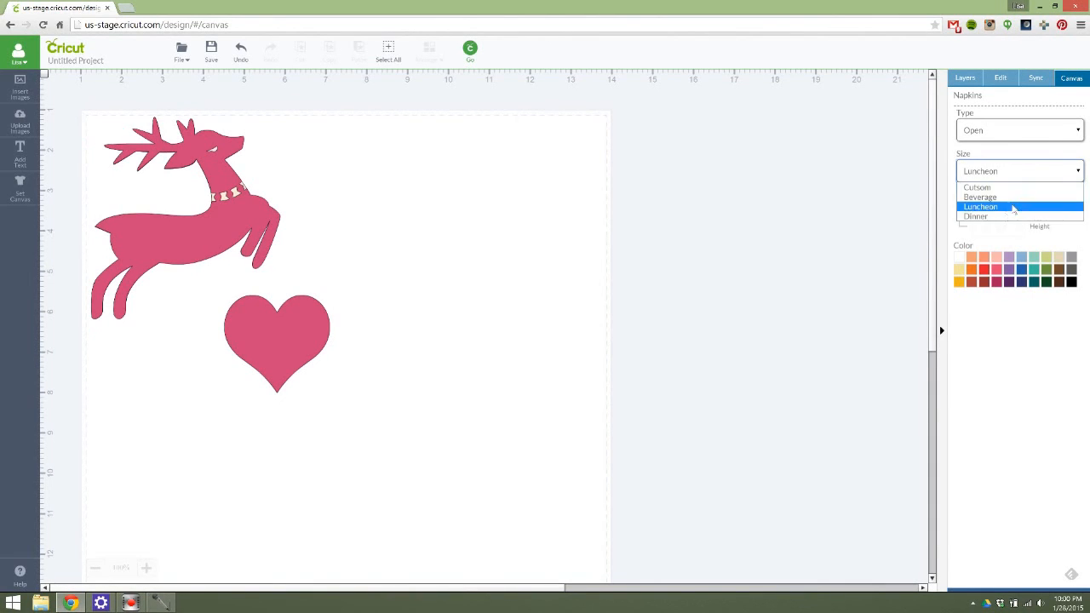
click(976, 216)
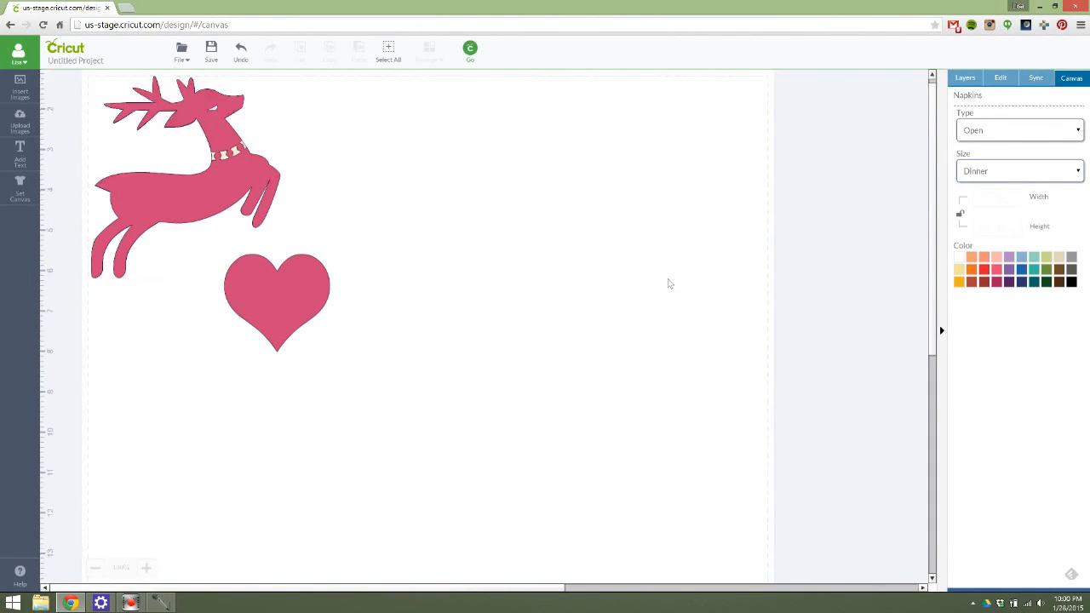
scroll(down, 3)
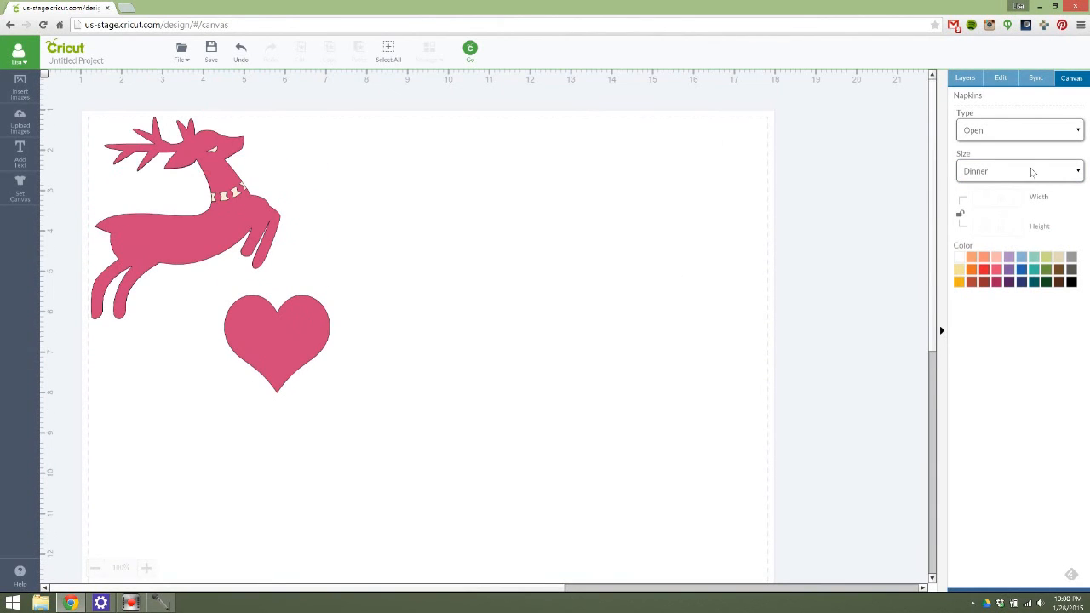
click(1020, 171)
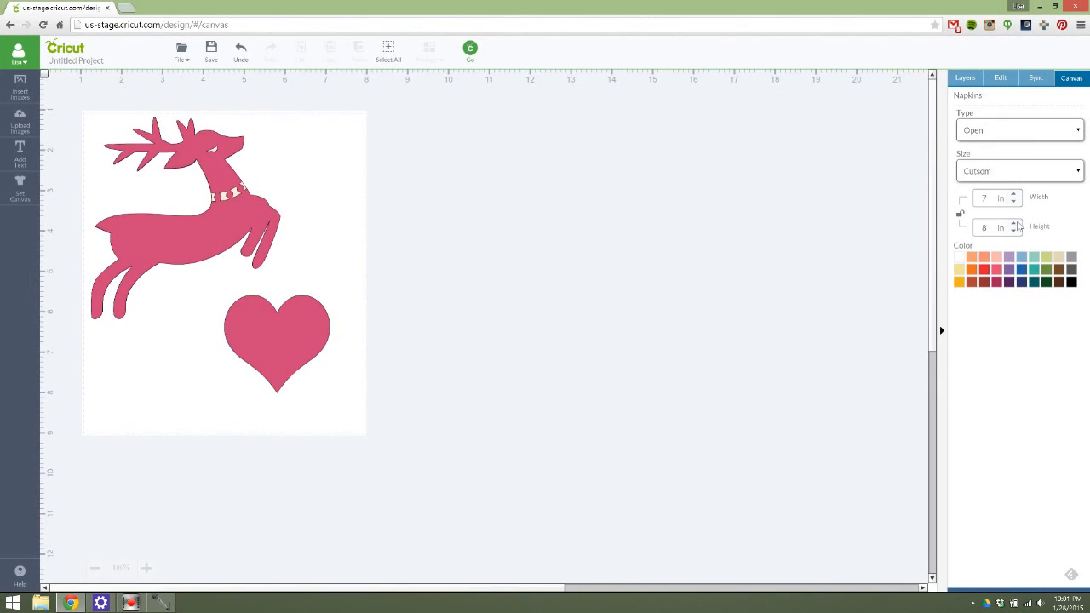
Set the napkin height to 9 inches and colour it dark green after trying Blueberry.
click(1013, 230)
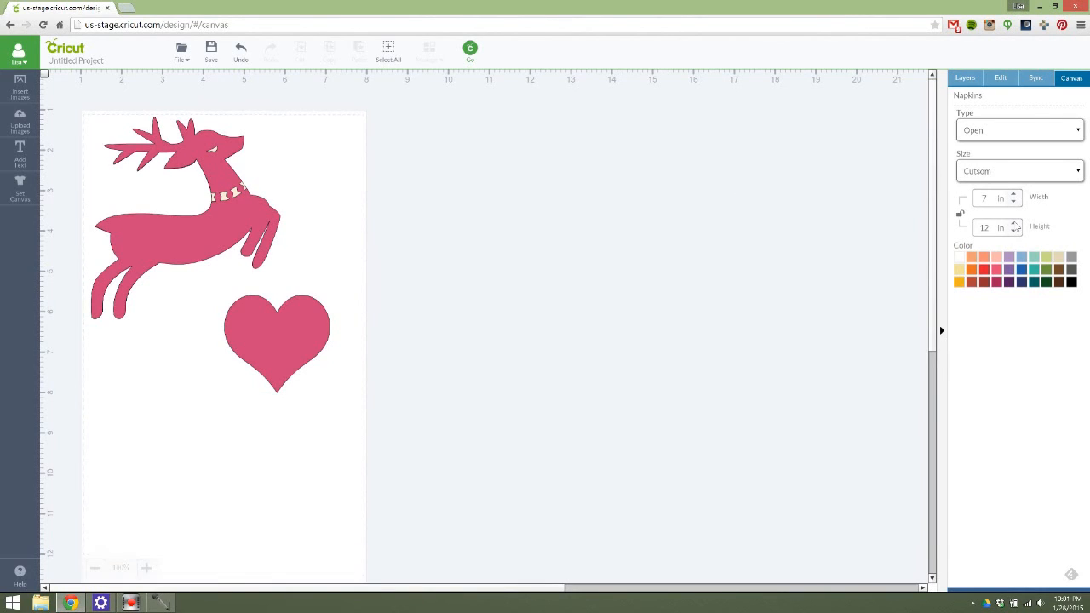
click(1014, 230)
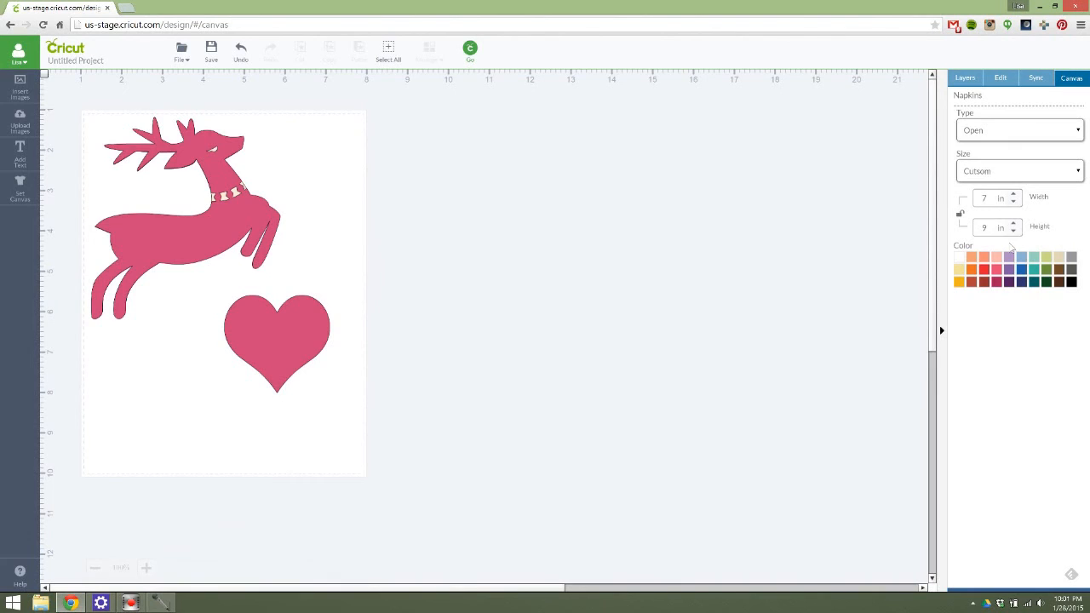
click(1022, 270)
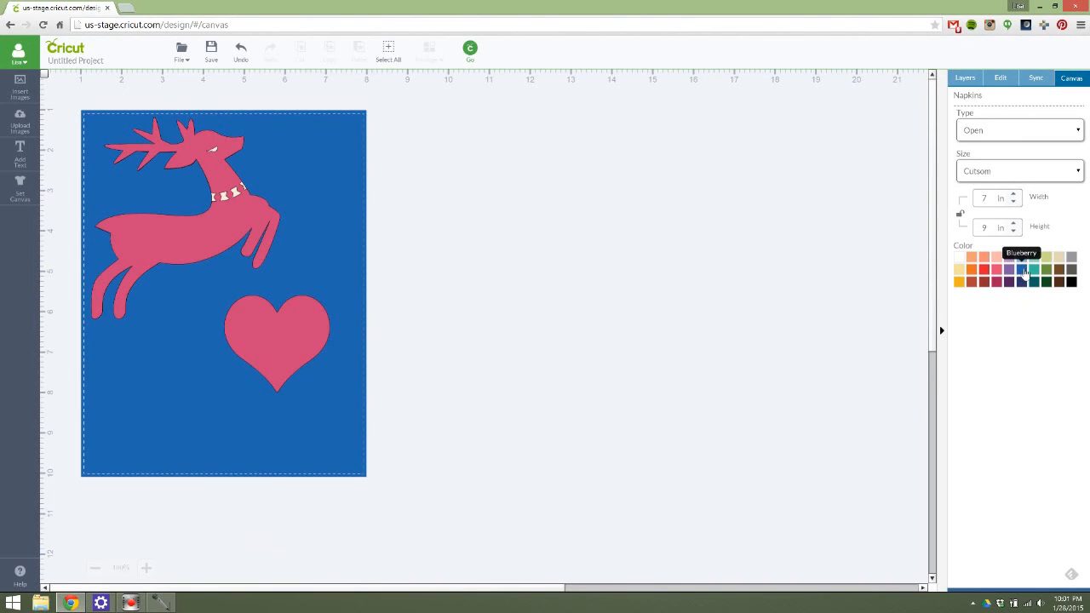
click(1047, 269)
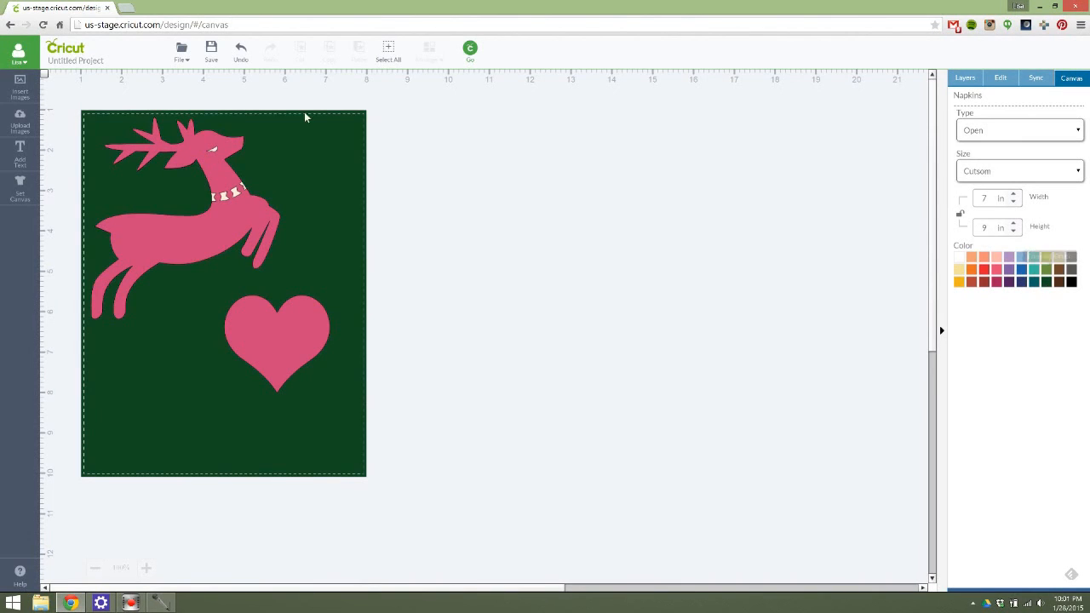
mouse_move(961, 313)
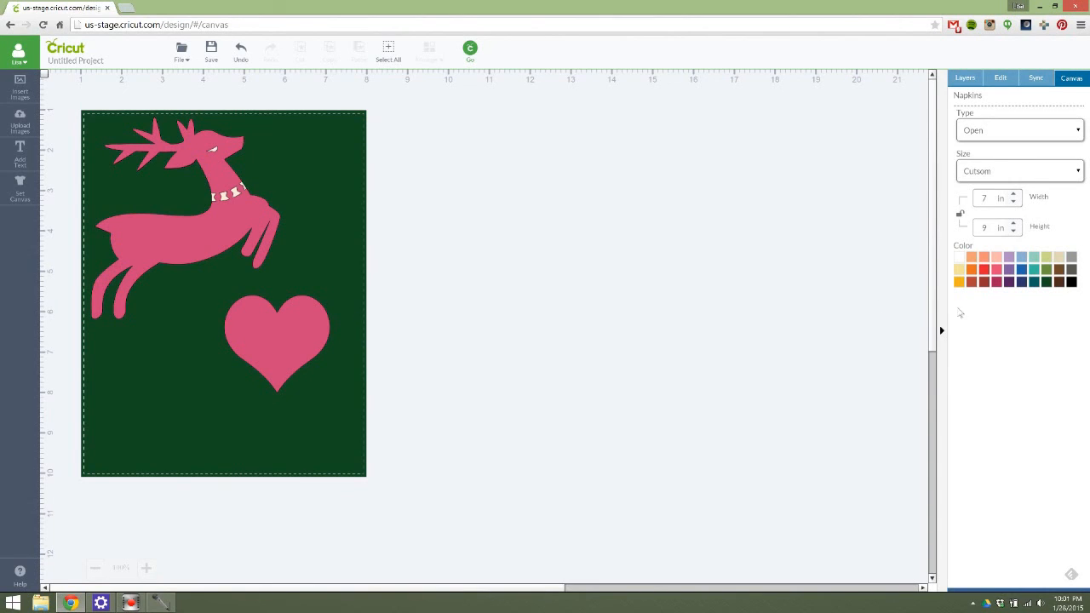
Review the colour Sync options and Layers list, then return to Canvas settings.
click(1035, 78)
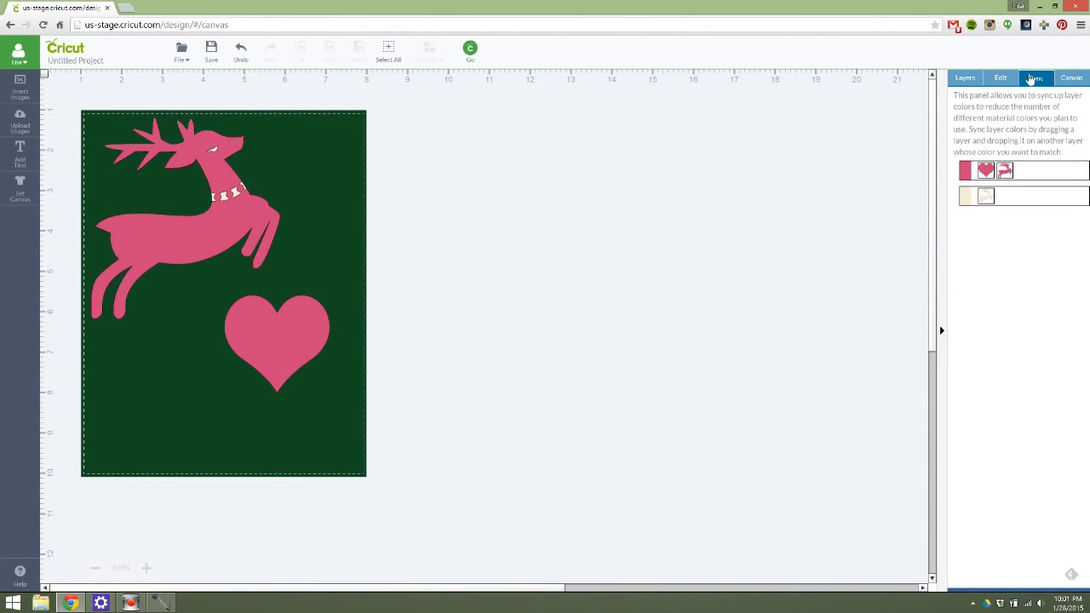
click(965, 78)
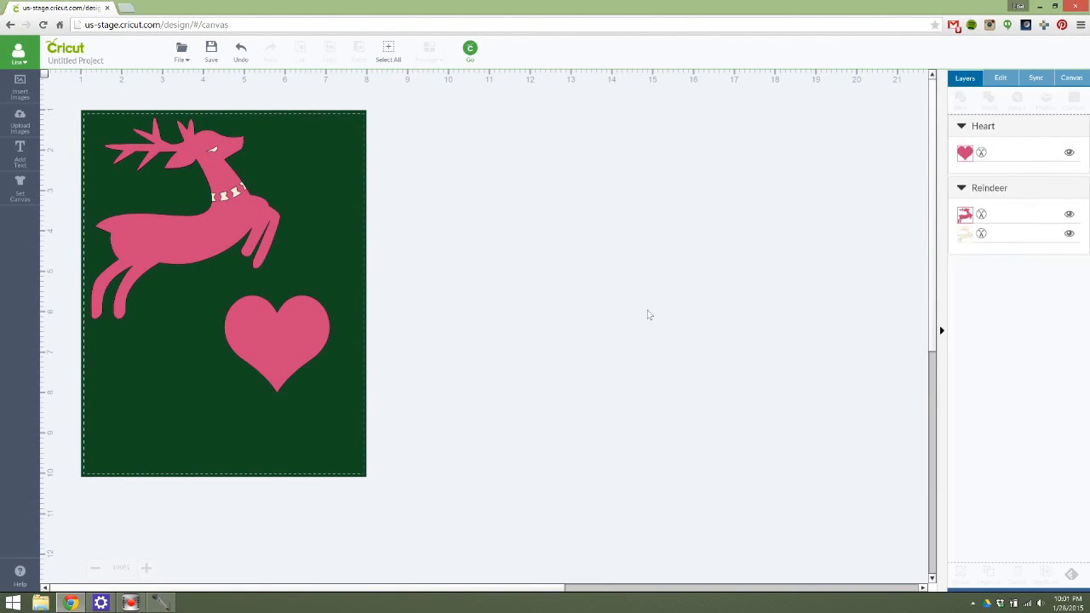
mouse_move(553, 299)
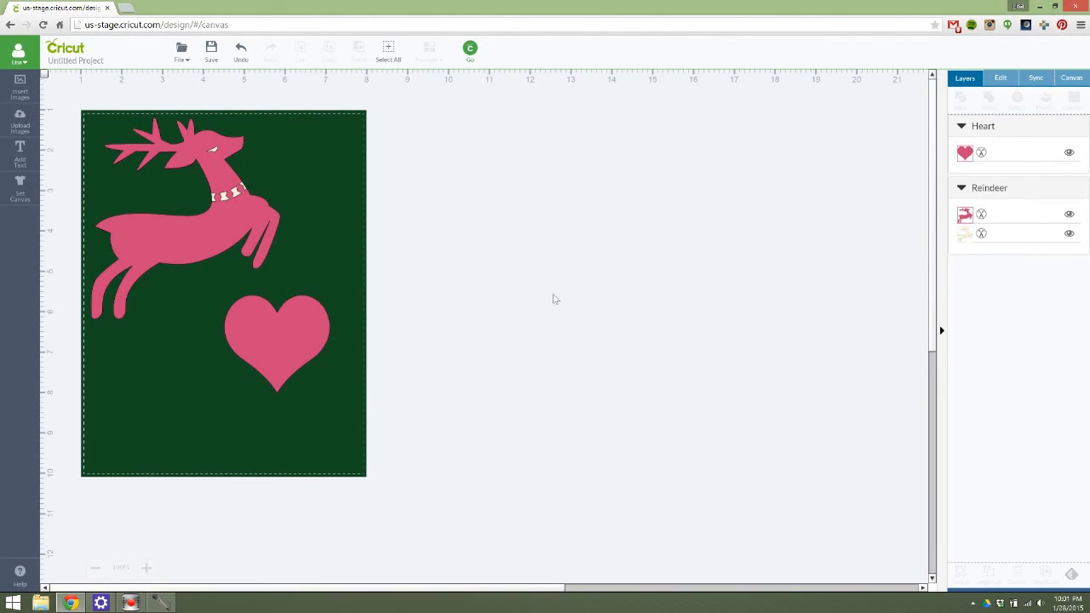
mouse_move(530, 184)
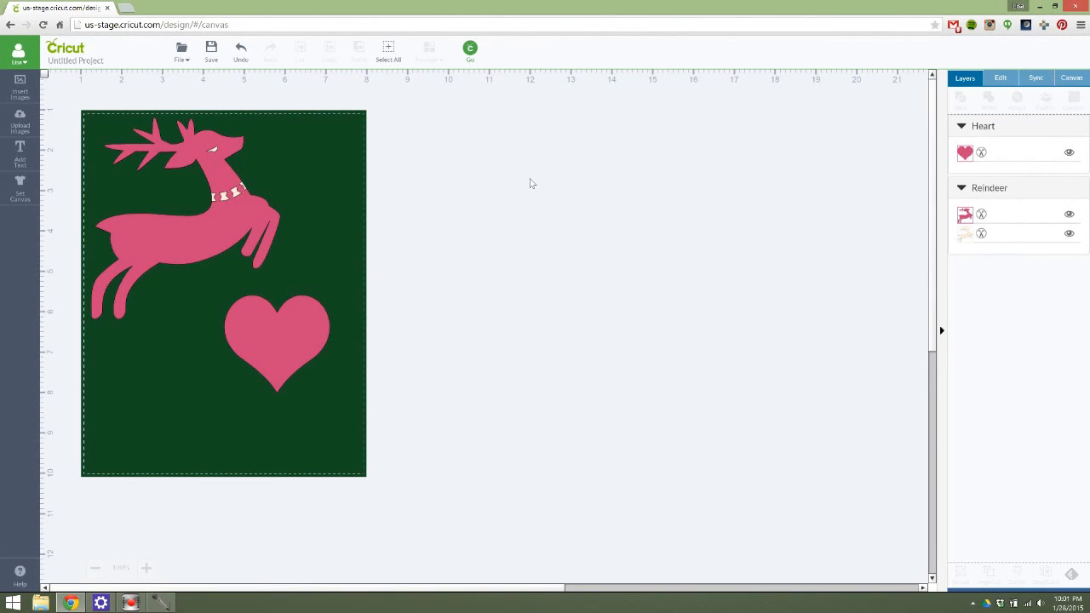
mouse_move(837, 123)
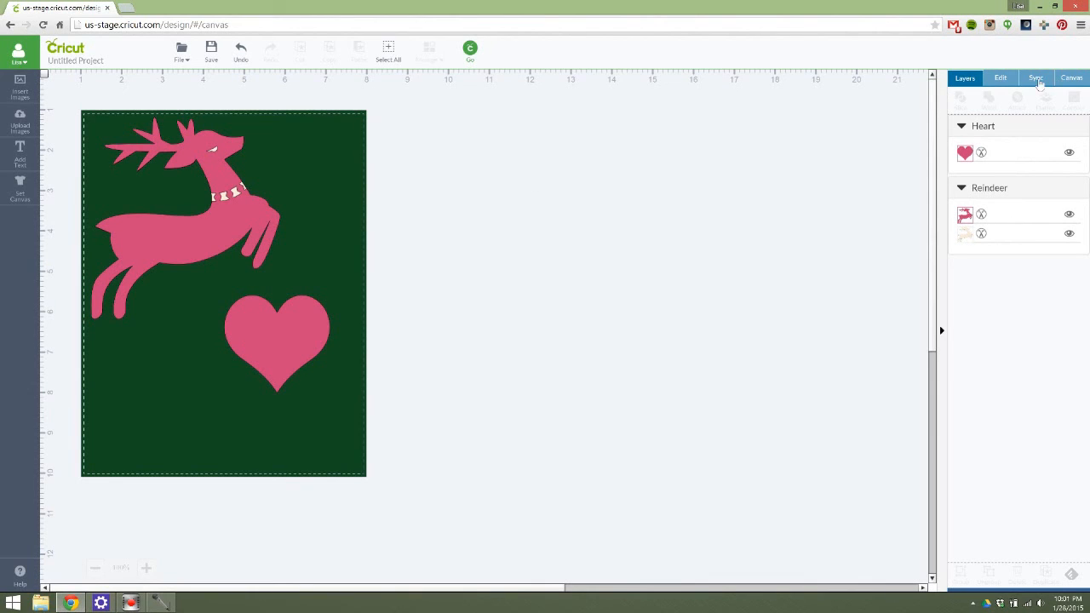
click(1036, 78)
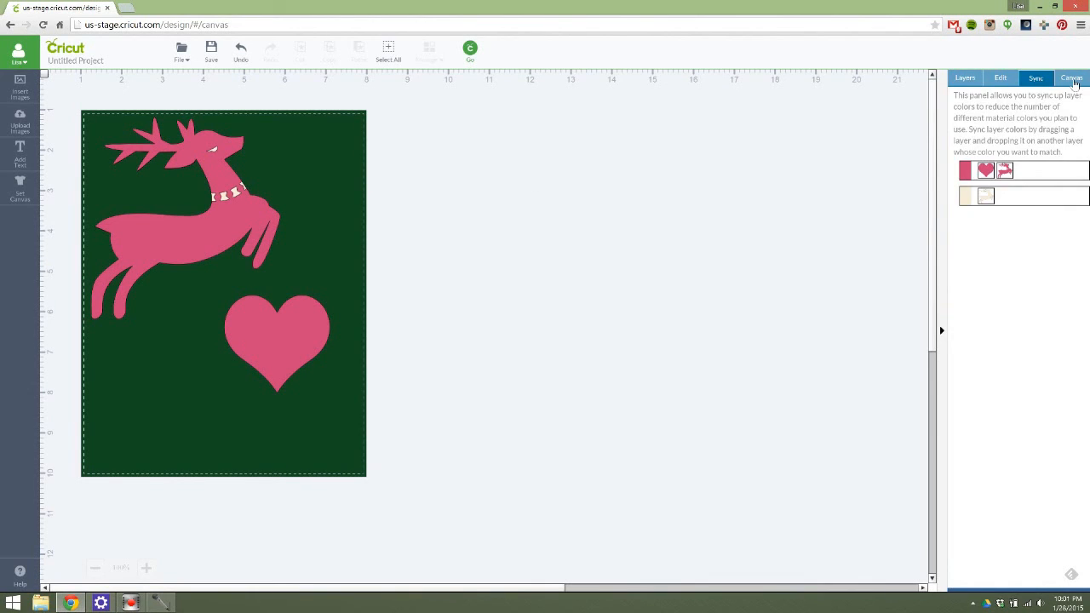
click(1071, 78)
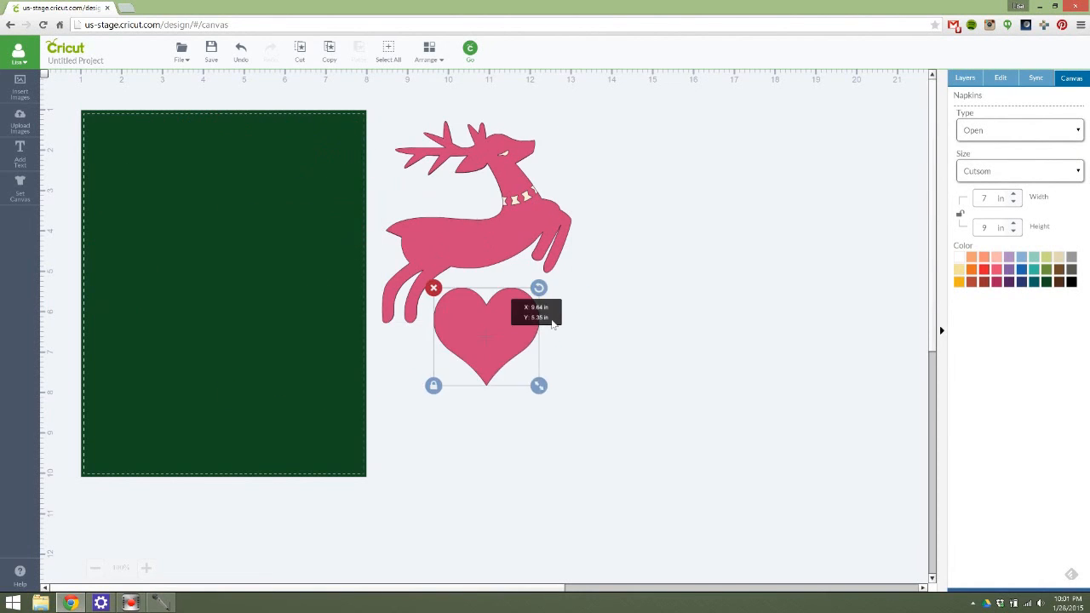
Shift the heart slightly right beneath the reindeer and deselect it.
drag(486, 337, 541, 341)
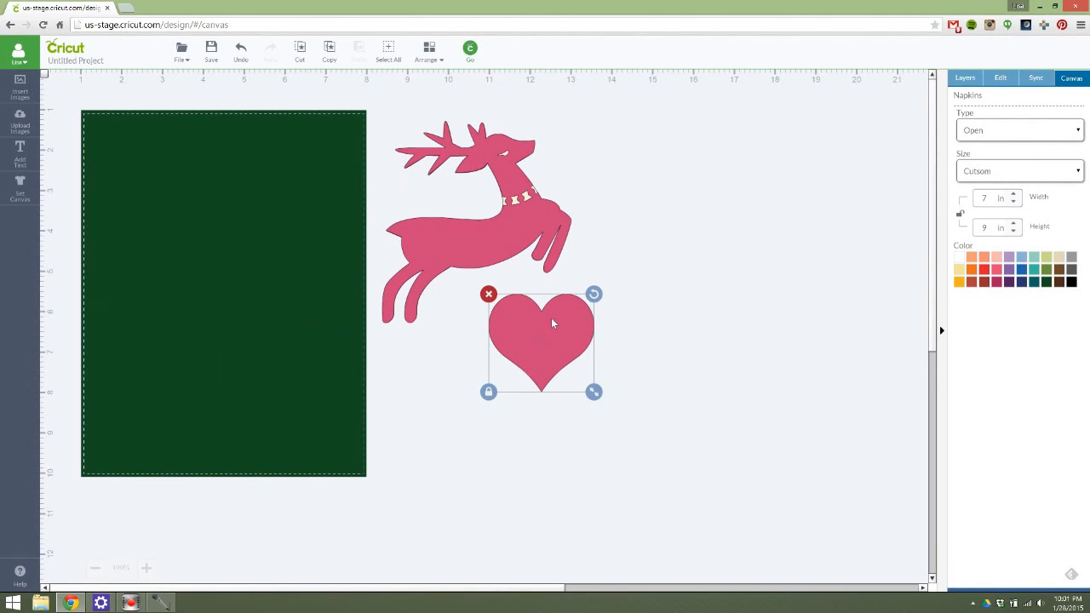
click(263, 247)
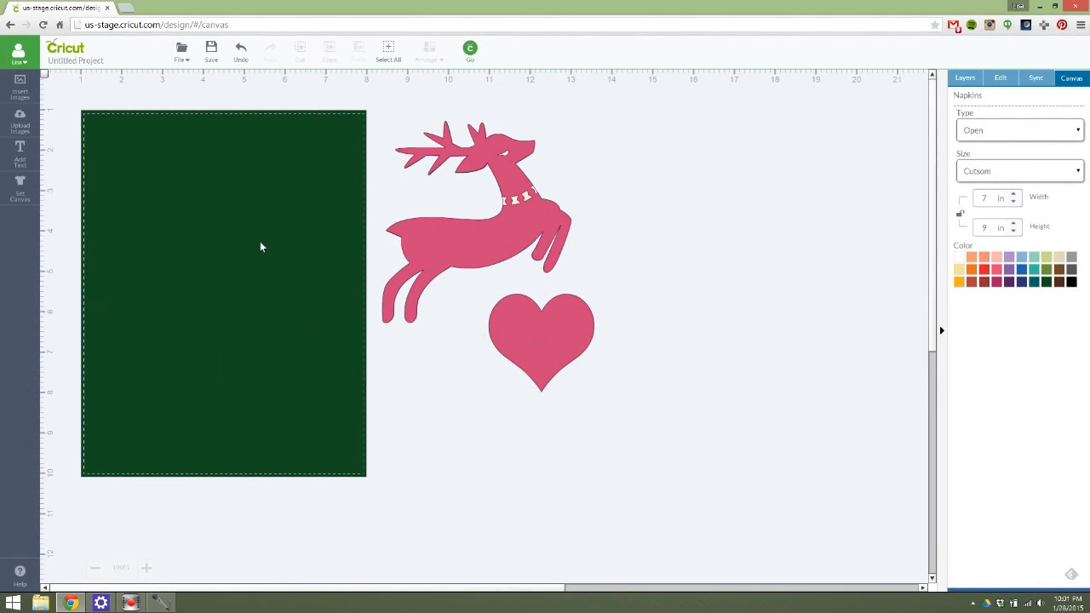
mouse_move(289, 276)
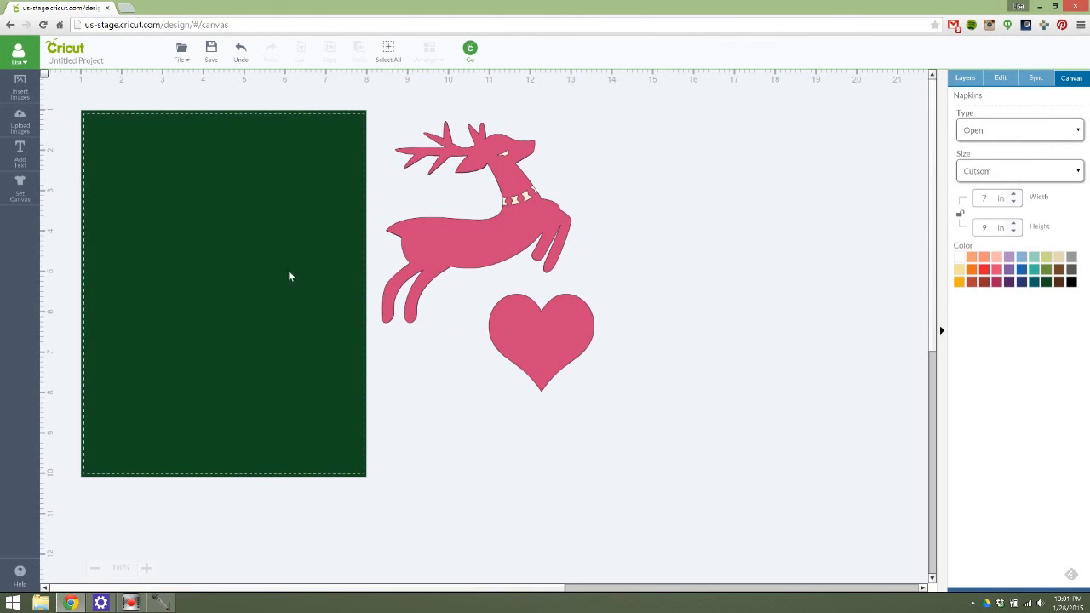
mouse_move(289, 342)
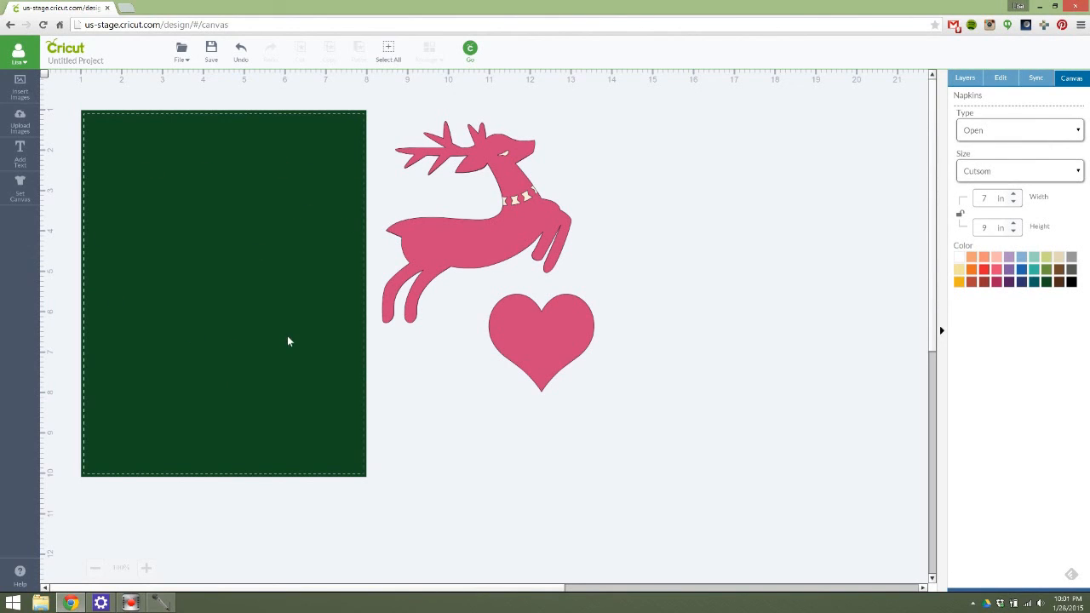
mouse_move(288, 364)
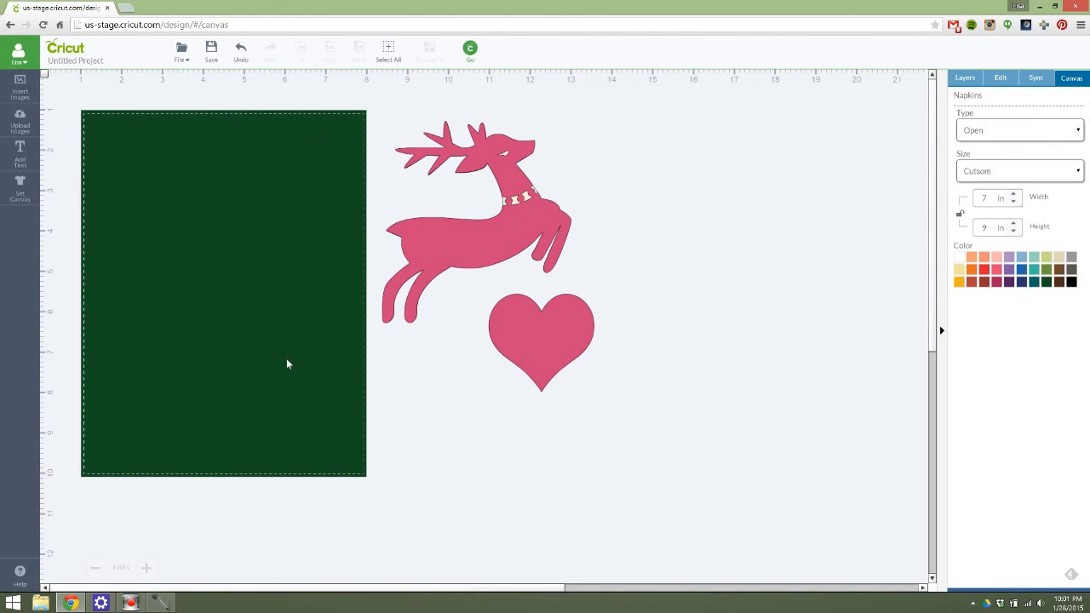
mouse_move(301, 379)
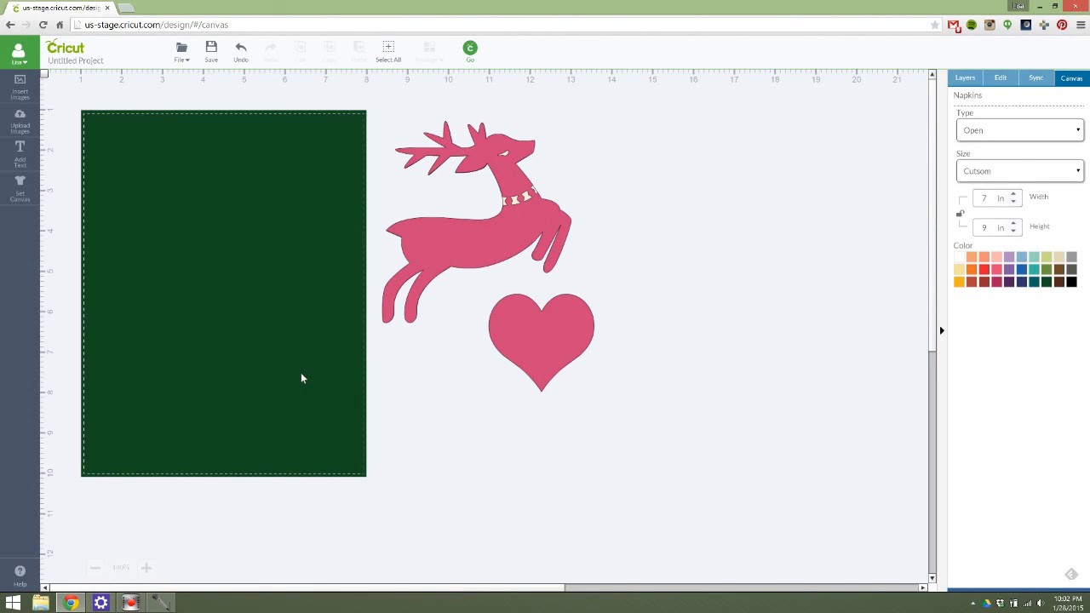
Enlarge the heart to about 4.9 inches wide, then shrink it back somewhat.
click(541, 340)
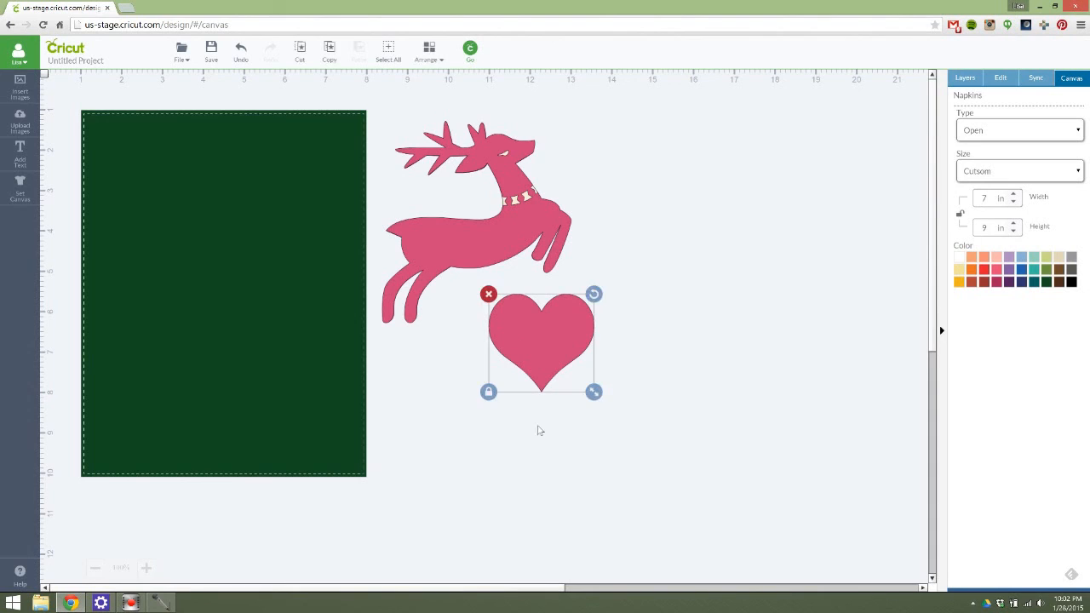
drag(594, 392, 689, 479)
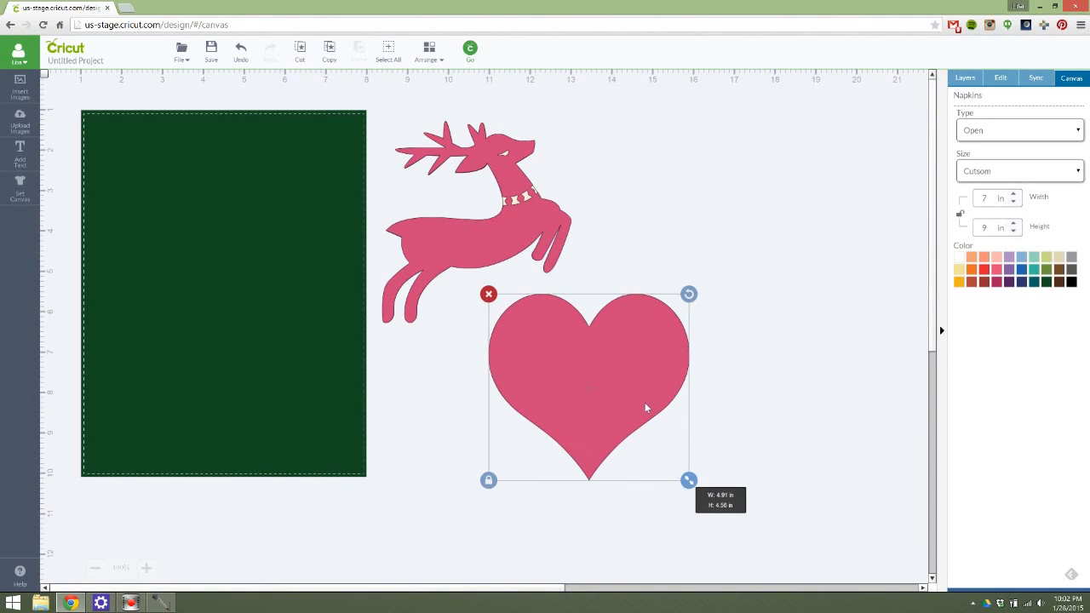
drag(689, 480, 643, 437)
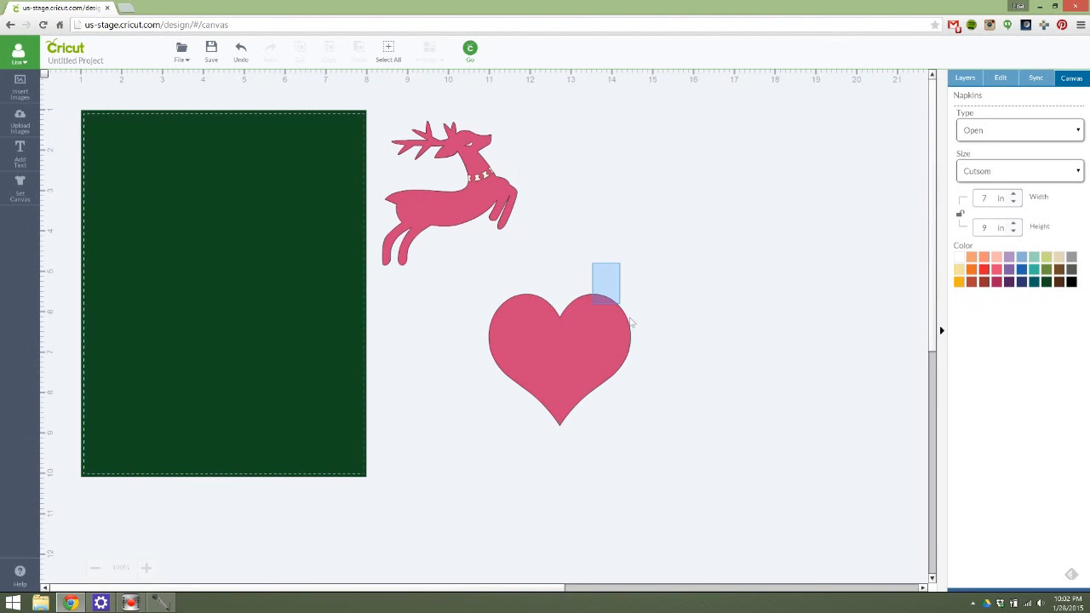
Tilt the reindeer about 33 degrees and back upright, then reselect the heart.
click(449, 190)
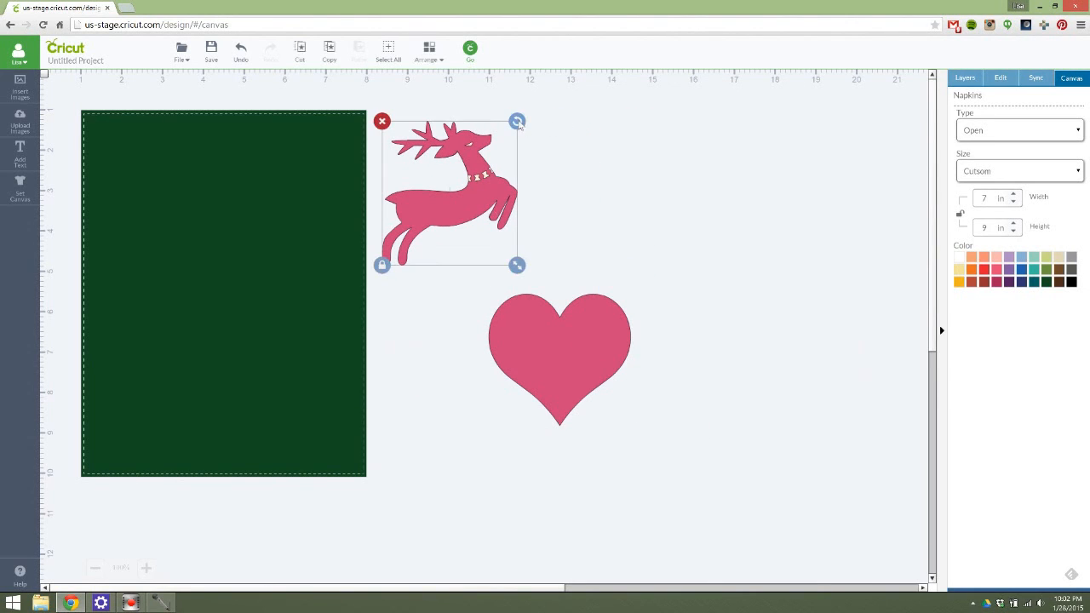
drag(517, 121, 545, 167)
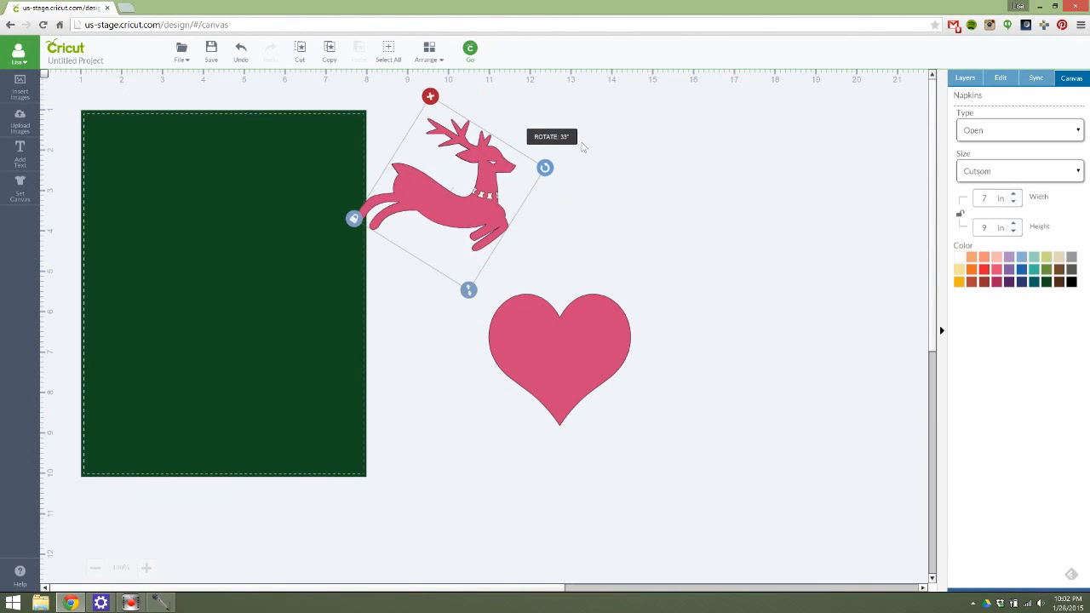
drag(546, 167, 515, 119)
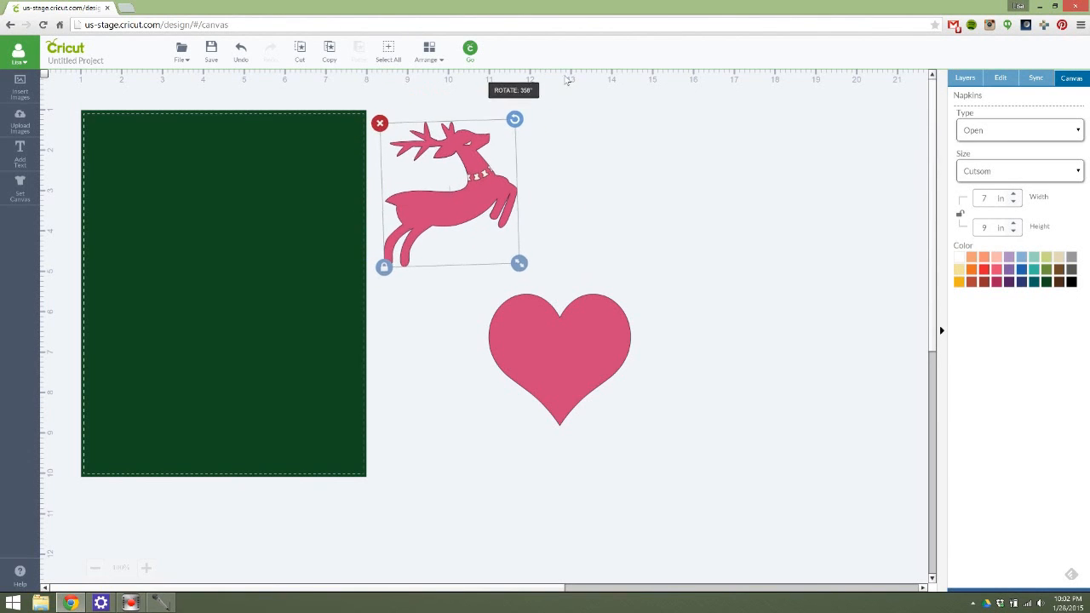
click(650, 411)
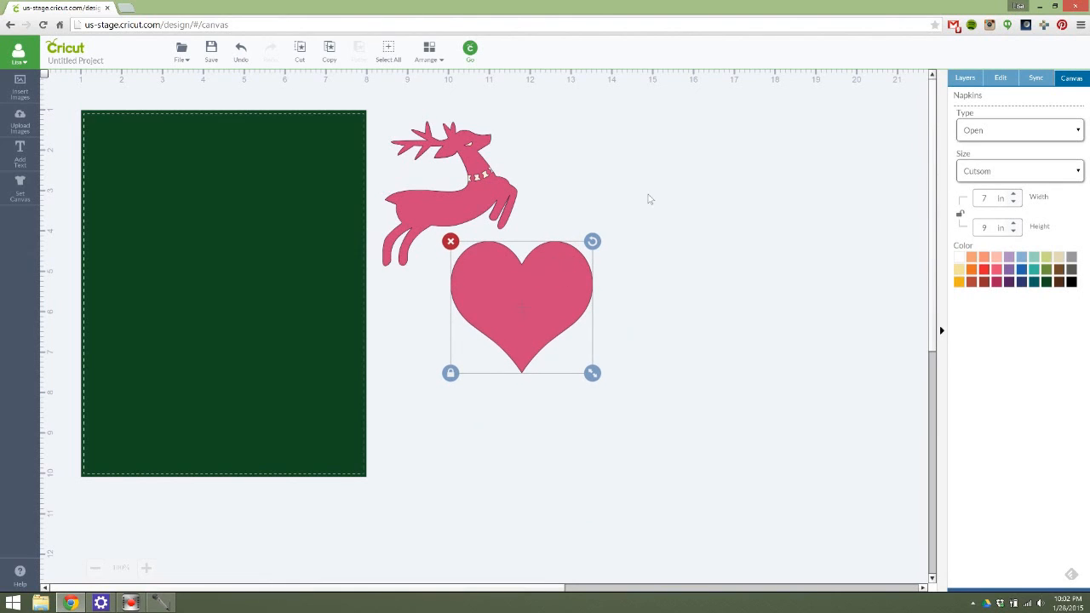
mouse_move(654, 196)
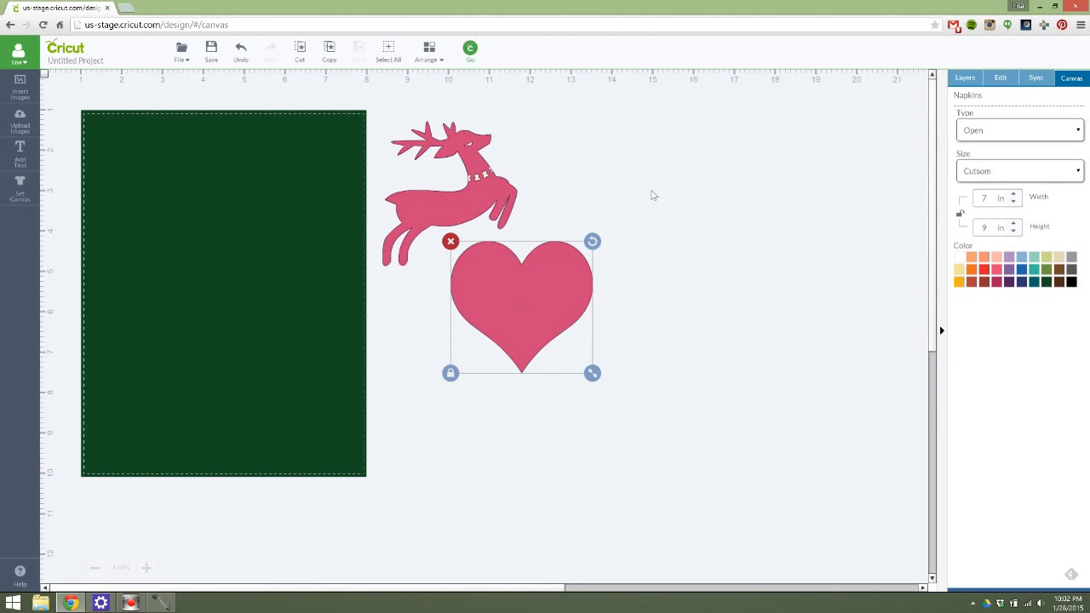